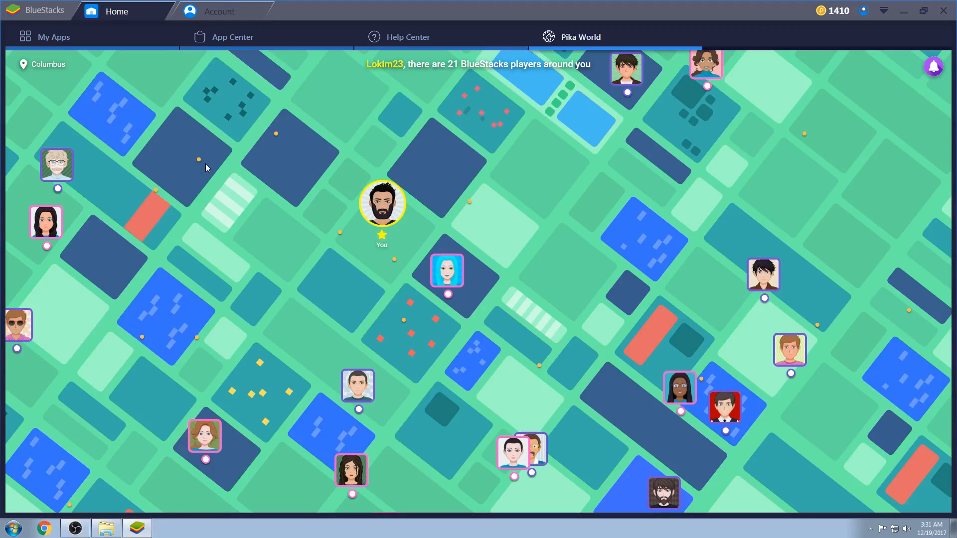
mouse_move(464, 135)
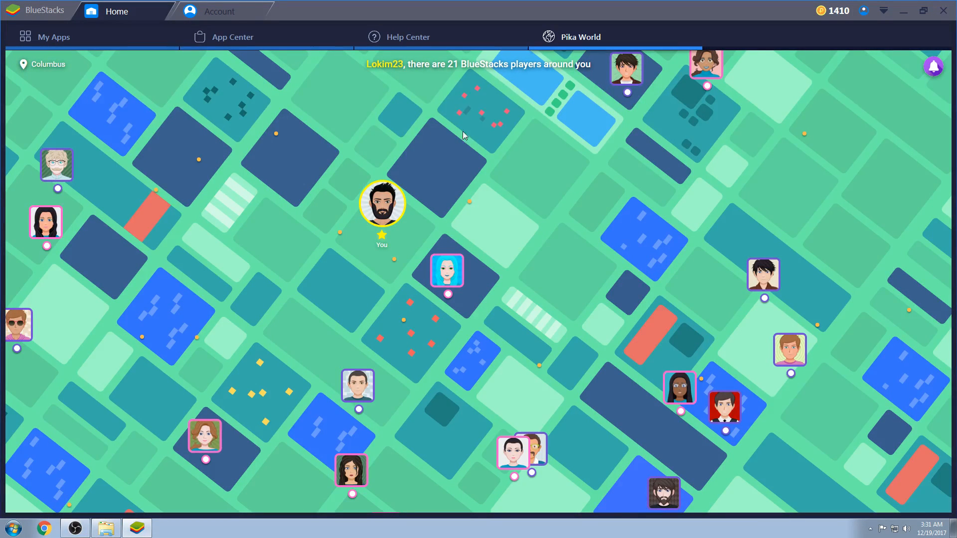
Pan the Pika World map and view a nearby player's compliments.
drag(464, 134, 526, 242)
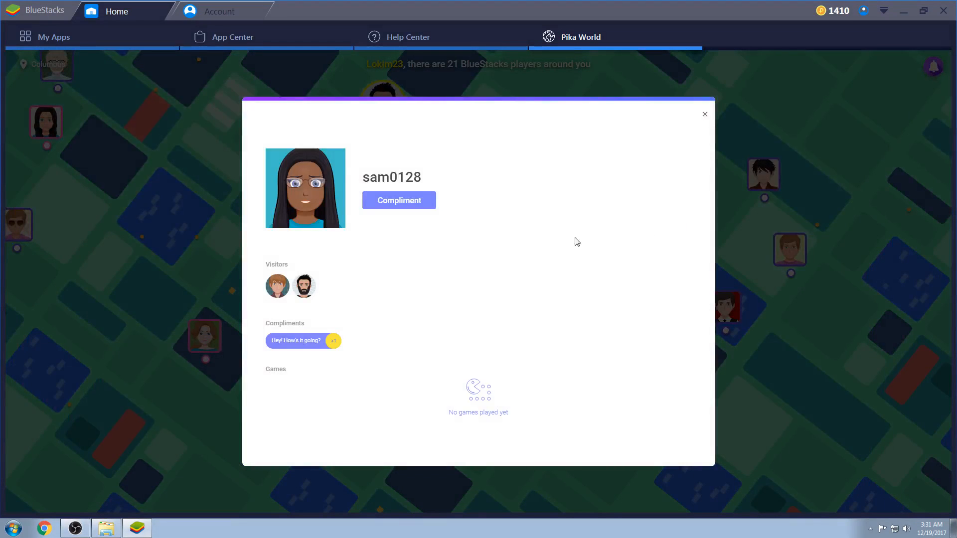
click(398, 200)
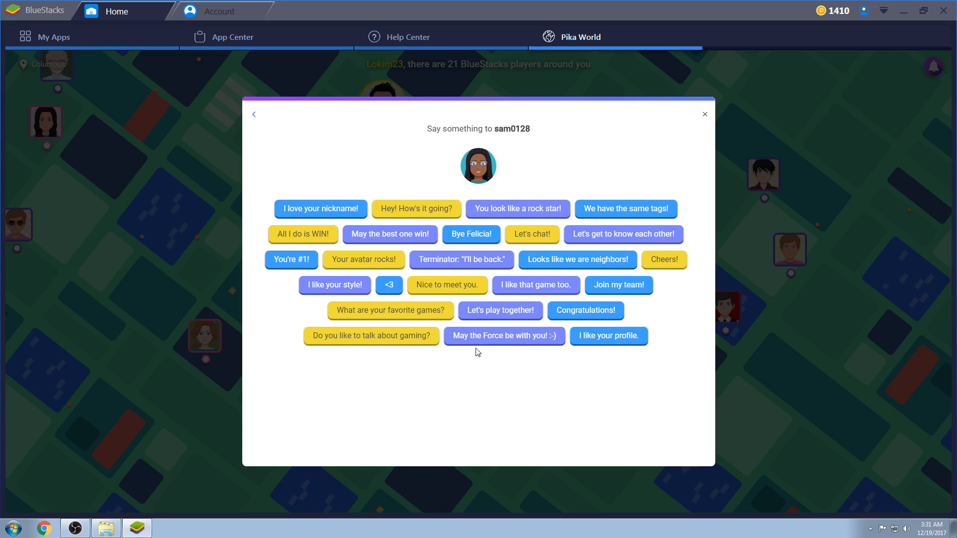
mouse_move(553, 236)
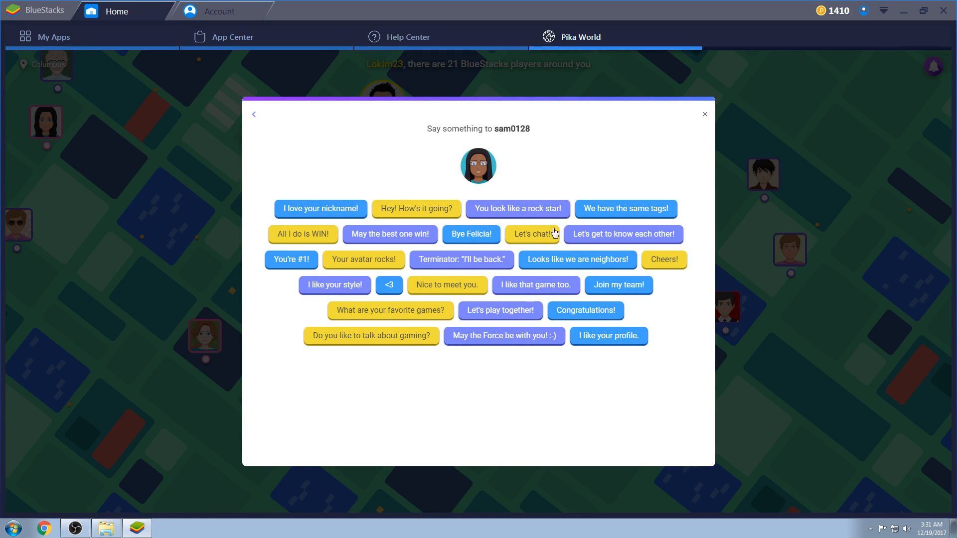
mouse_move(459, 197)
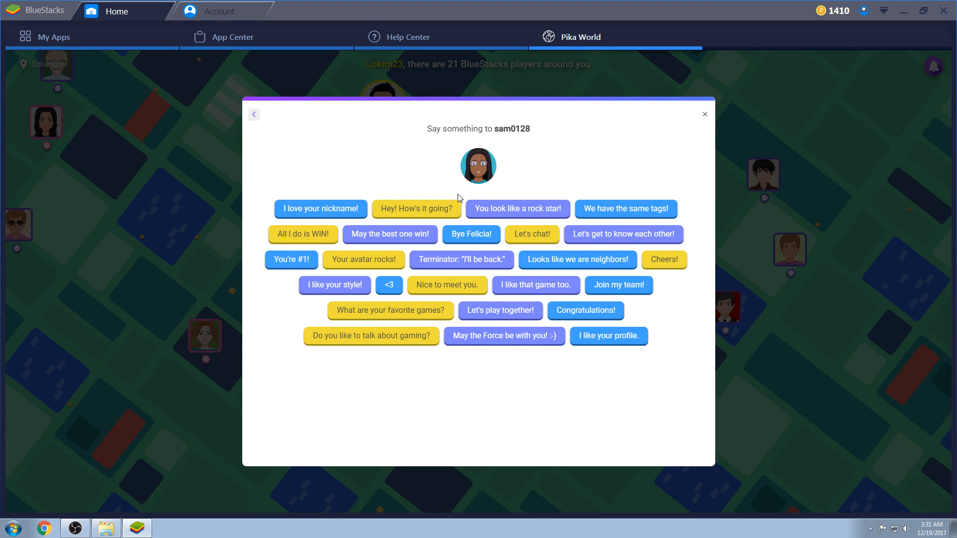
click(416, 208)
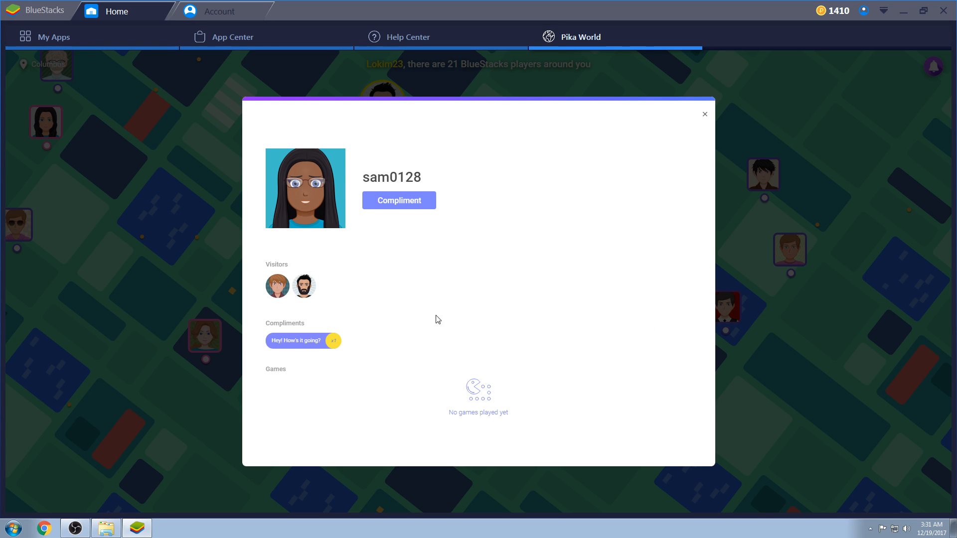
mouse_move(393, 481)
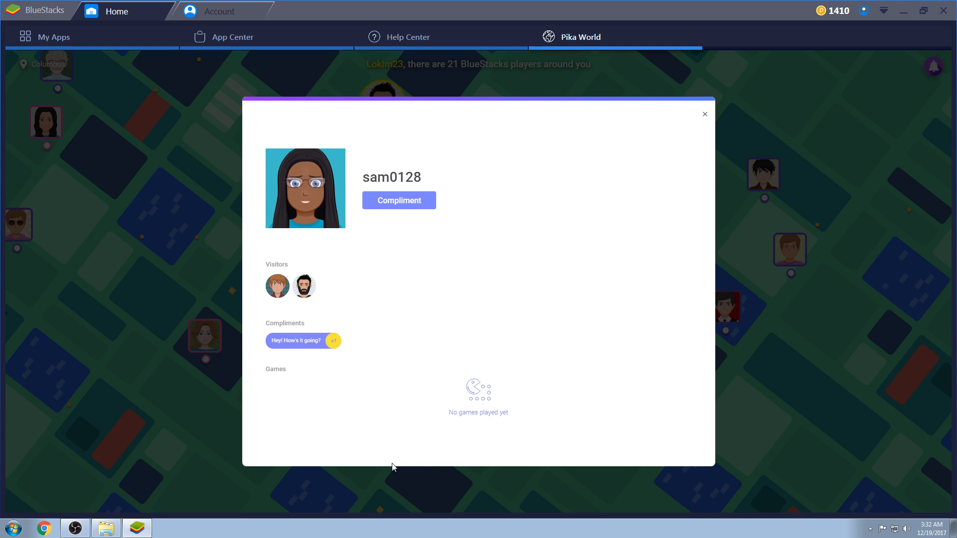
Close that player's profile and open your own Lokim23 profile.
click(705, 114)
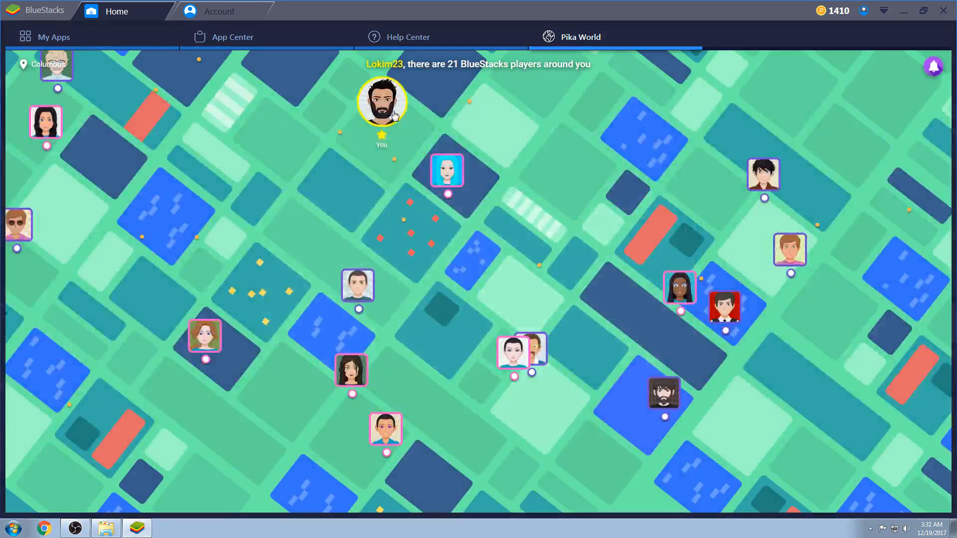
click(381, 100)
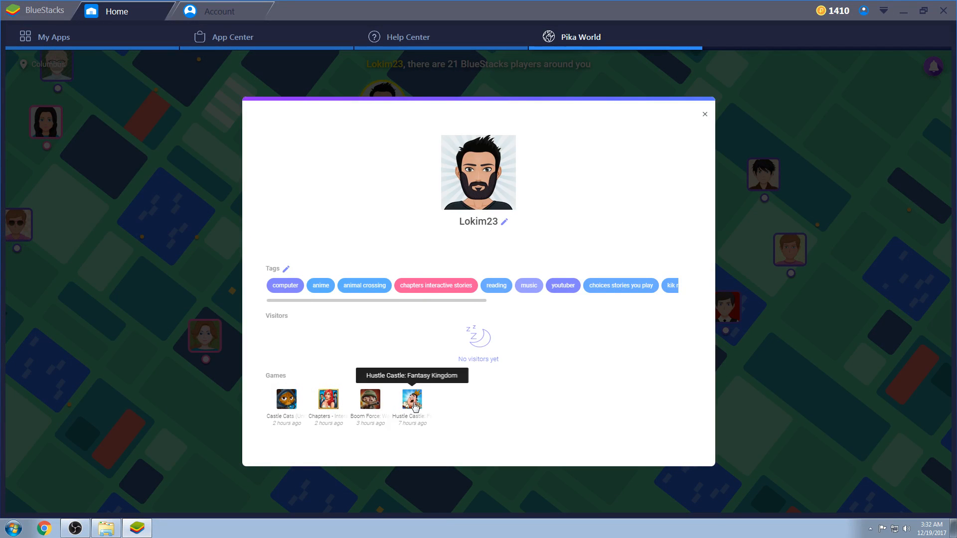
mouse_move(362, 316)
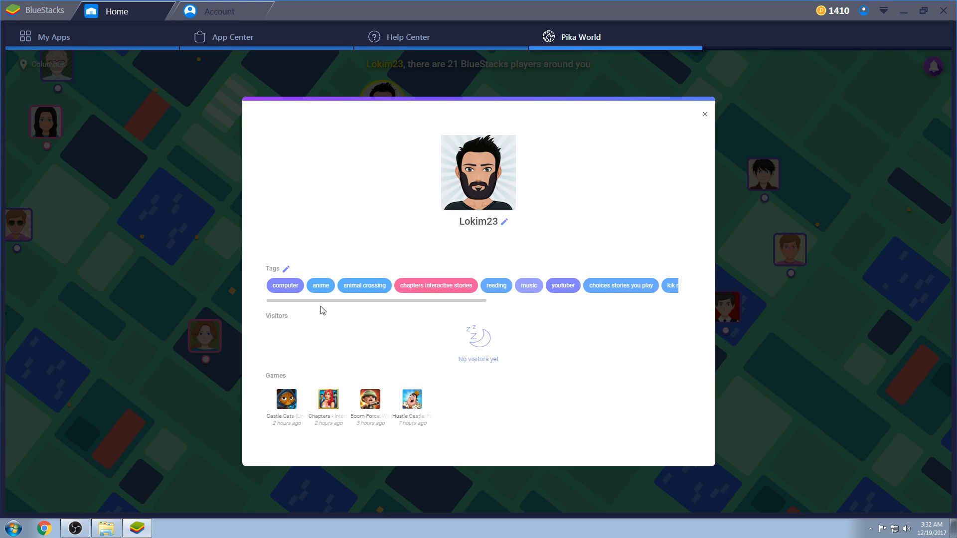
mouse_move(395, 303)
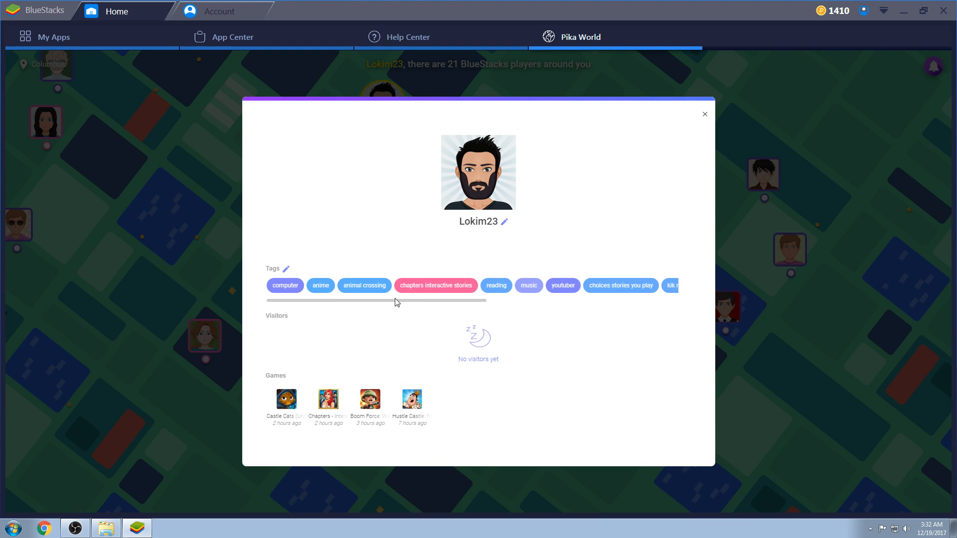
mouse_move(624, 291)
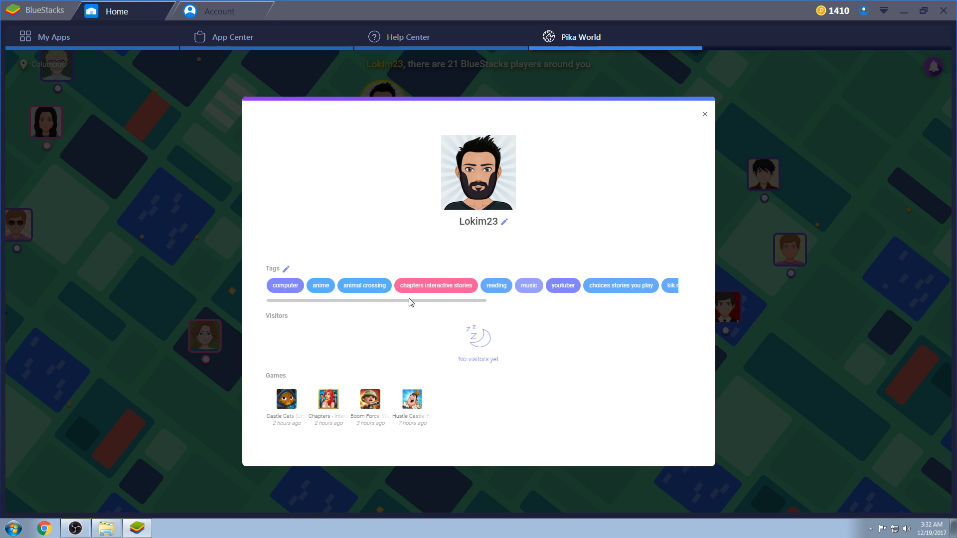
mouse_move(217, 233)
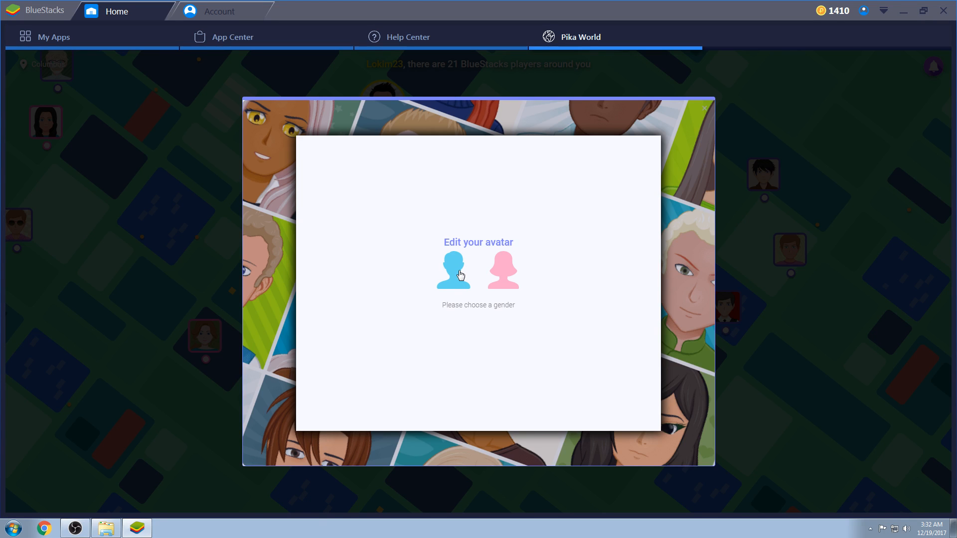
Choose the male base and browse mouth, nose and ear options.
click(453, 269)
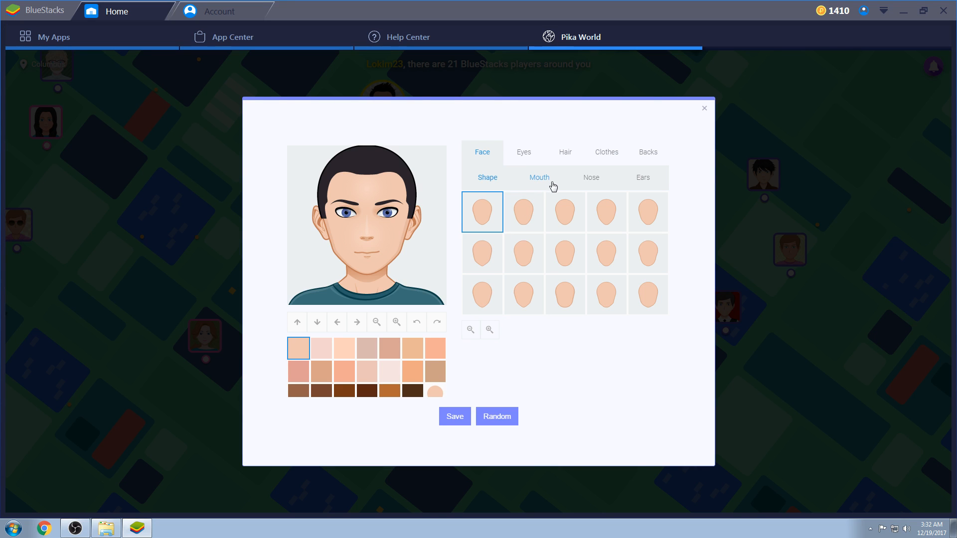
mouse_move(547, 186)
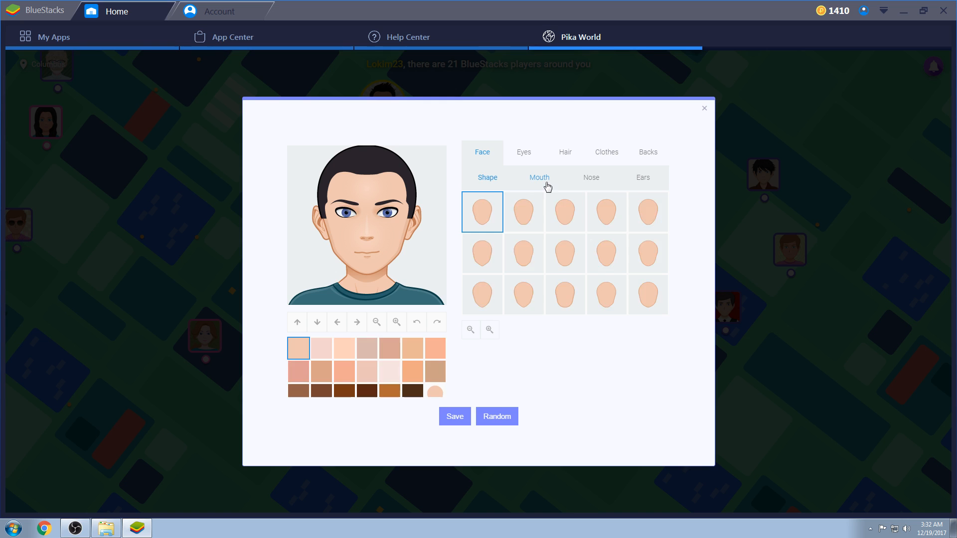
click(539, 178)
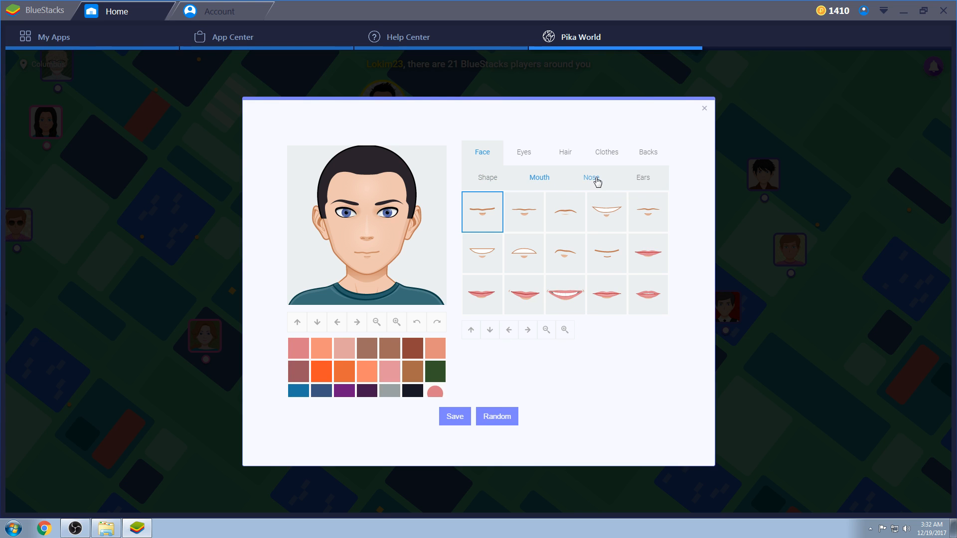
click(591, 177)
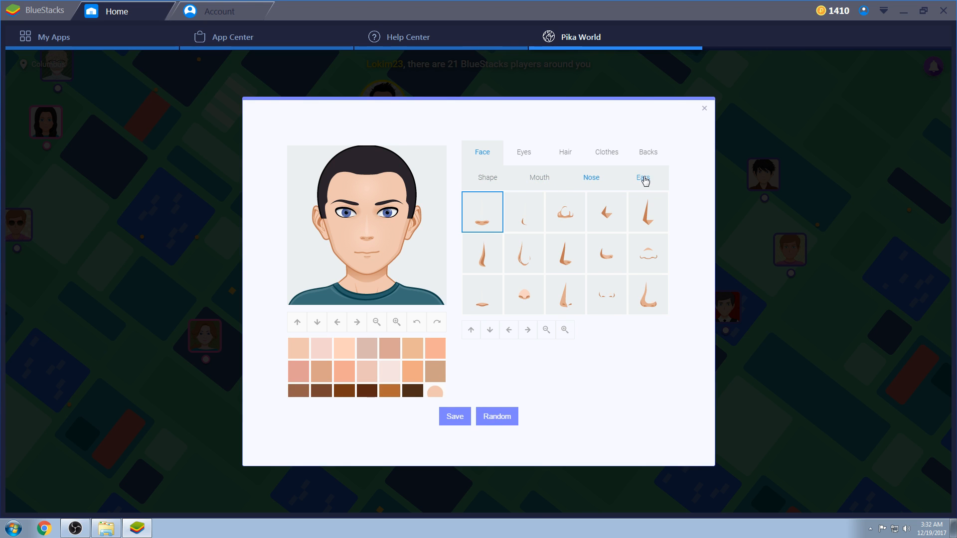
click(643, 177)
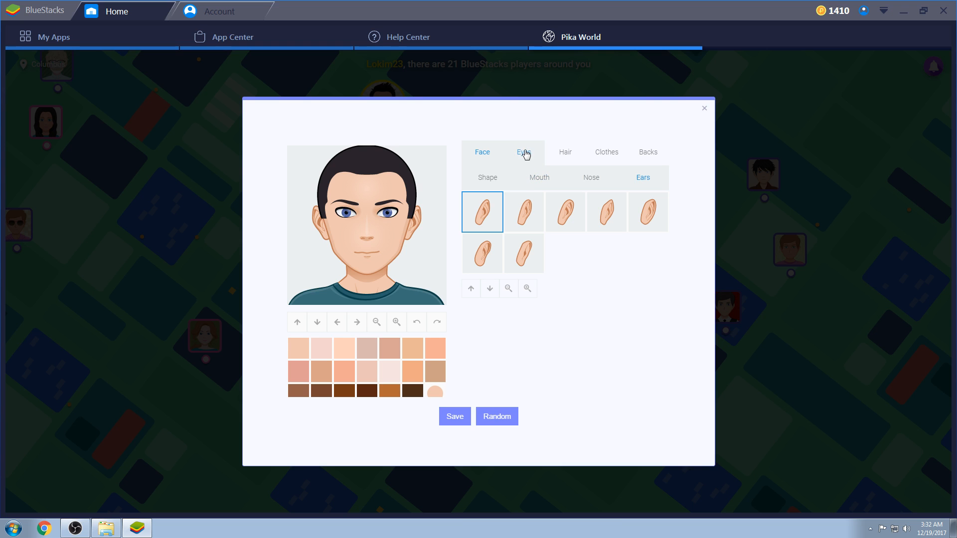
Browse eye shape, eyebrow, glasses and clothing options for the avatar.
click(524, 152)
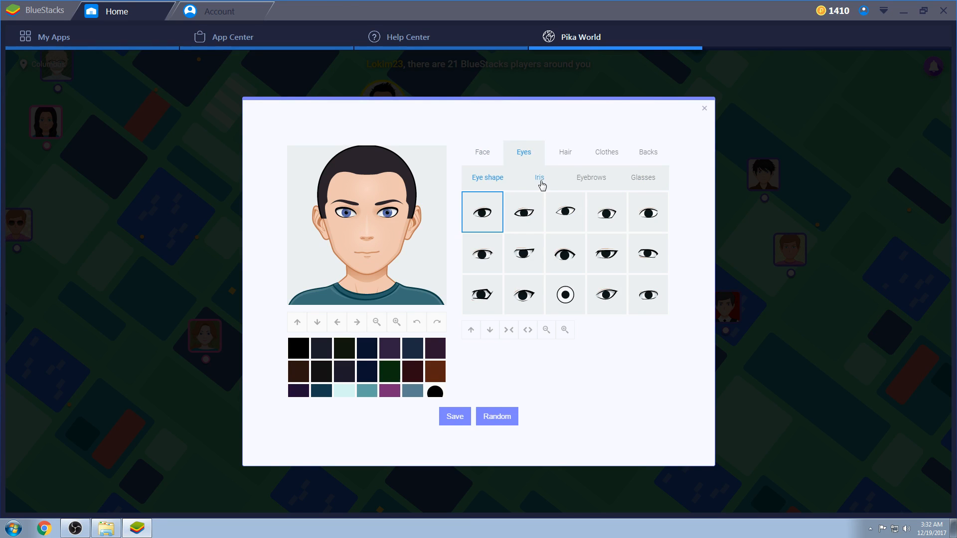
click(591, 178)
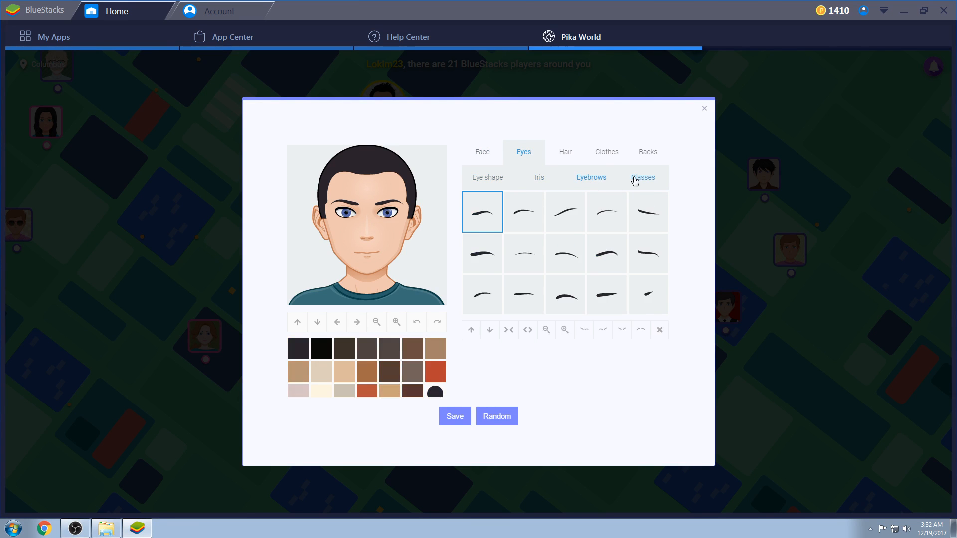
click(565, 152)
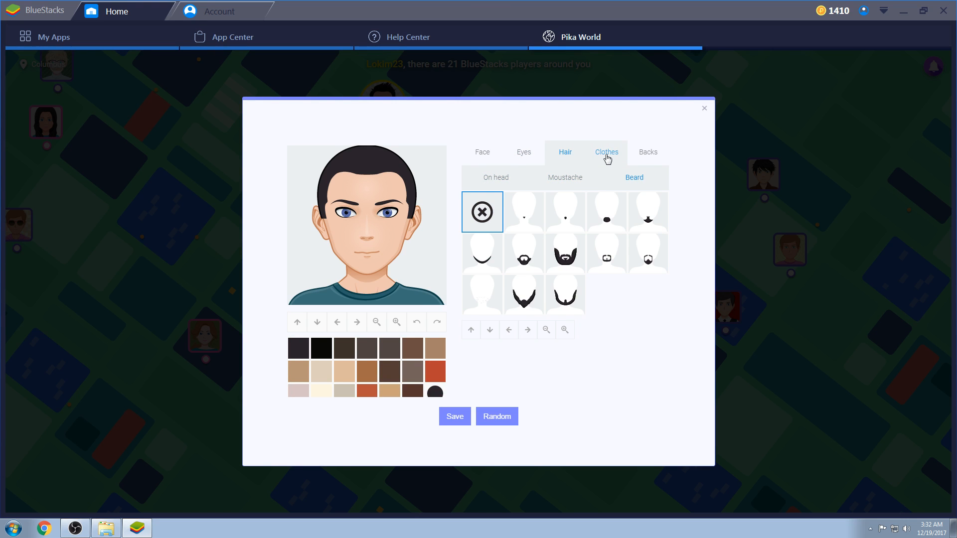
click(607, 152)
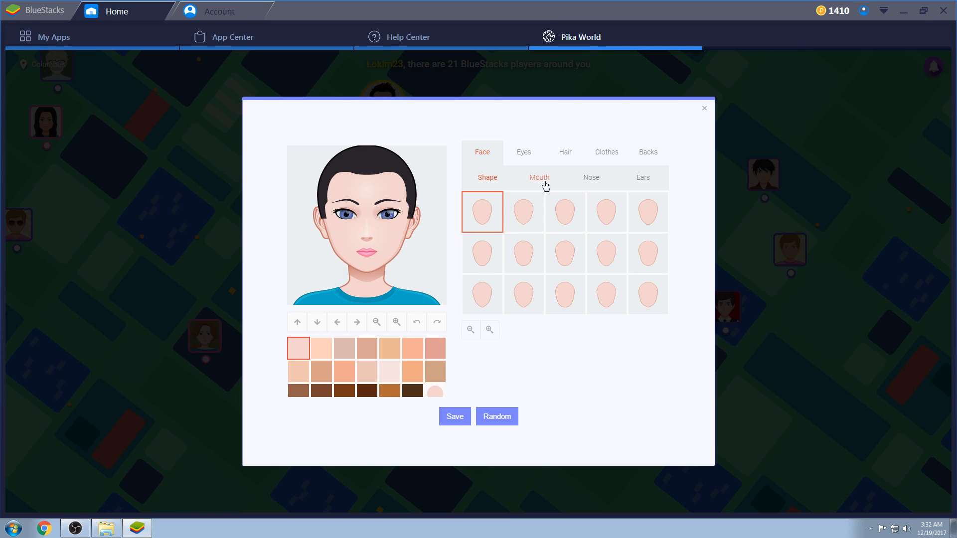
Revisit nose, eye and glasses options, then give the avatar long hair.
click(591, 178)
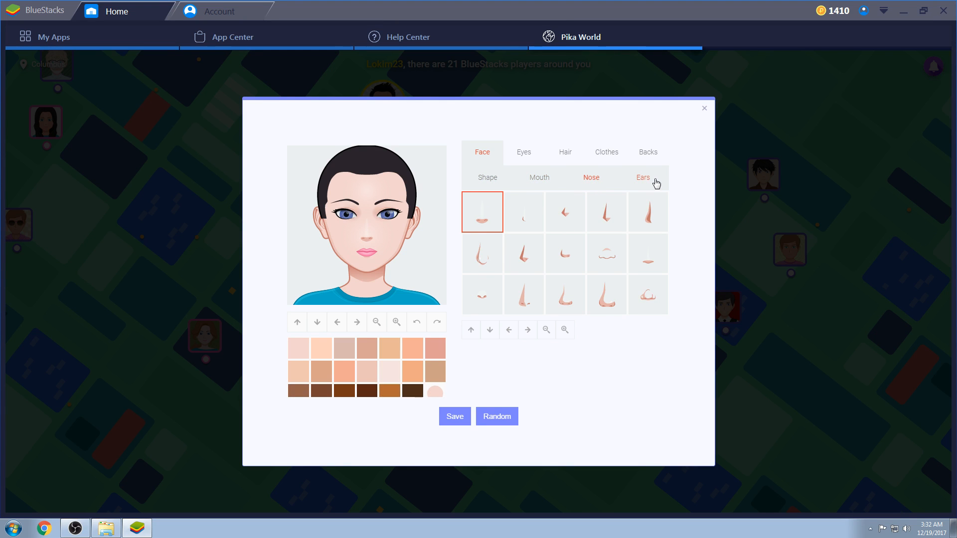
click(524, 152)
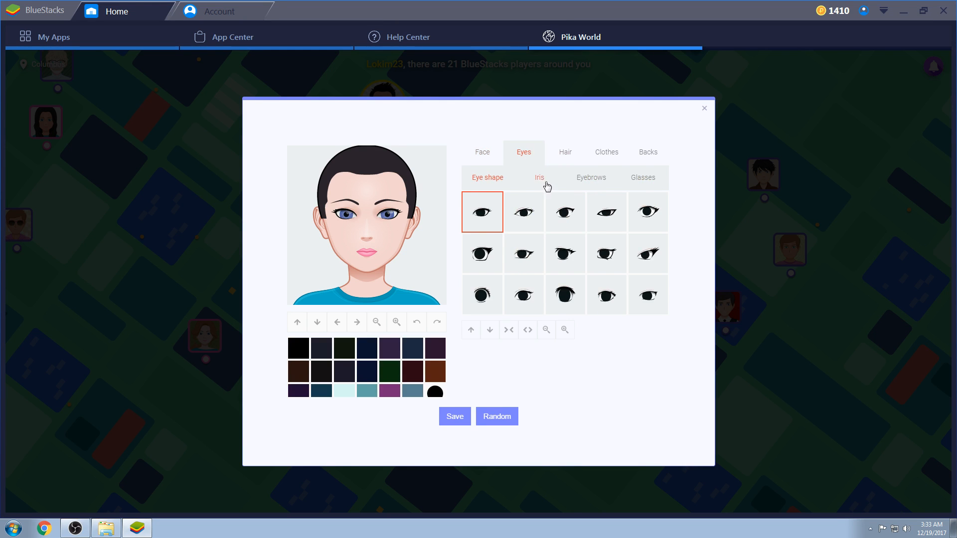
click(643, 178)
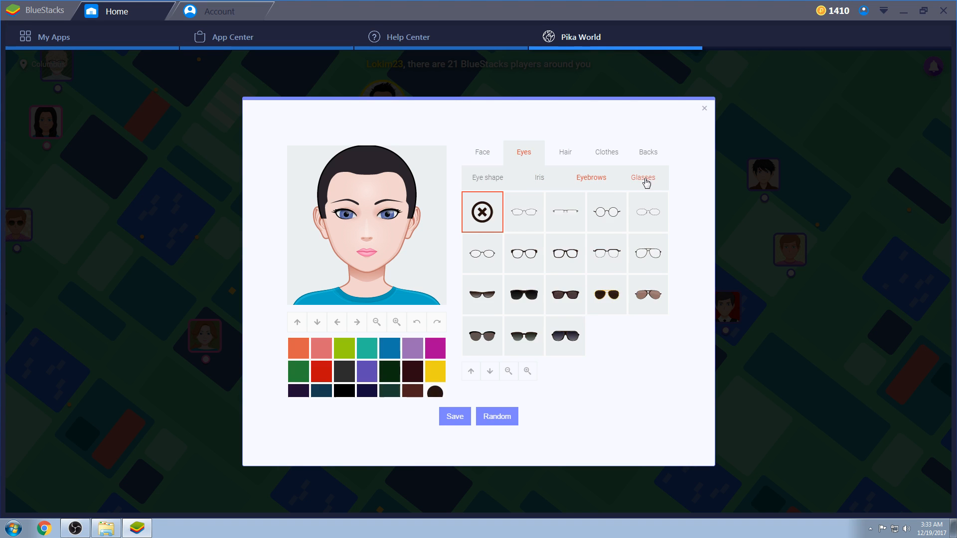
click(565, 152)
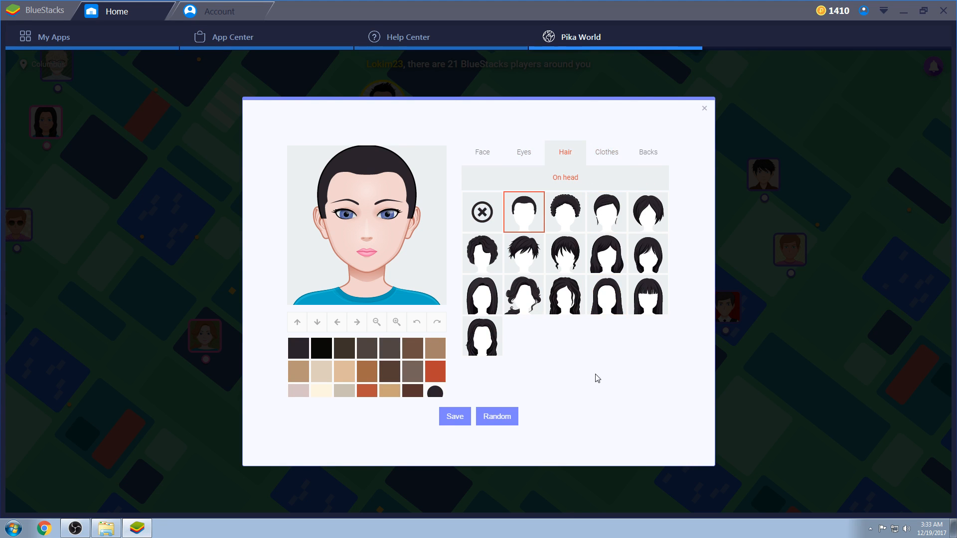
click(565, 295)
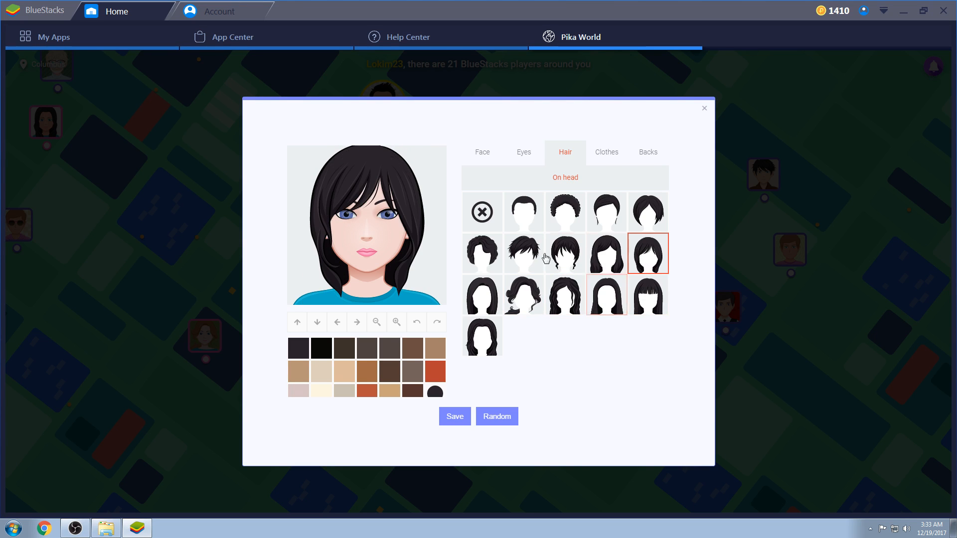
click(648, 212)
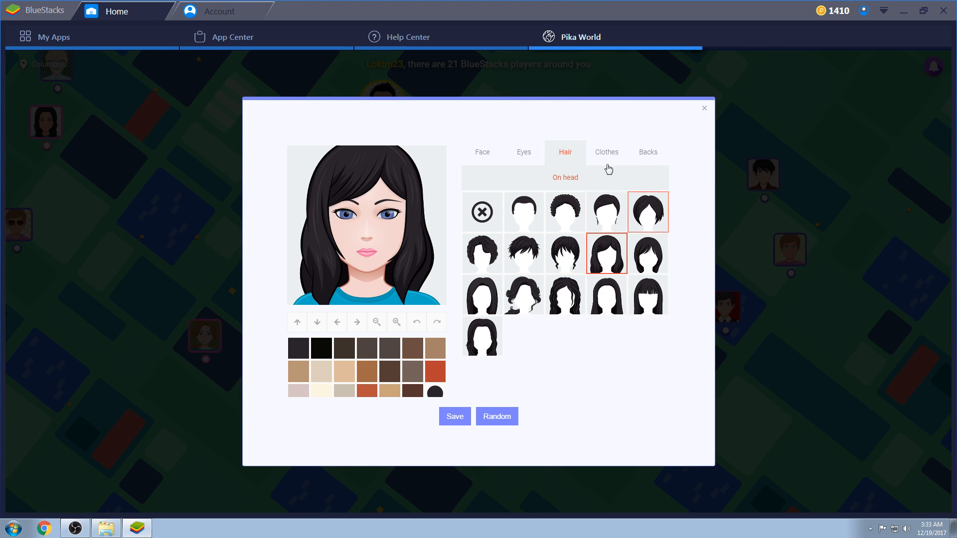
View clothing and background patterns, then close the avatar editor.
click(607, 152)
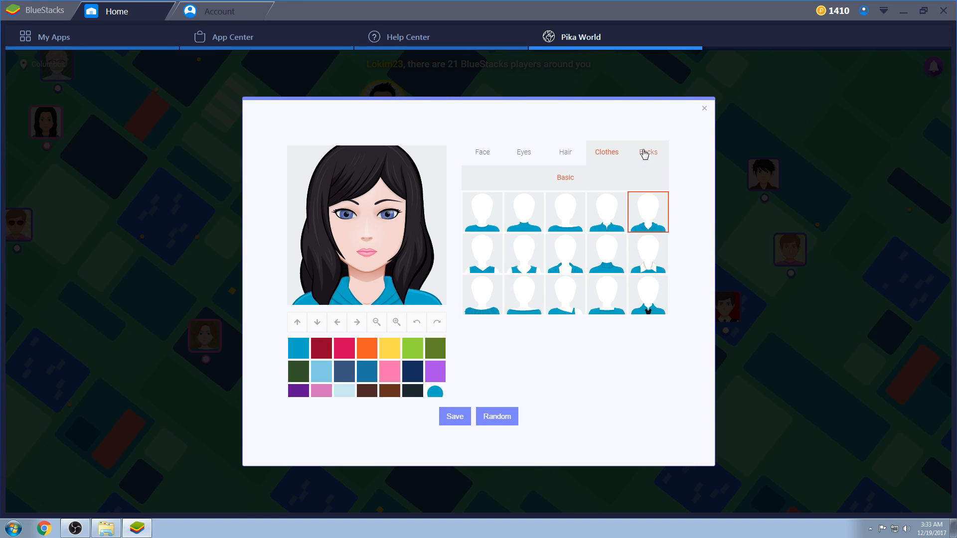
click(647, 152)
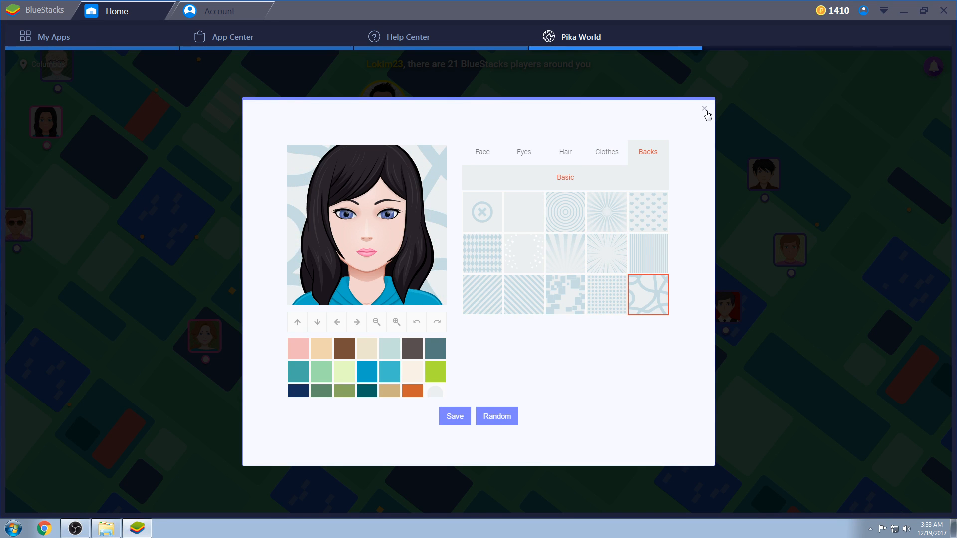
click(704, 109)
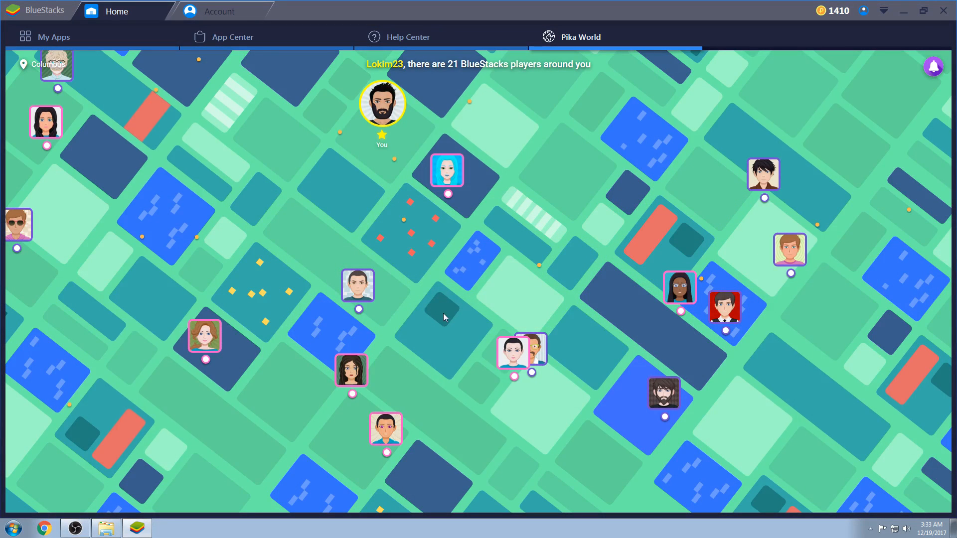
mouse_move(393, 200)
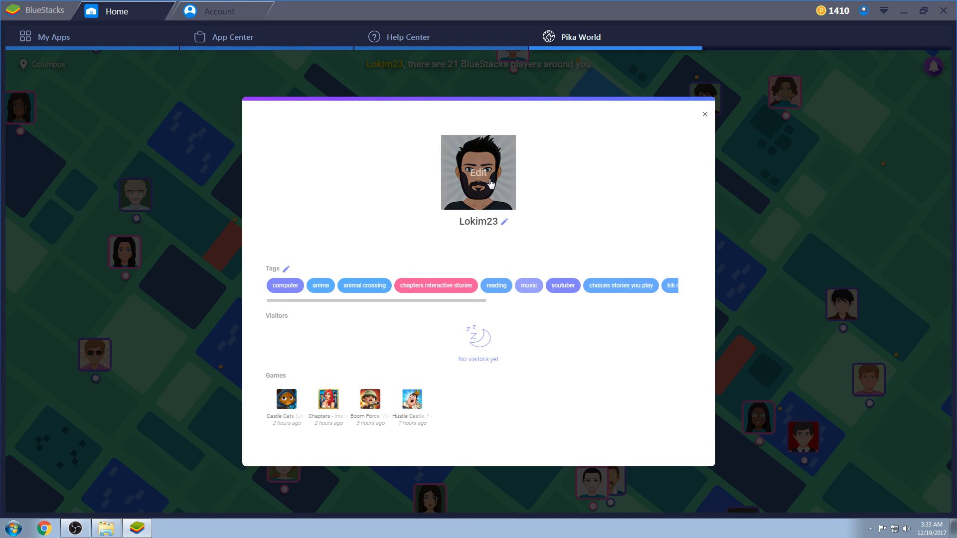
mouse_move(496, 178)
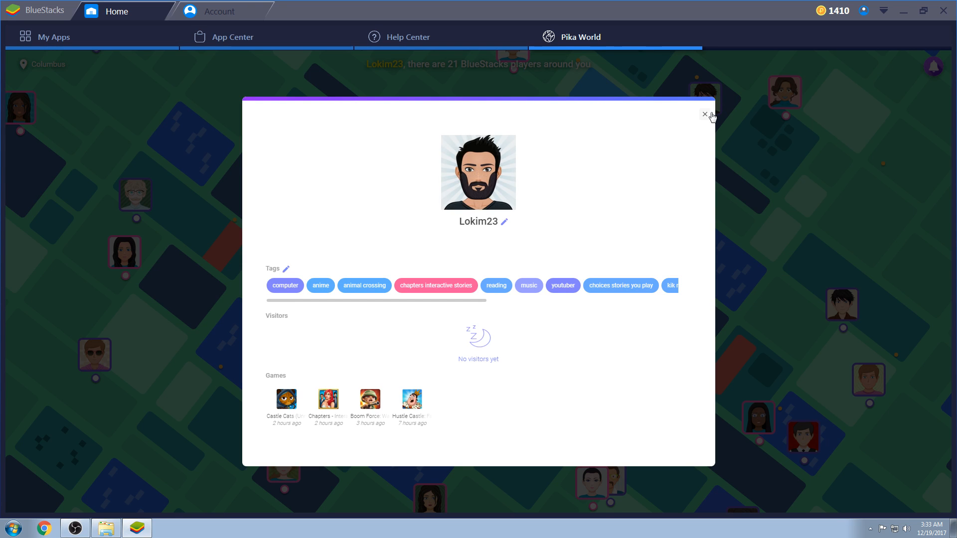
mouse_move(715, 117)
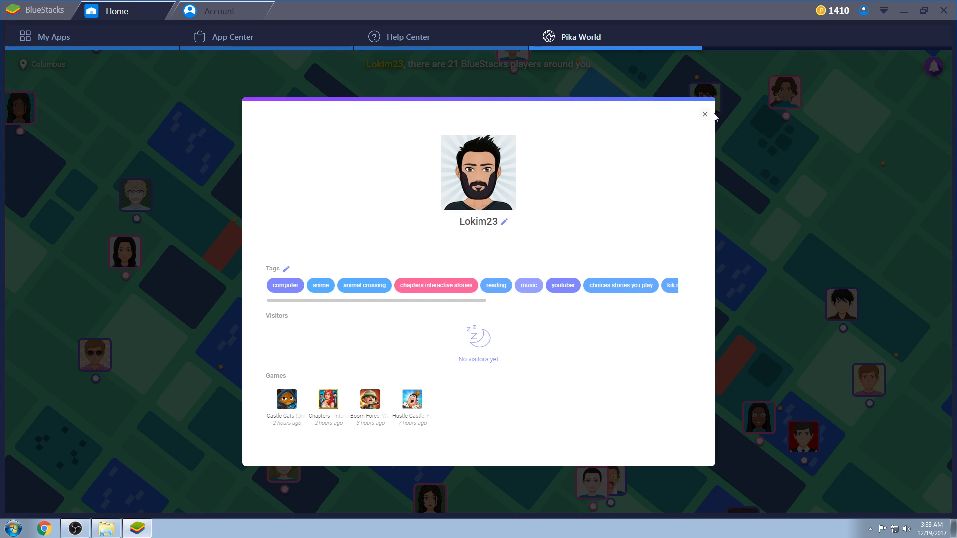
click(704, 114)
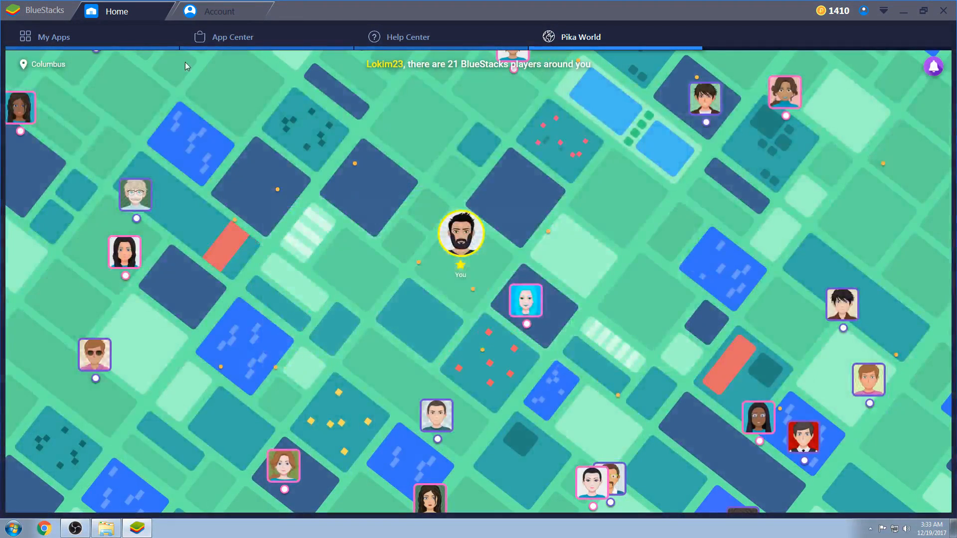
Open the Account tab's Pika Points page with the 1410 balance and Christmas Giveaway.
click(219, 11)
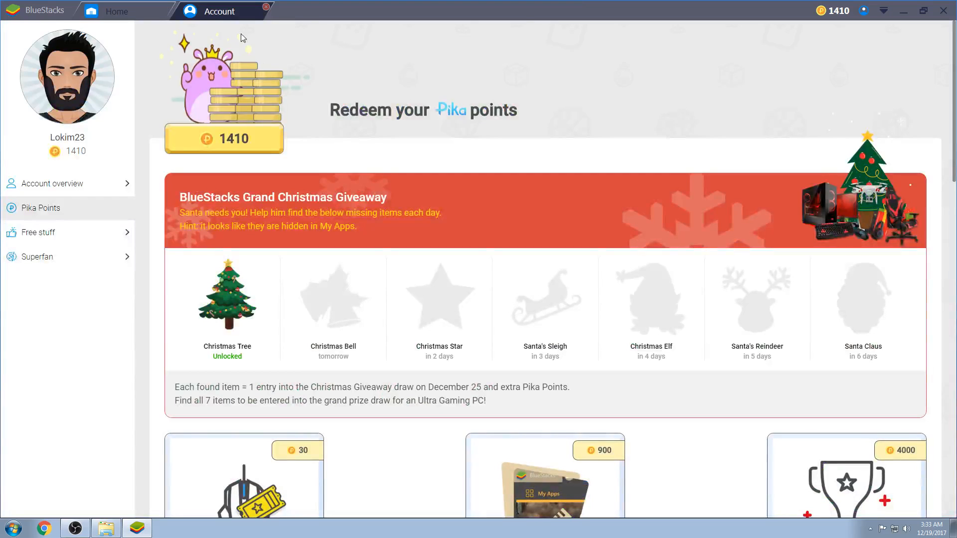
mouse_move(477, 235)
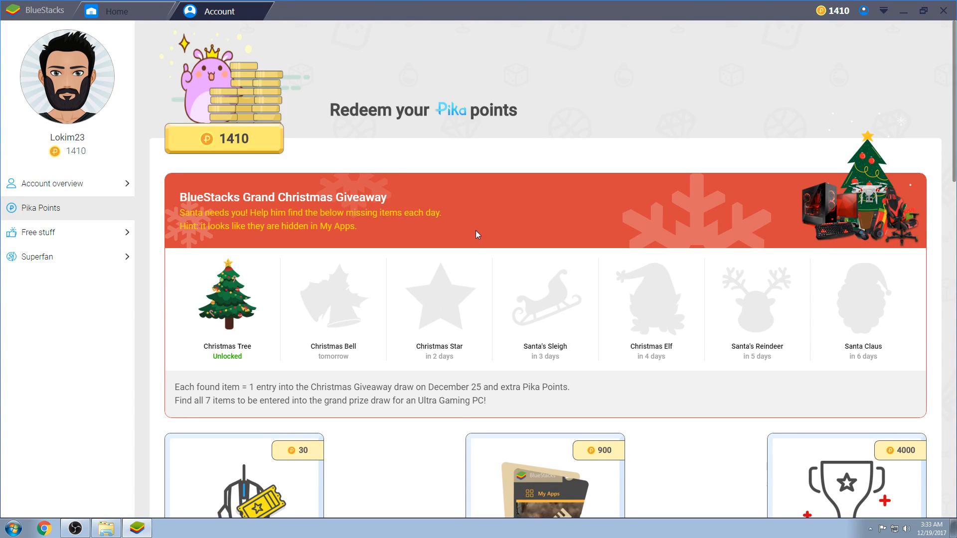
mouse_move(312, 225)
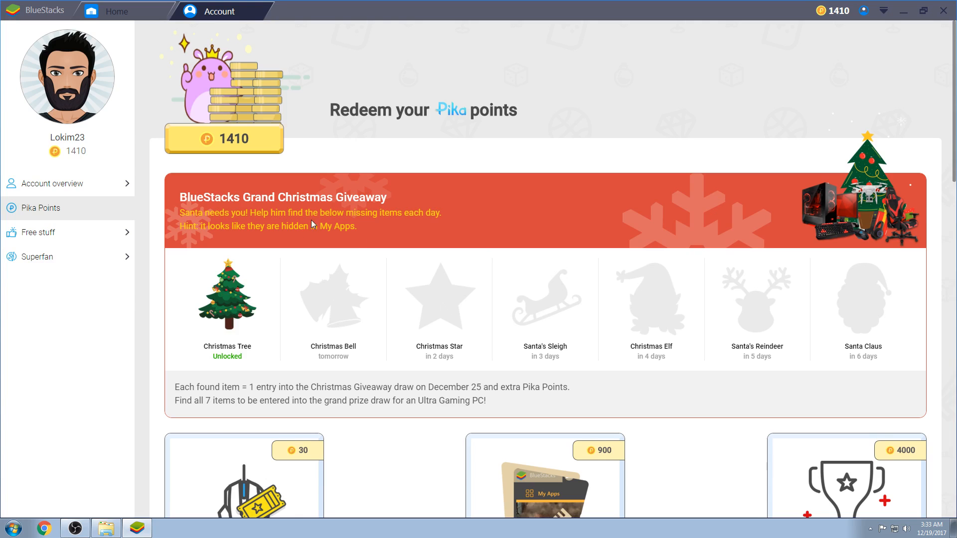
mouse_move(328, 333)
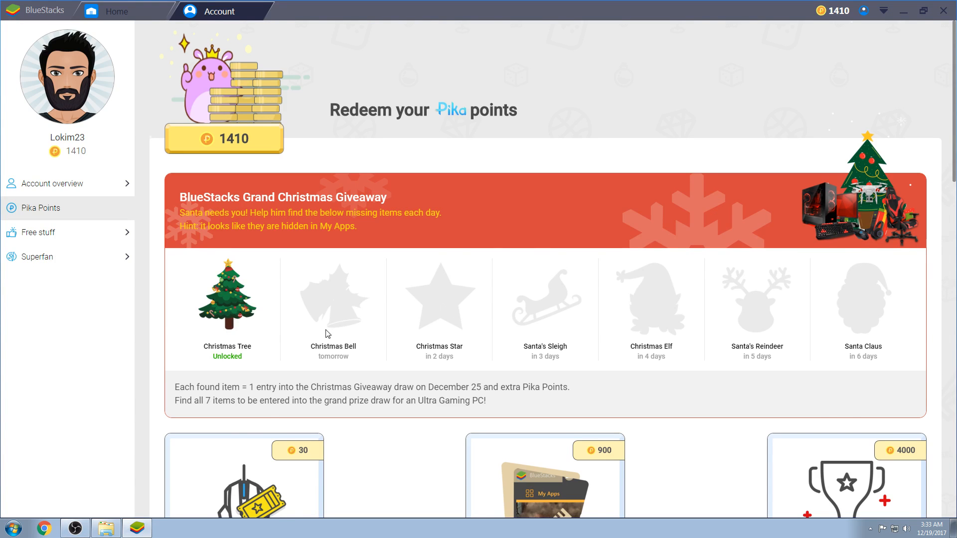
mouse_move(378, 323)
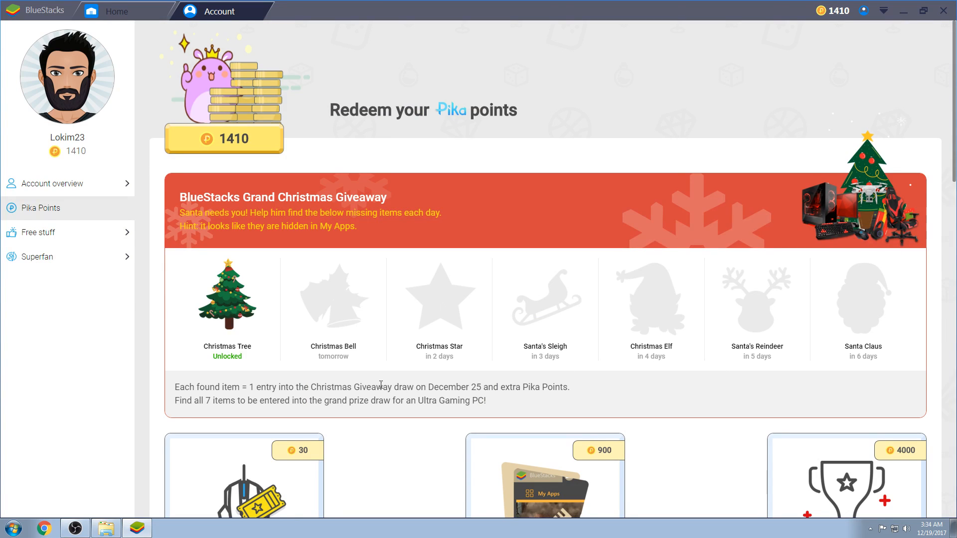
mouse_move(366, 384)
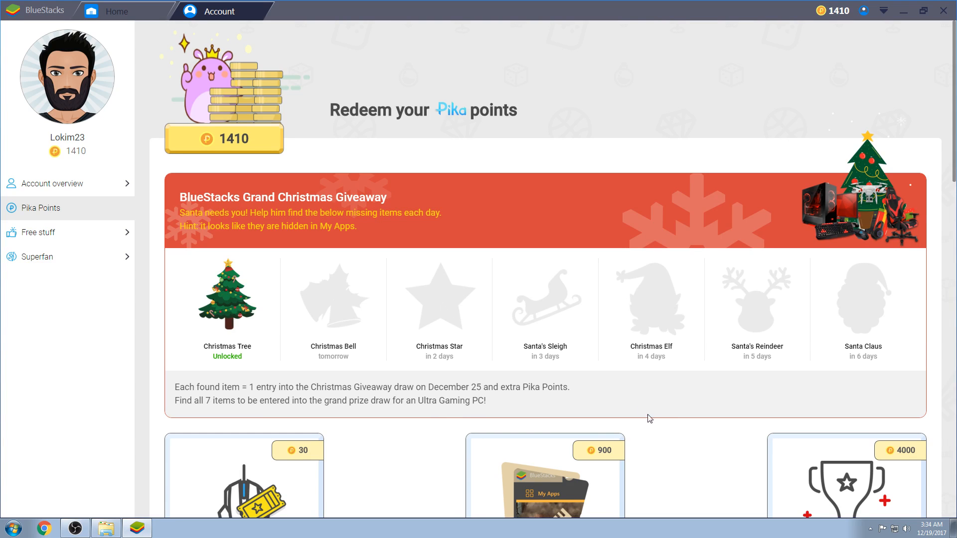
mouse_move(338, 327)
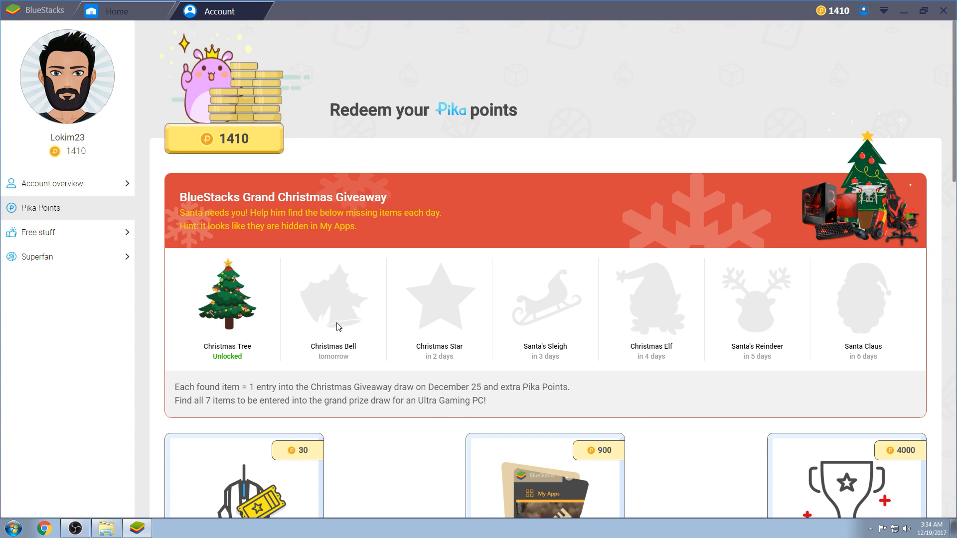
mouse_move(865, 312)
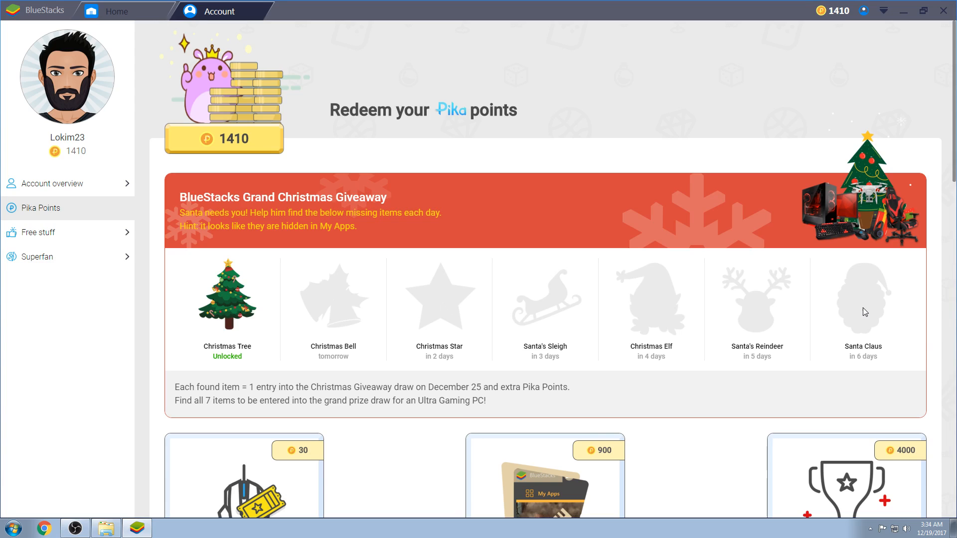
mouse_move(330, 374)
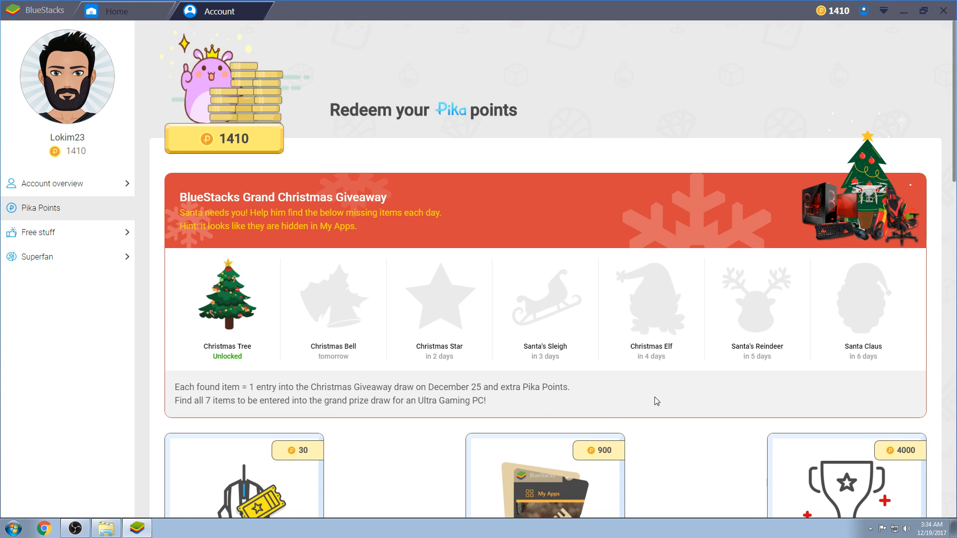
mouse_move(834, 269)
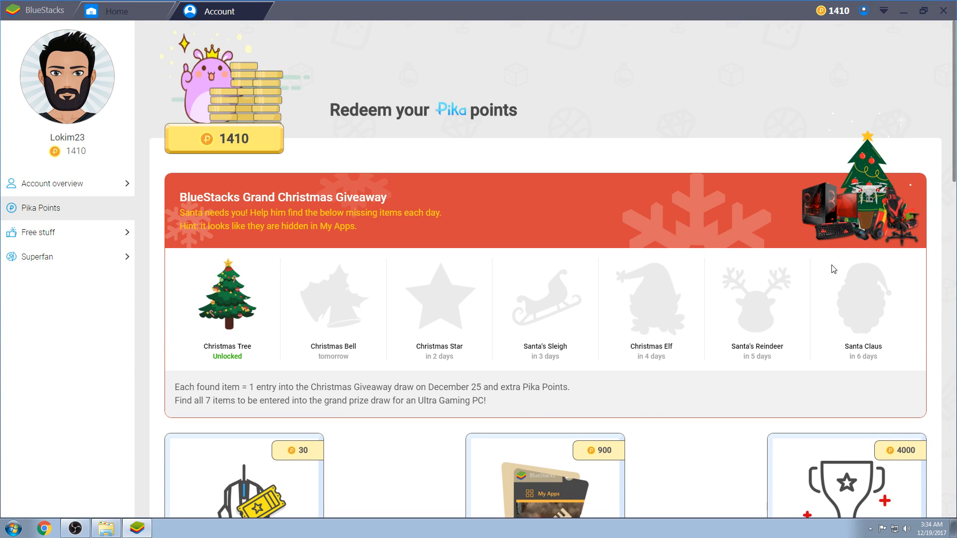
mouse_move(827, 257)
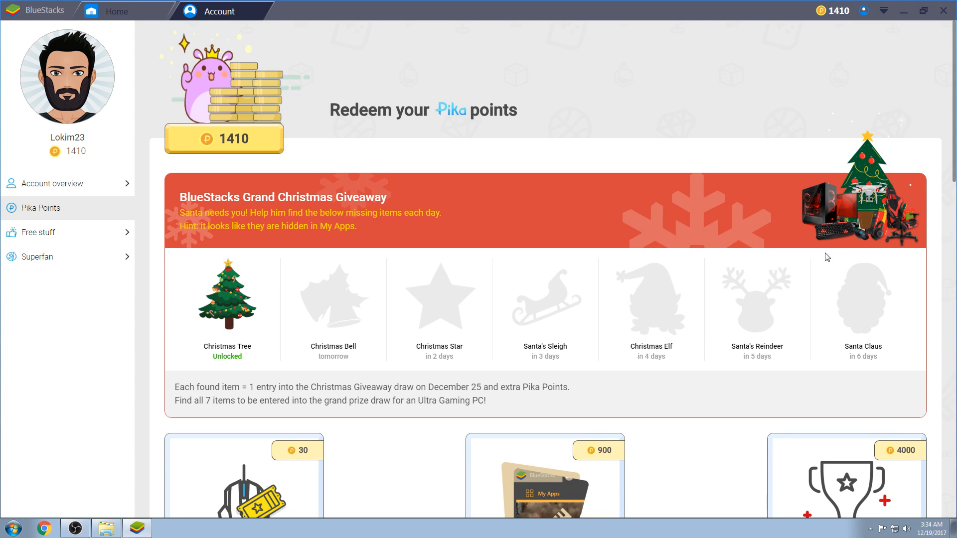
mouse_move(810, 252)
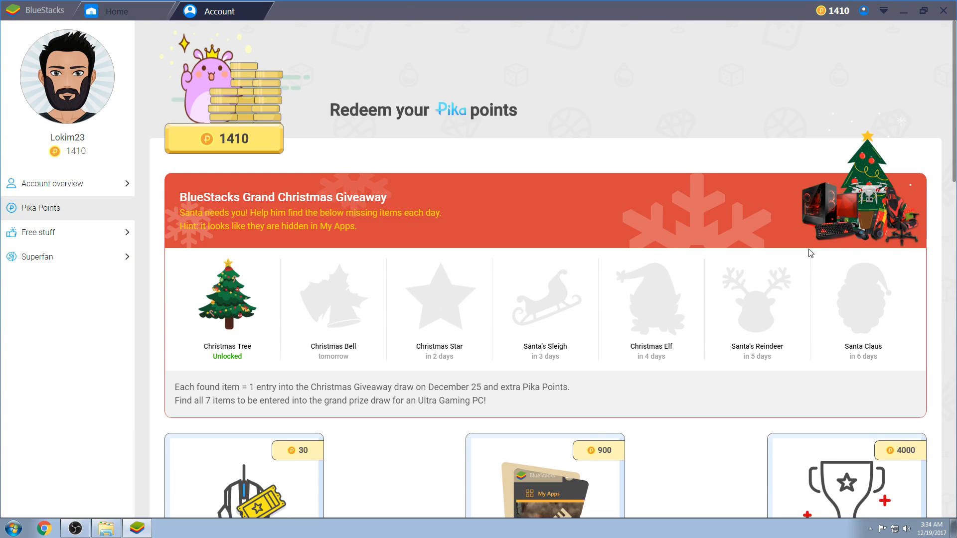
mouse_move(808, 251)
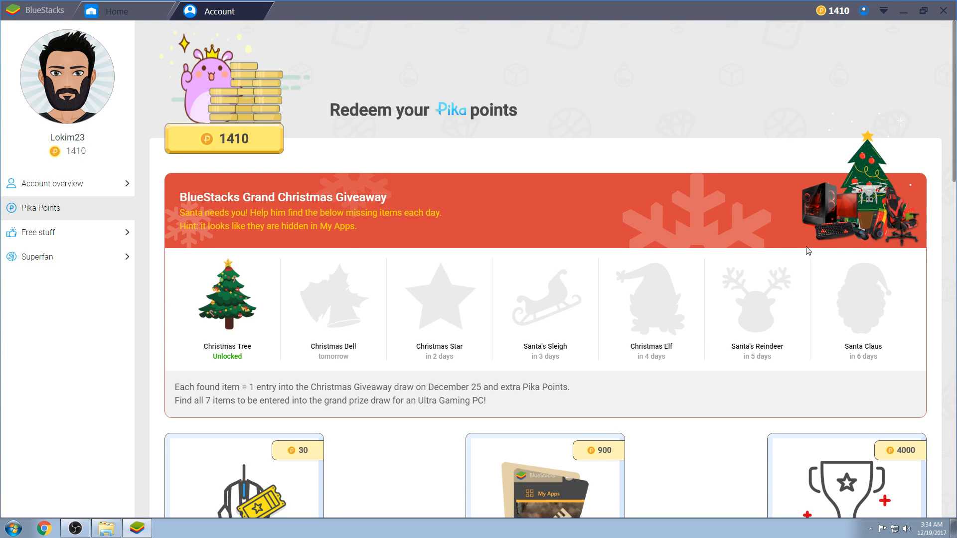
mouse_move(822, 256)
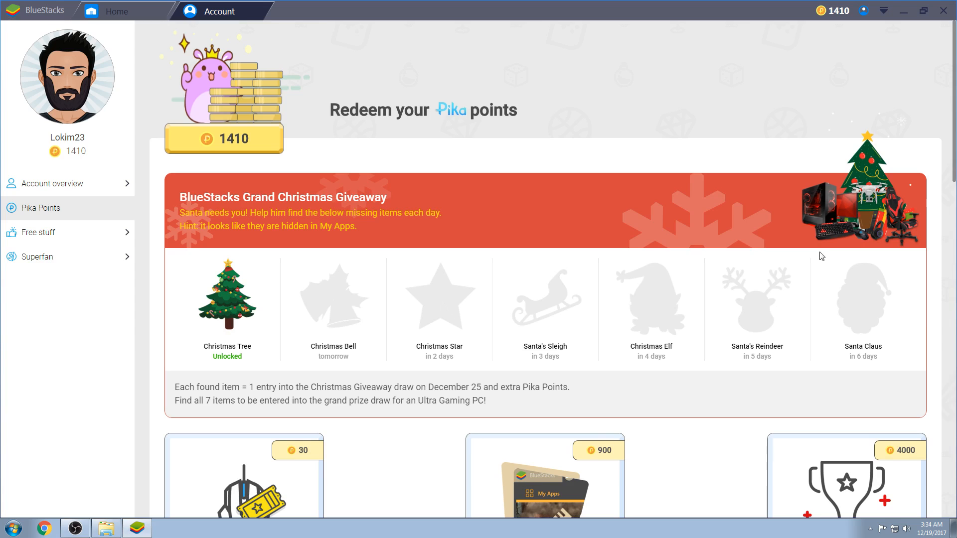
mouse_move(886, 239)
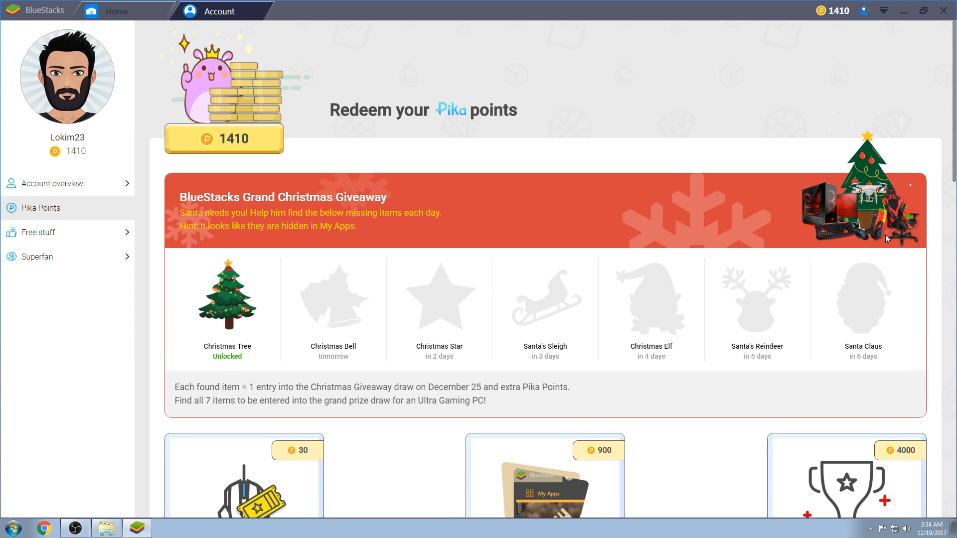
mouse_move(885, 248)
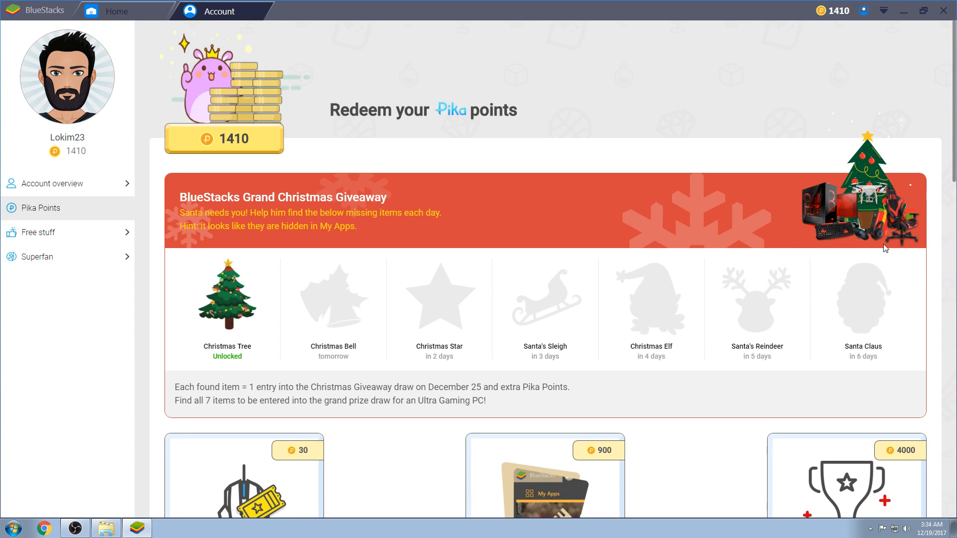
mouse_move(848, 239)
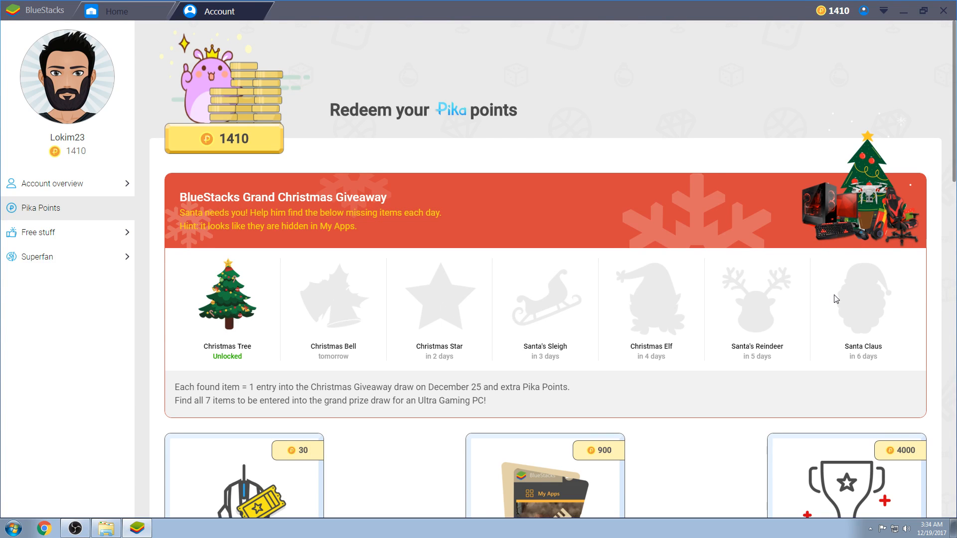
mouse_move(896, 231)
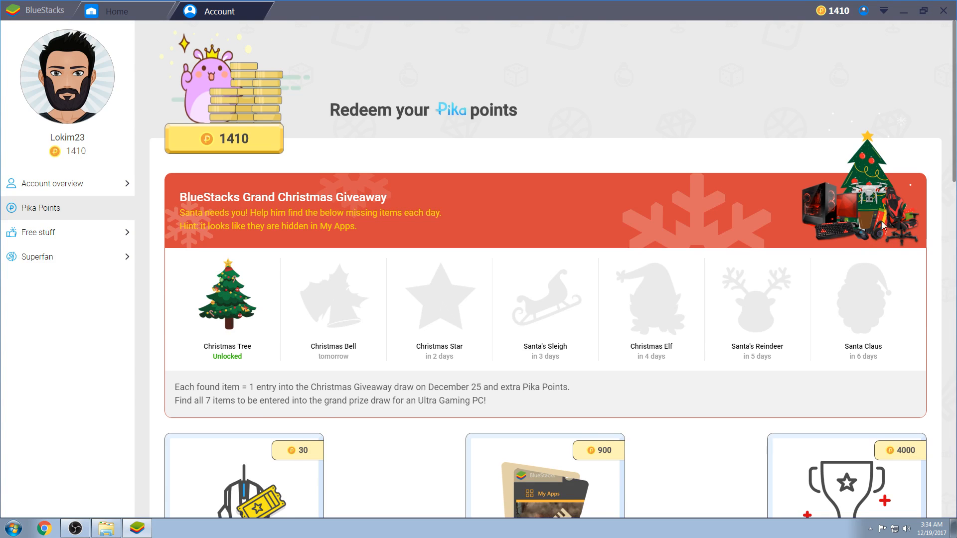
mouse_move(385, 425)
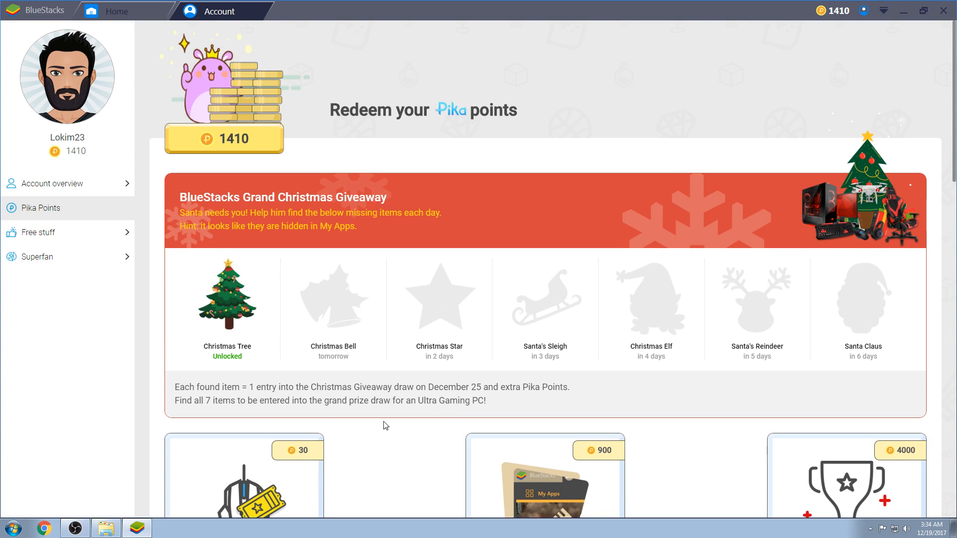
mouse_move(823, 169)
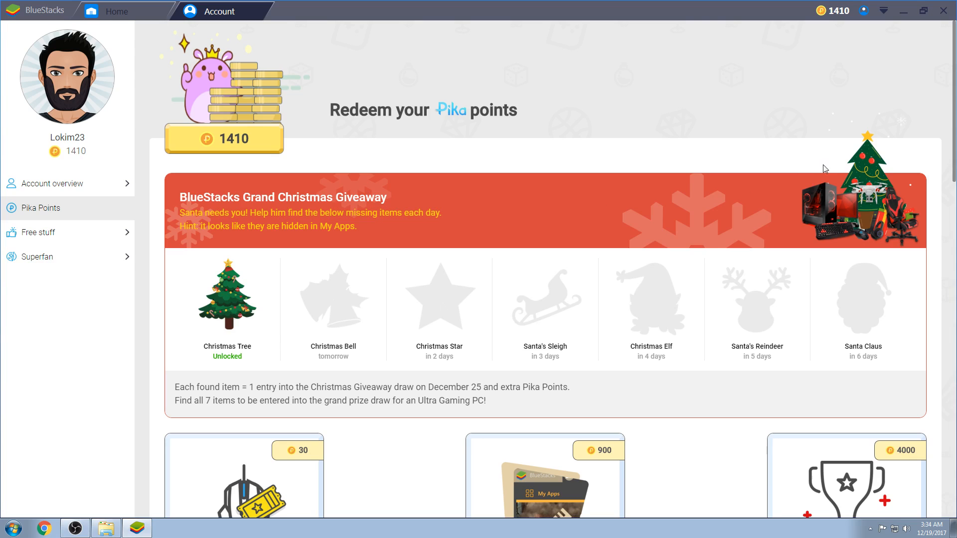
mouse_move(894, 231)
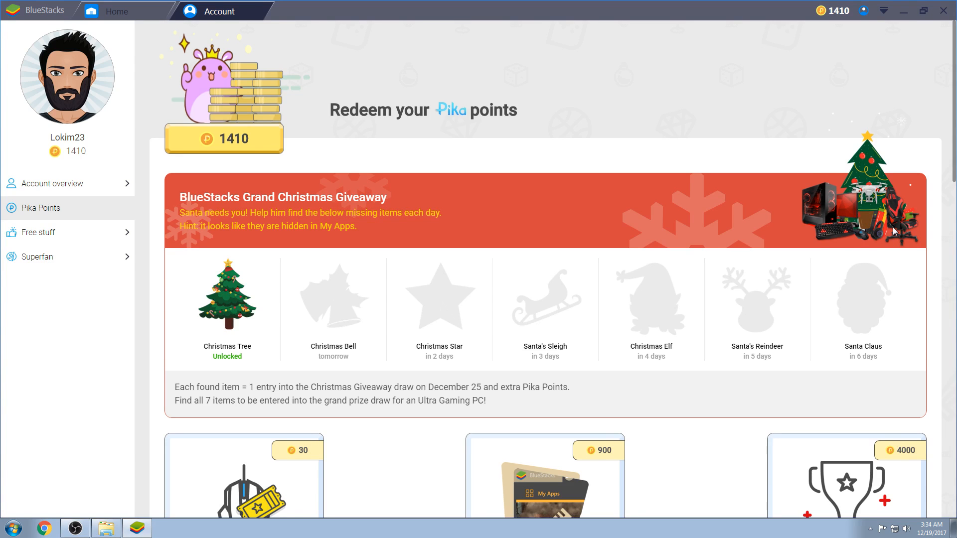
mouse_move(666, 320)
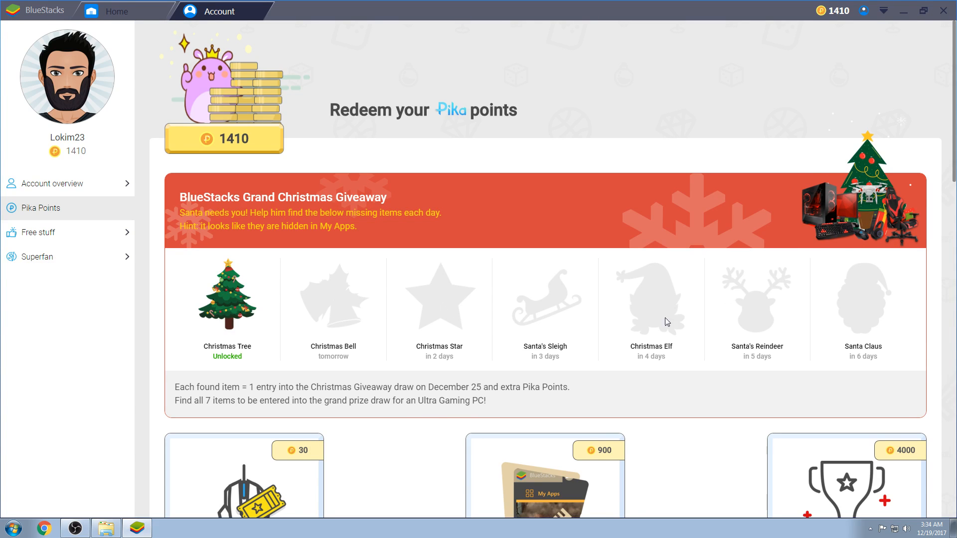
scroll(down, 3)
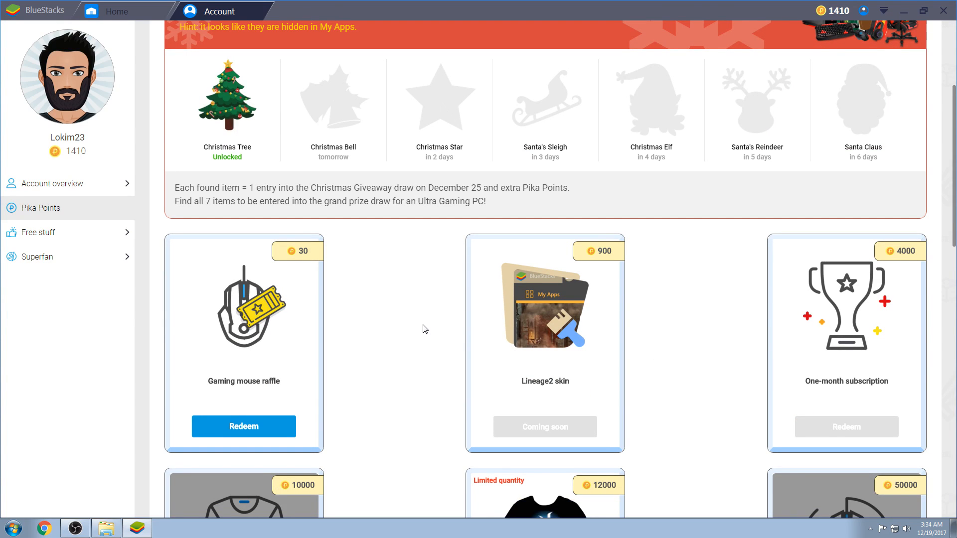
scroll(down, 3)
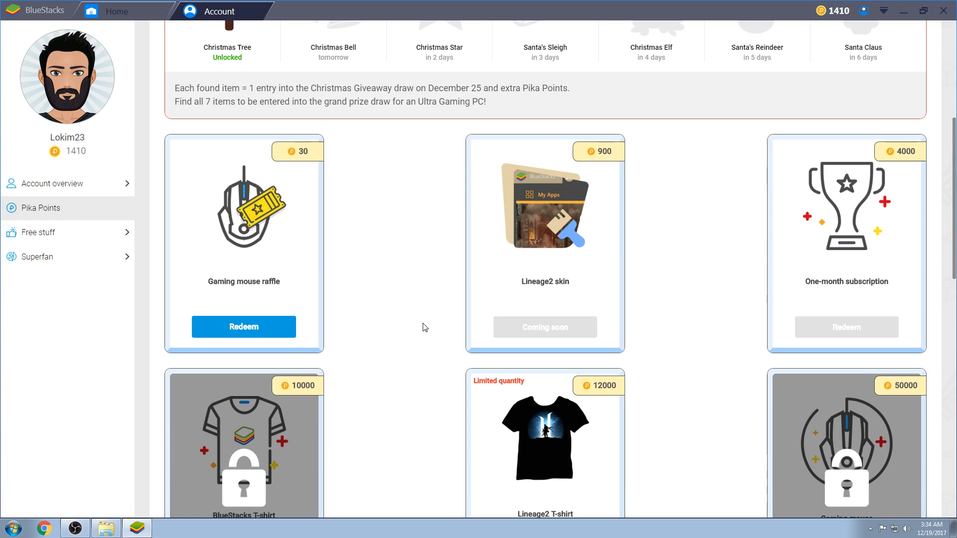
mouse_move(393, 250)
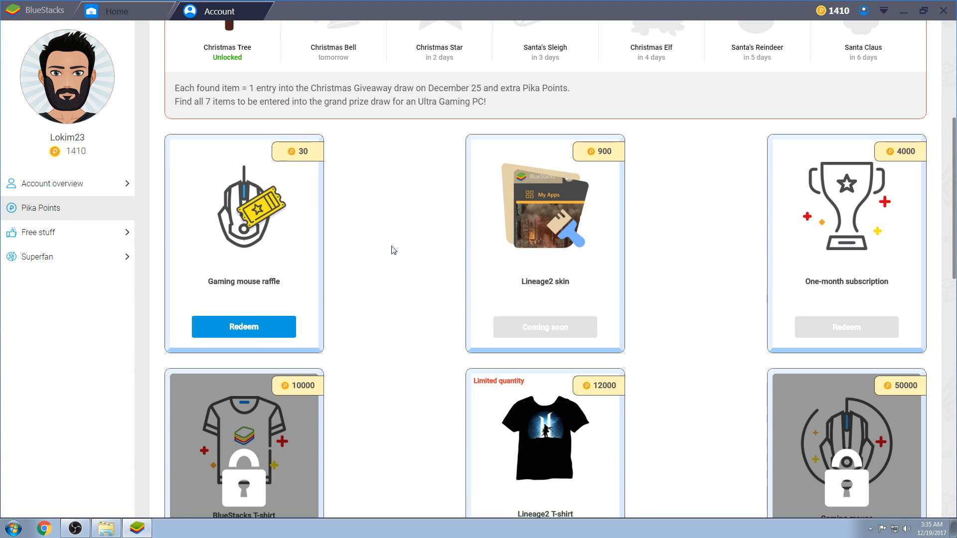
mouse_move(396, 252)
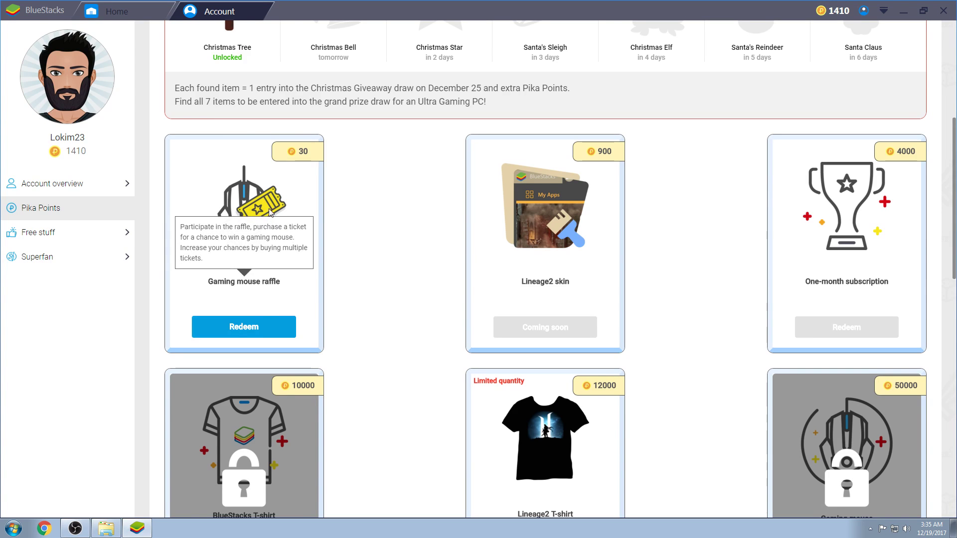
scroll(down, 3)
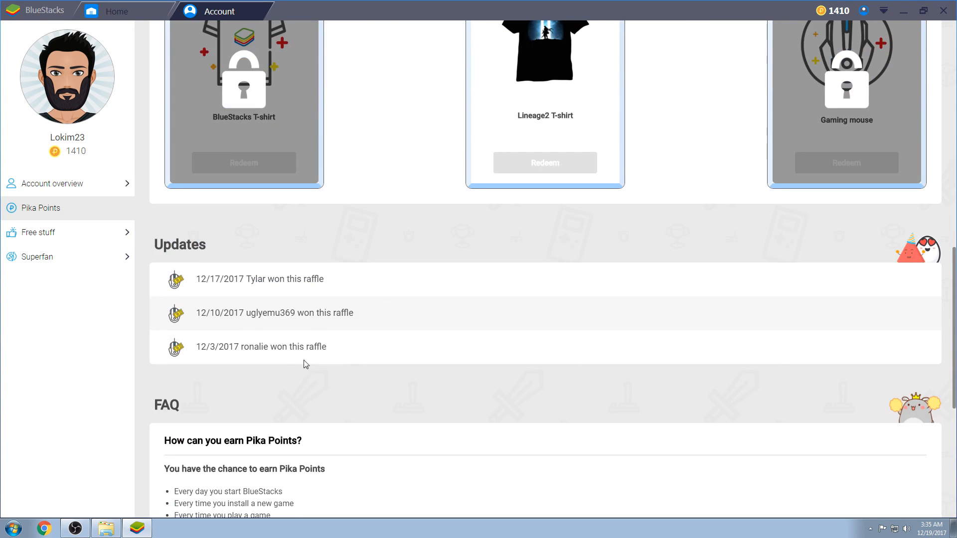
scroll(up, 3)
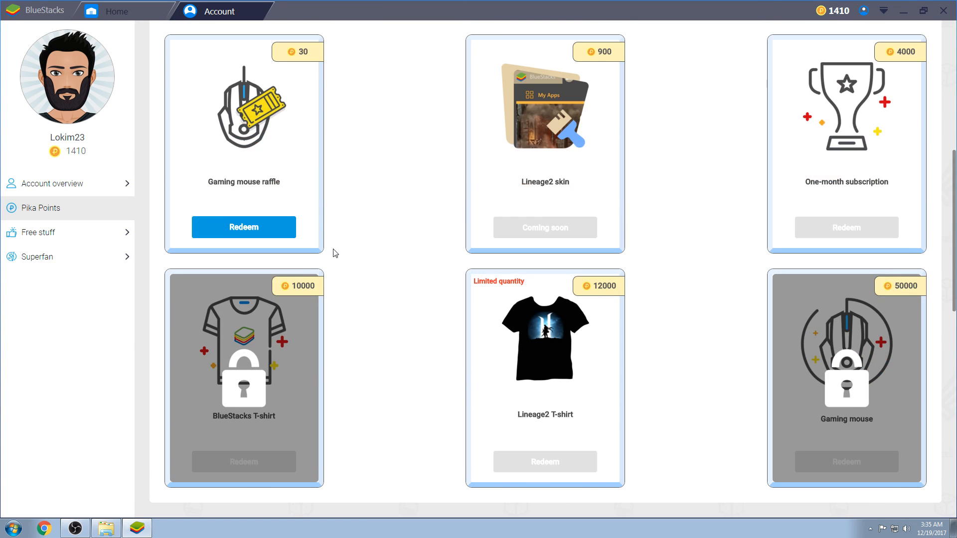
mouse_move(222, 181)
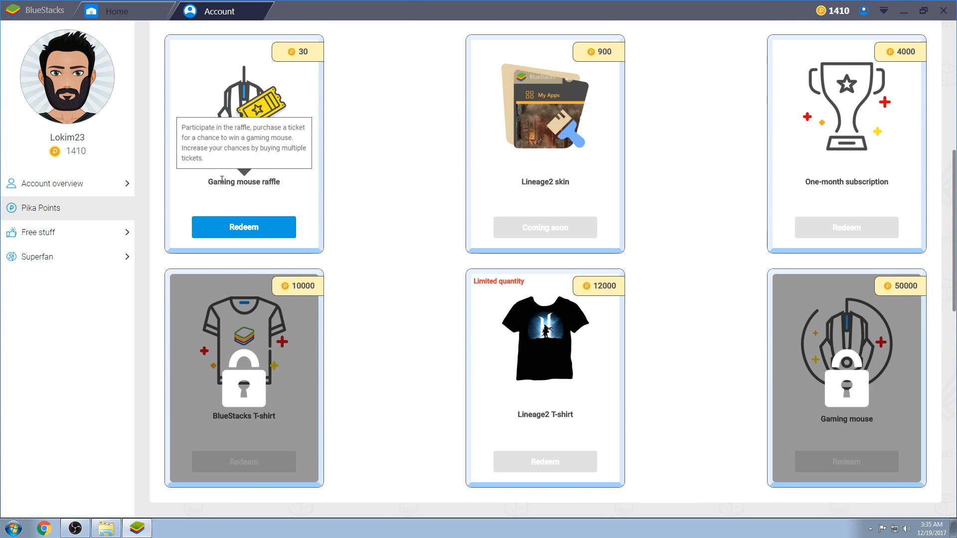
mouse_move(617, 180)
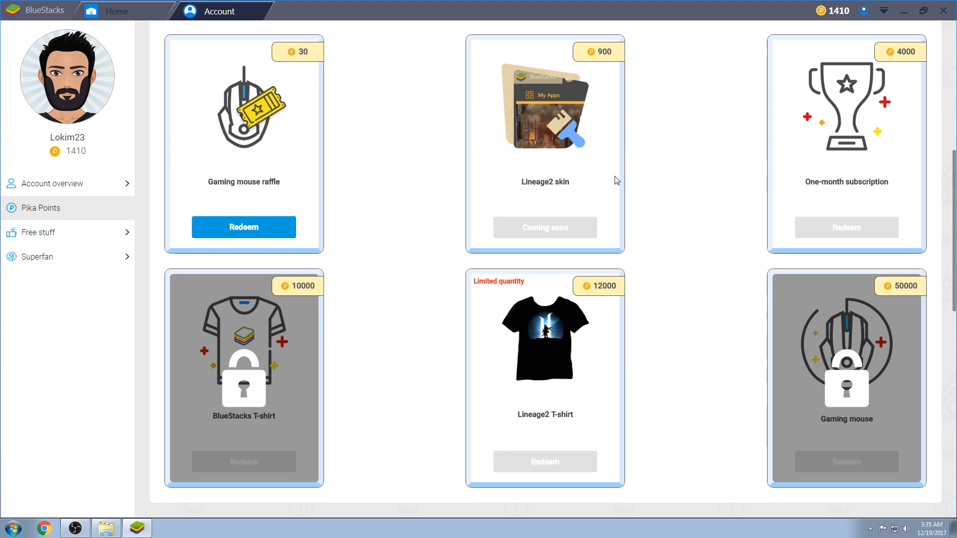
mouse_move(539, 105)
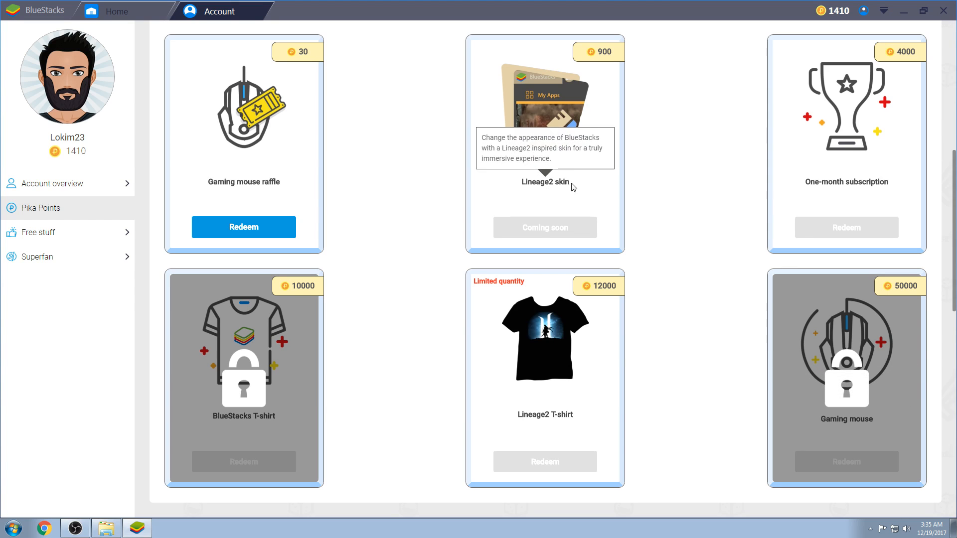
mouse_move(546, 185)
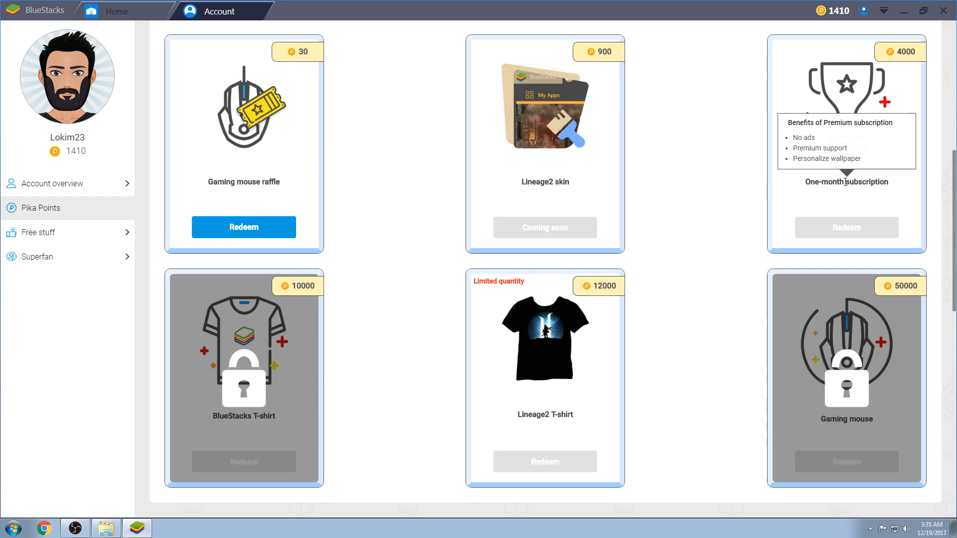
mouse_move(712, 198)
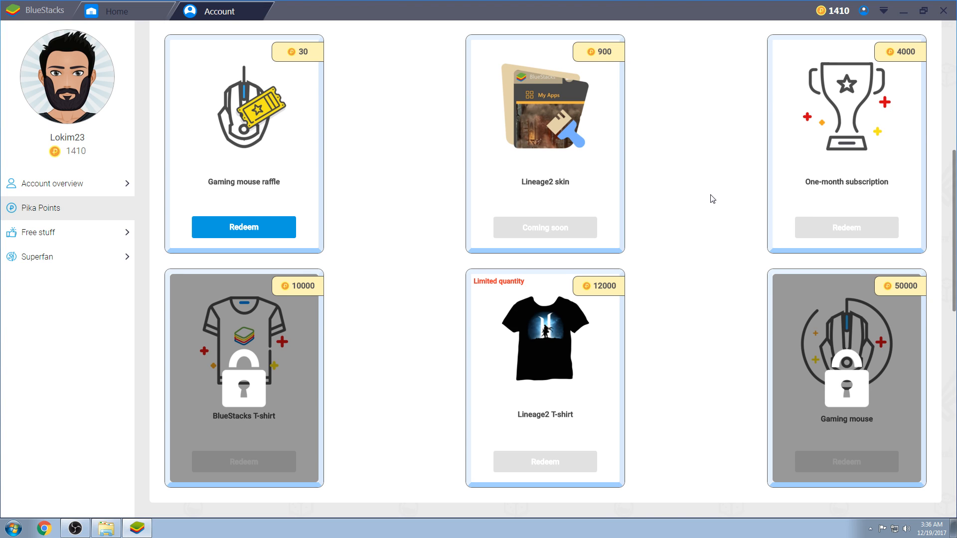
mouse_move(693, 209)
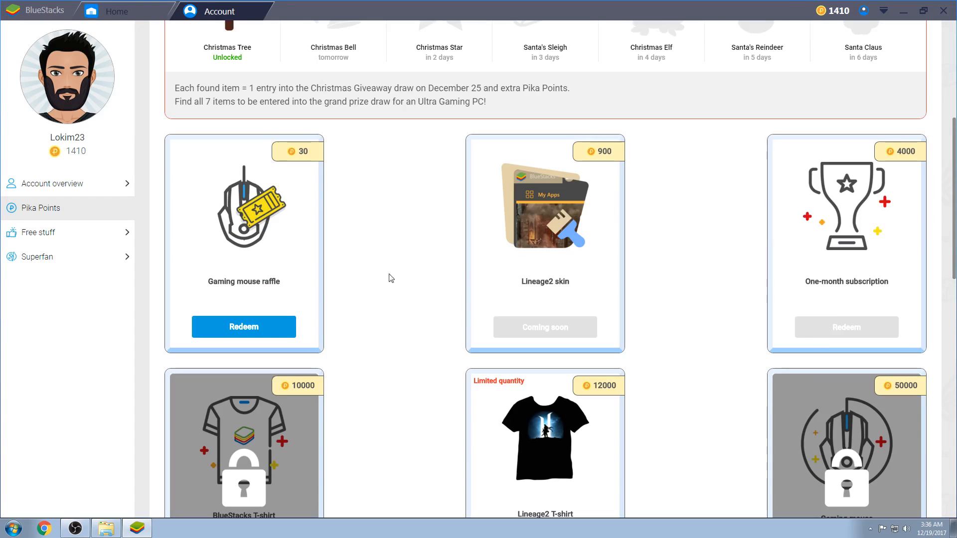
mouse_move(845, 257)
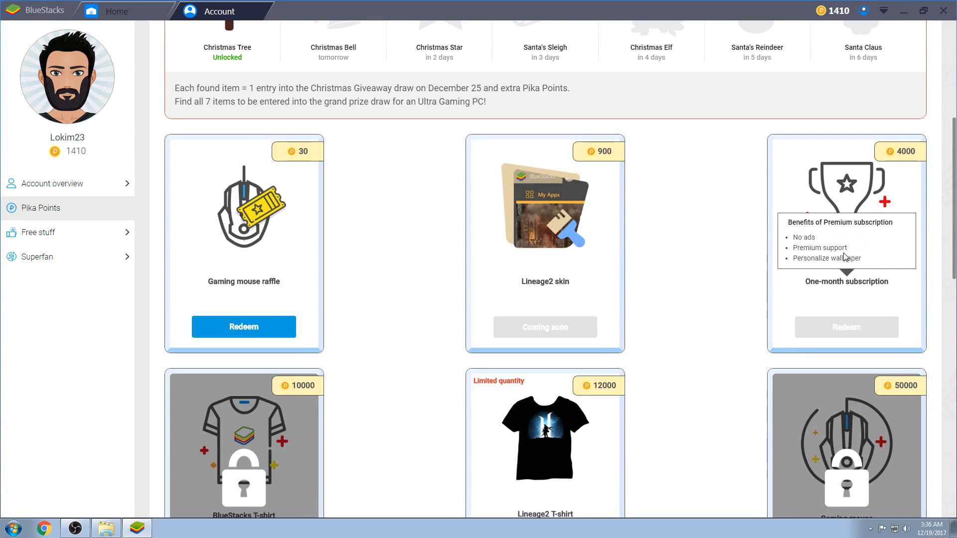
Scroll down the Pika Points page to the raffle winner updates and FAQ.
scroll(down, 3)
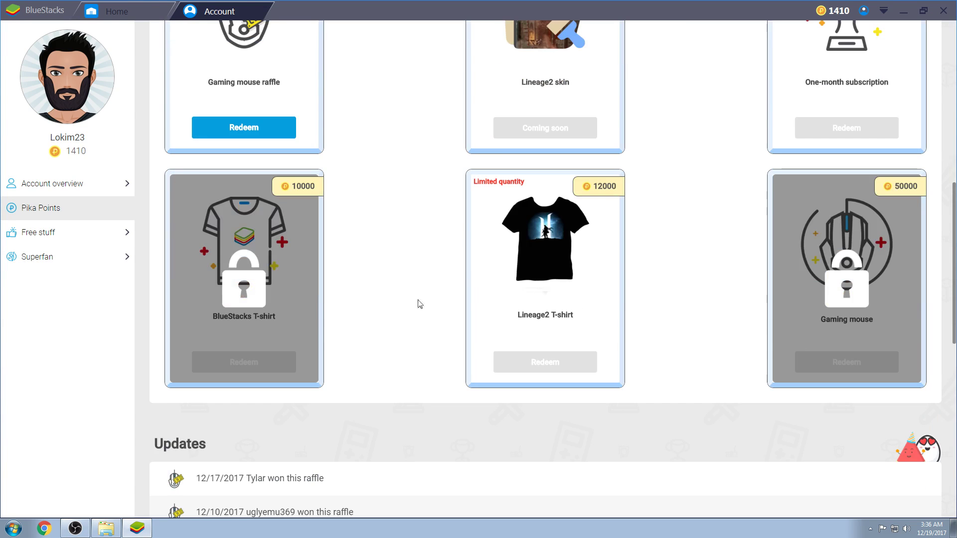
mouse_move(244, 284)
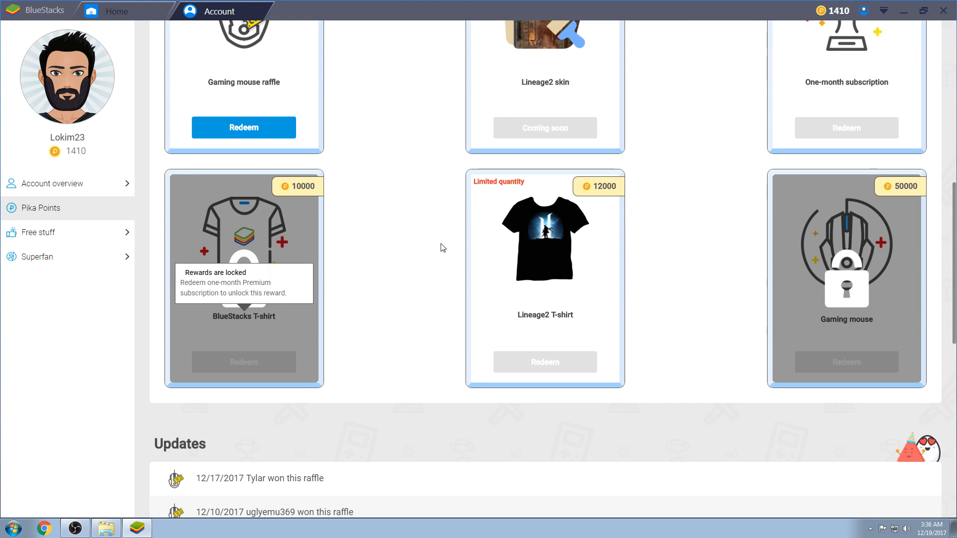
mouse_move(393, 273)
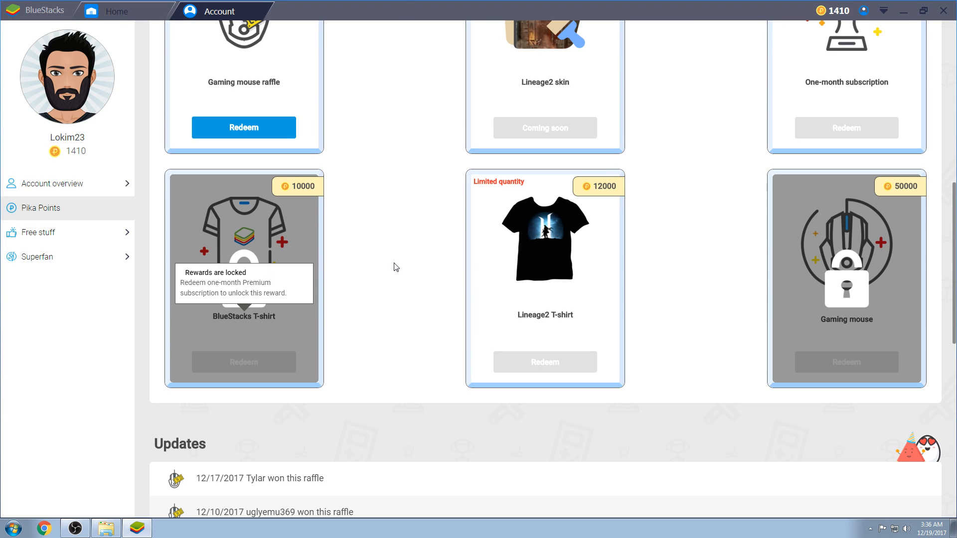
mouse_move(410, 278)
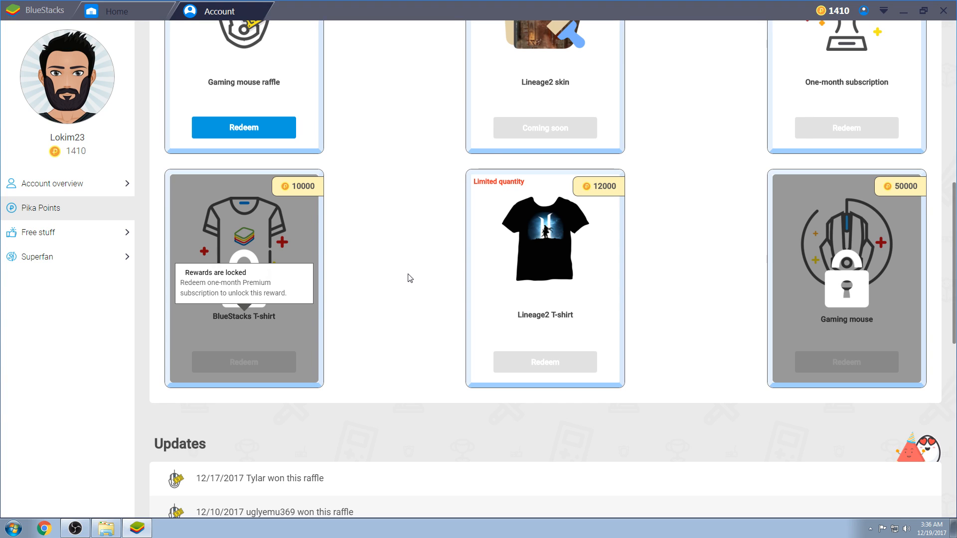
mouse_move(579, 237)
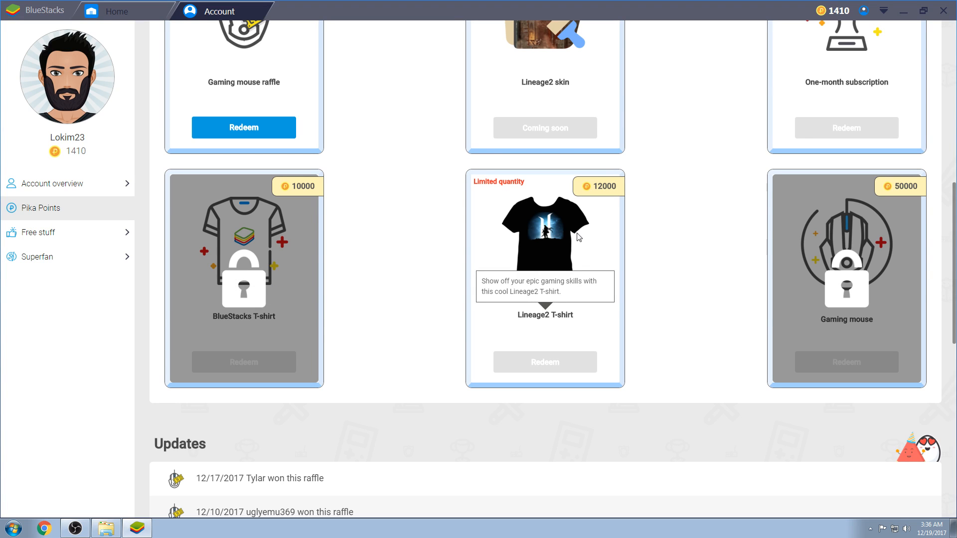
mouse_move(686, 263)
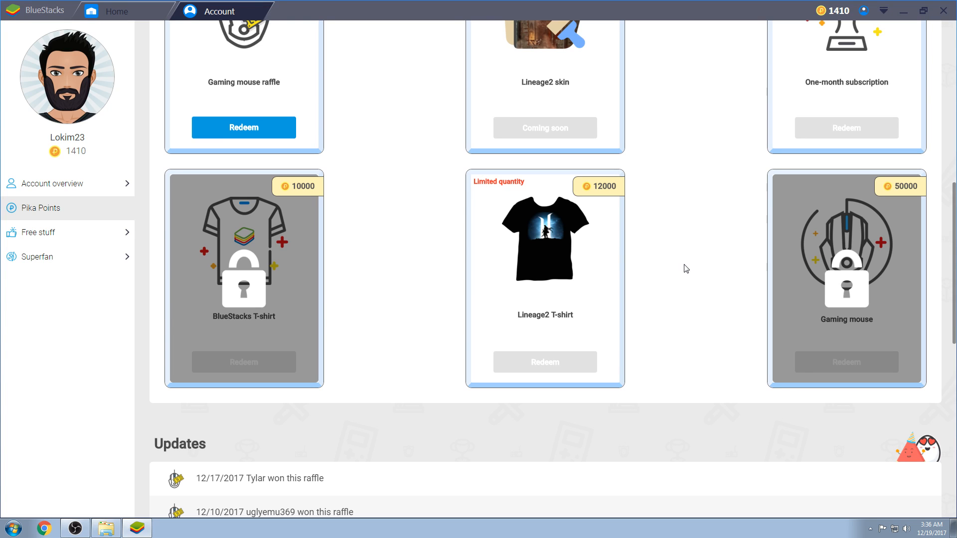
mouse_move(650, 273)
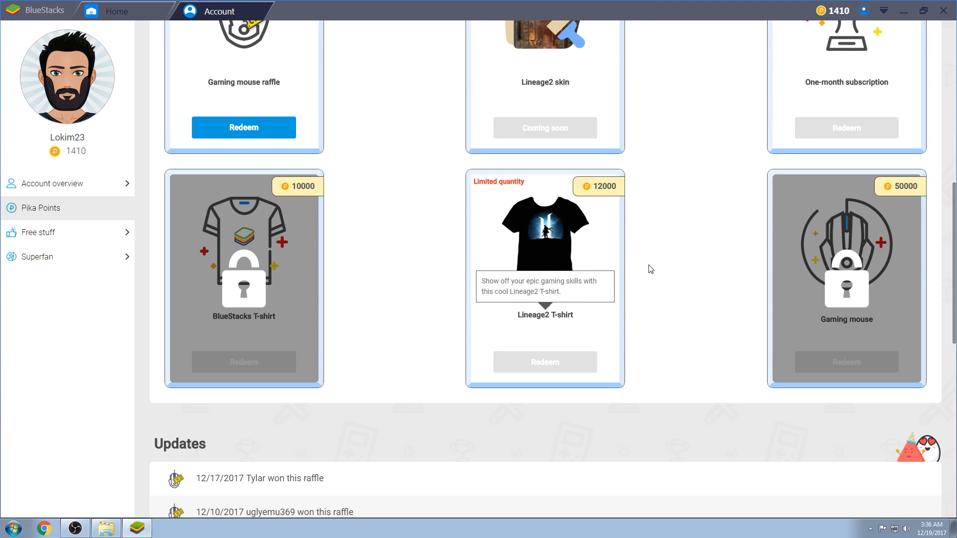
mouse_move(655, 270)
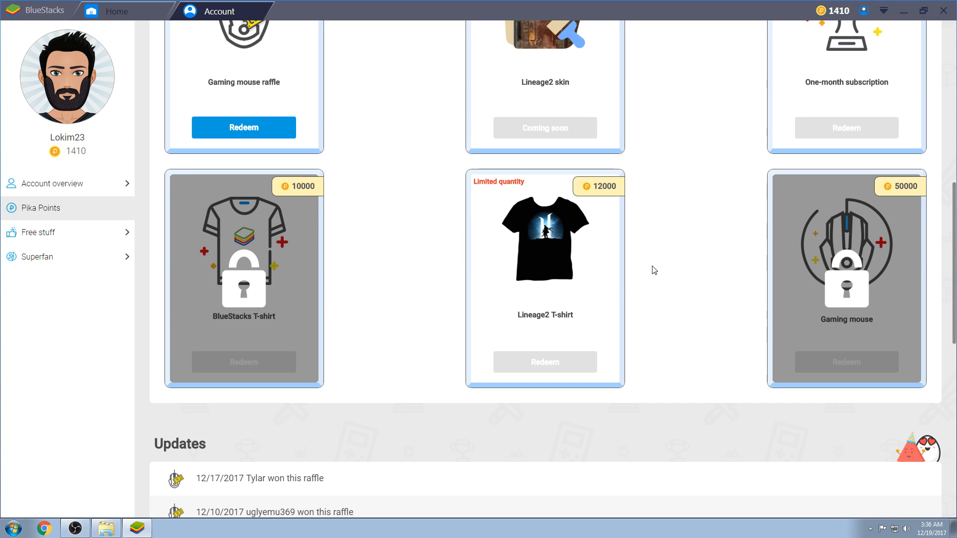
mouse_move(670, 258)
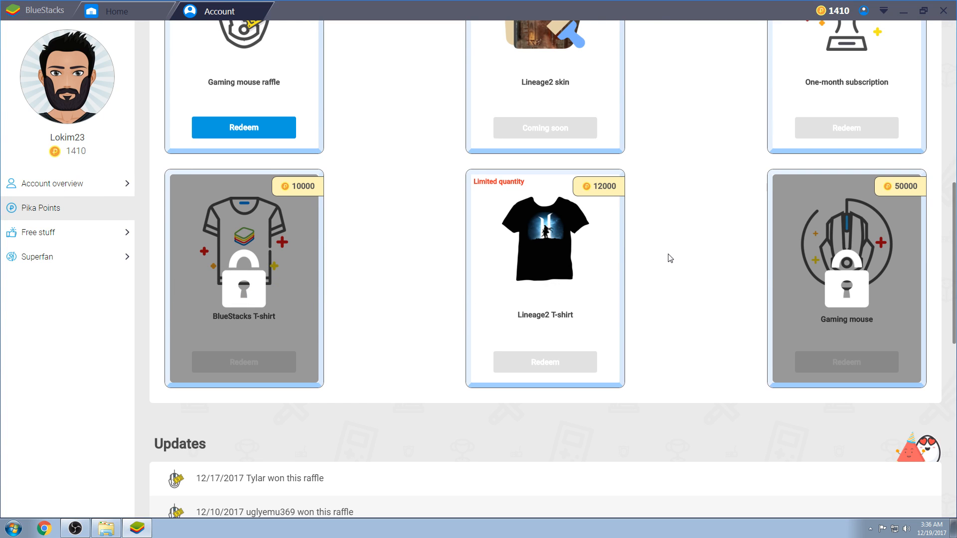
scroll(down, 3)
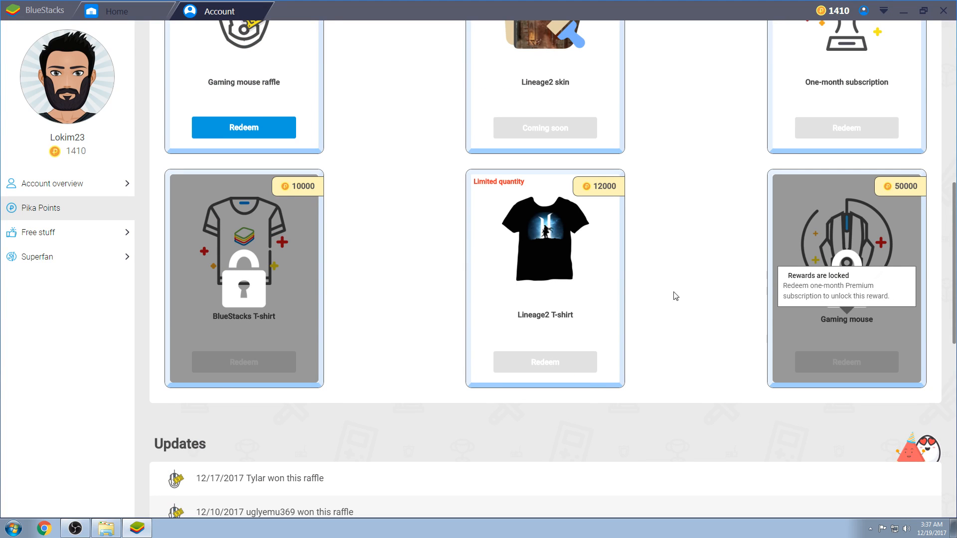
mouse_move(899, 198)
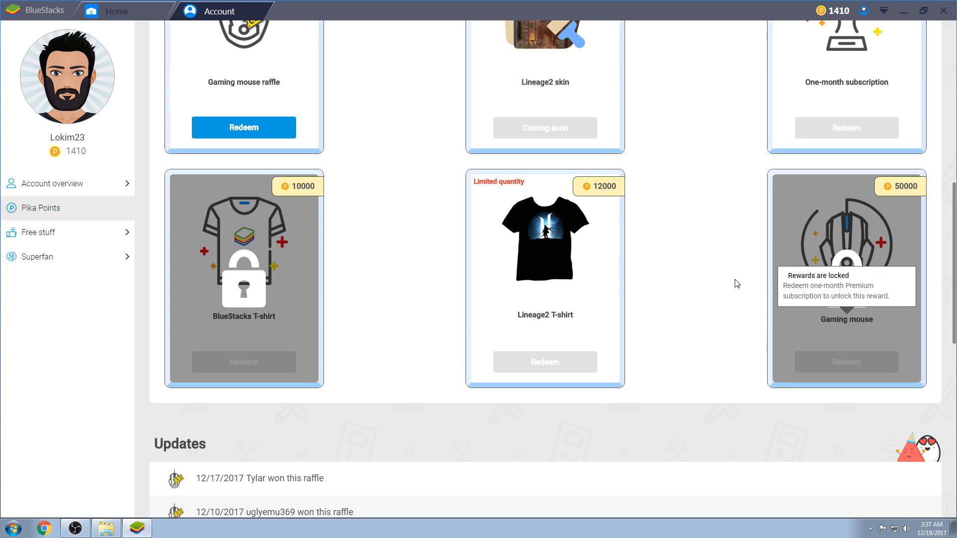
mouse_move(706, 335)
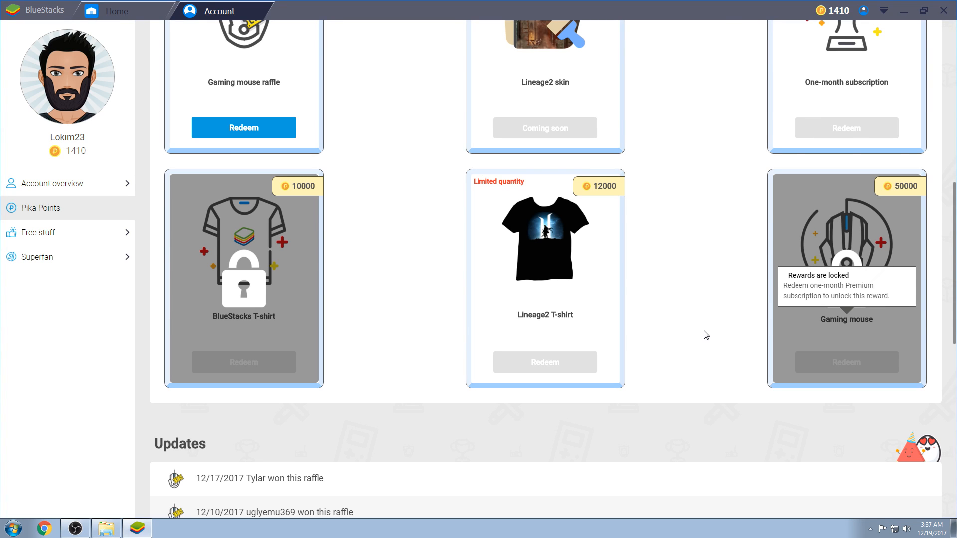
scroll(down, 3)
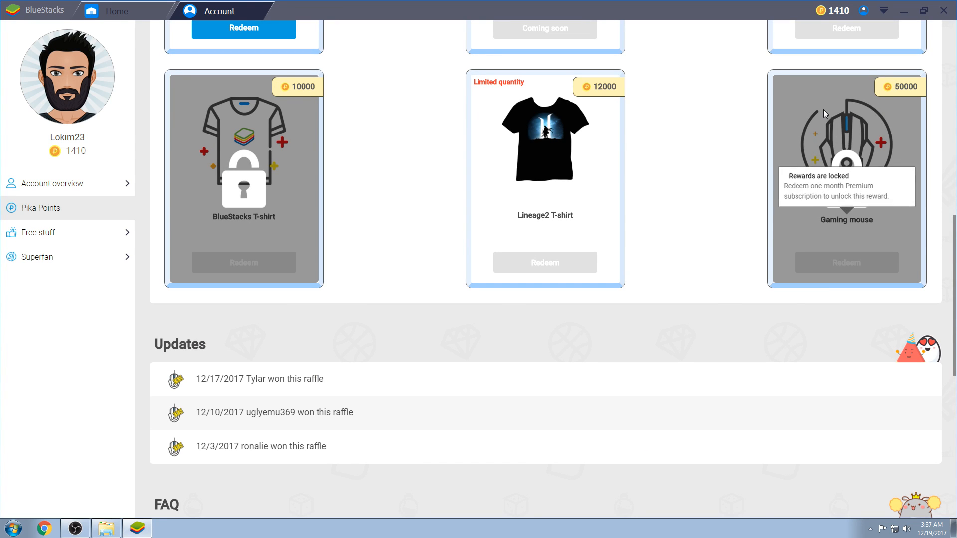
scroll(down, 3)
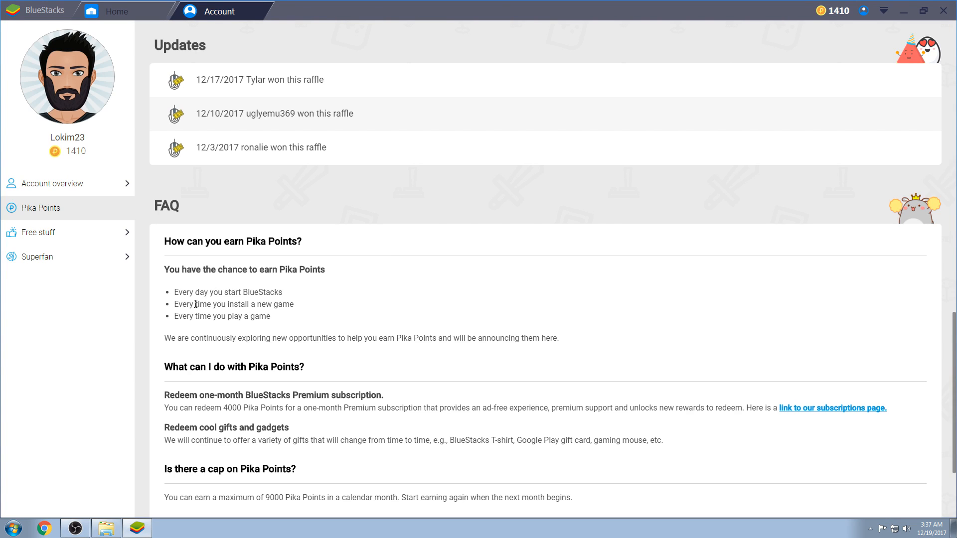
mouse_move(316, 309)
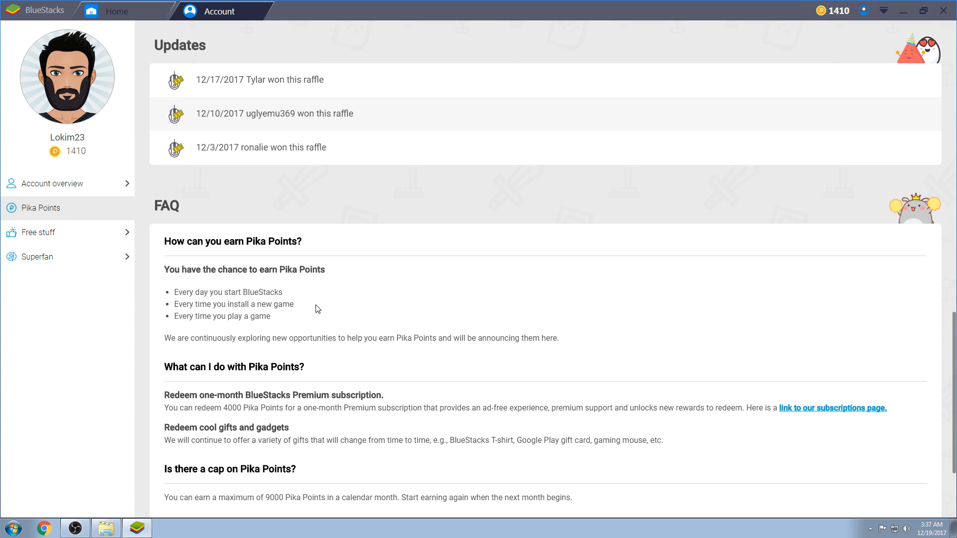
mouse_move(198, 316)
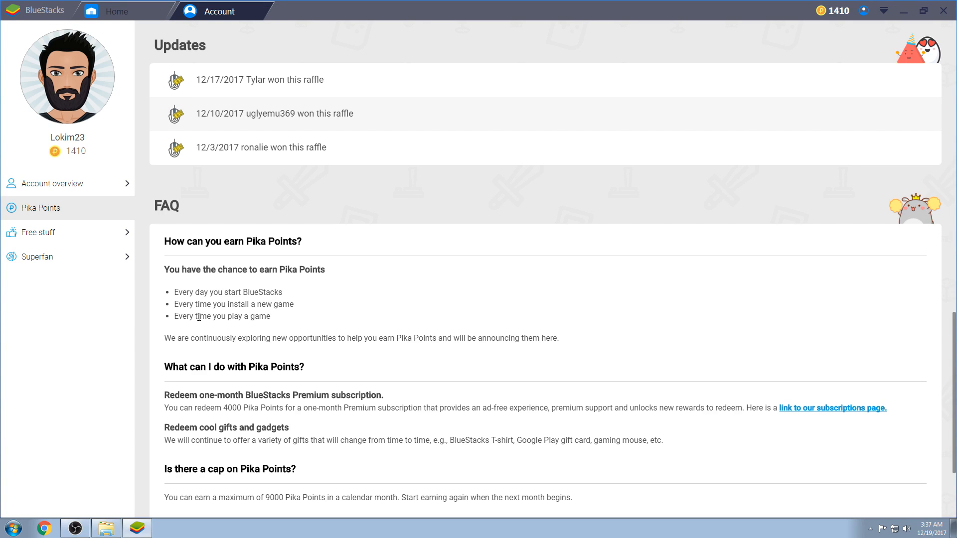
mouse_move(358, 317)
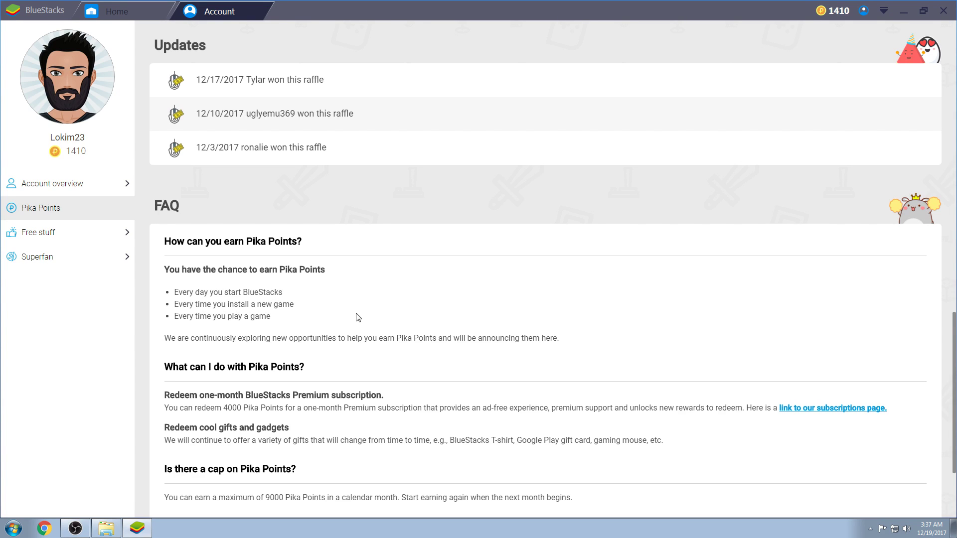
Scroll further down the FAQ and highlight the 9000 Pika Points monthly cap.
scroll(down, 3)
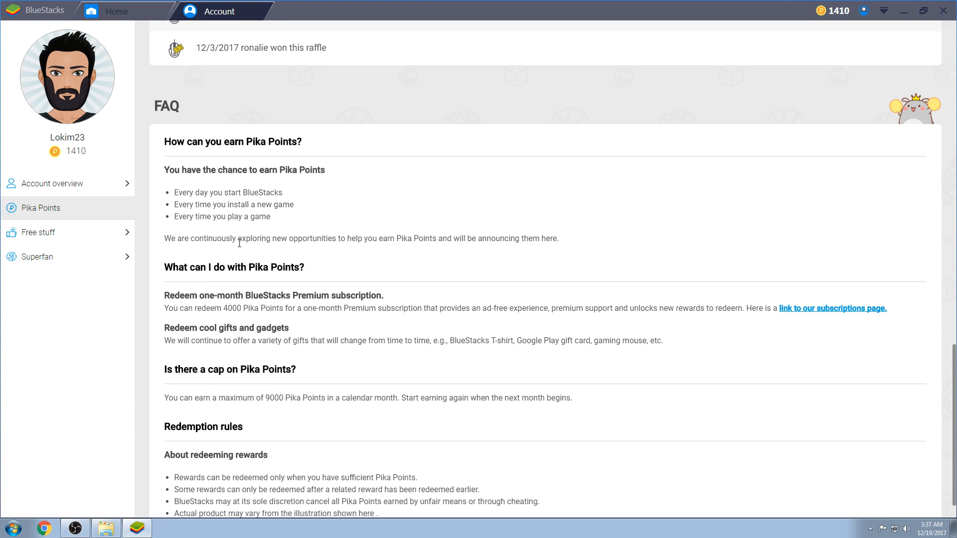
mouse_move(373, 239)
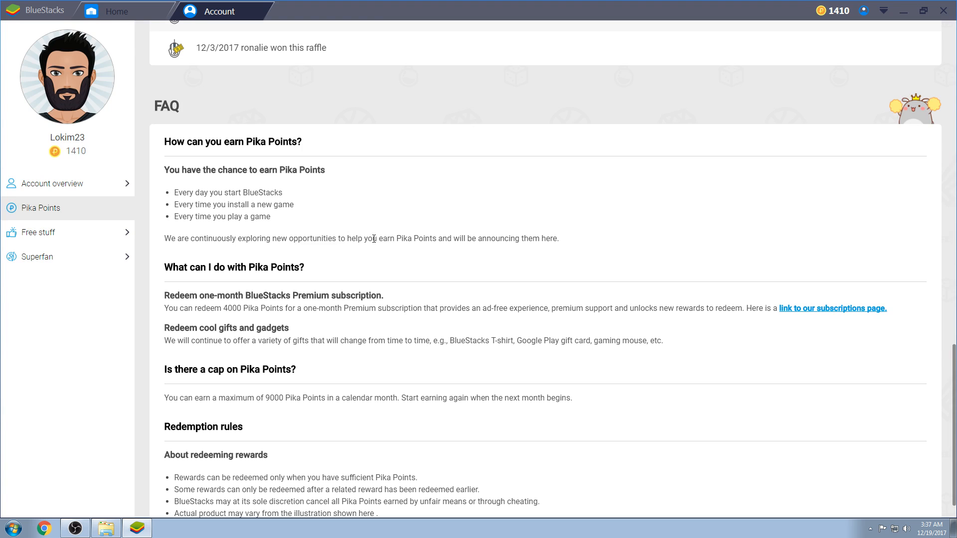
mouse_move(561, 240)
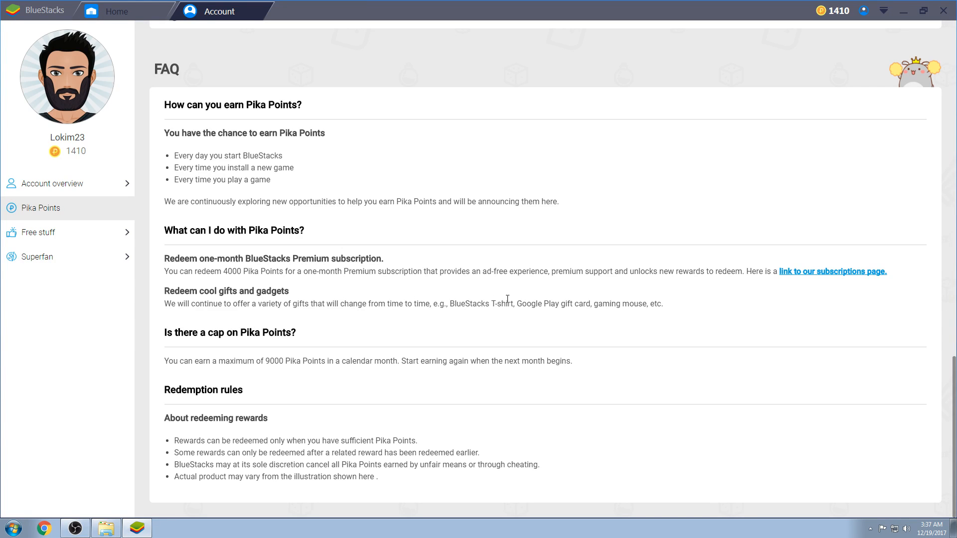
mouse_move(485, 305)
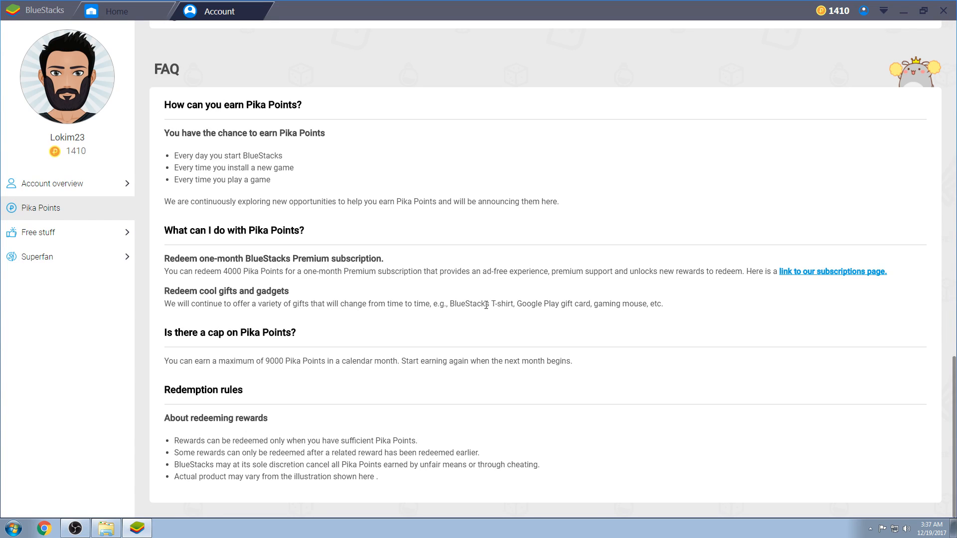
mouse_move(518, 305)
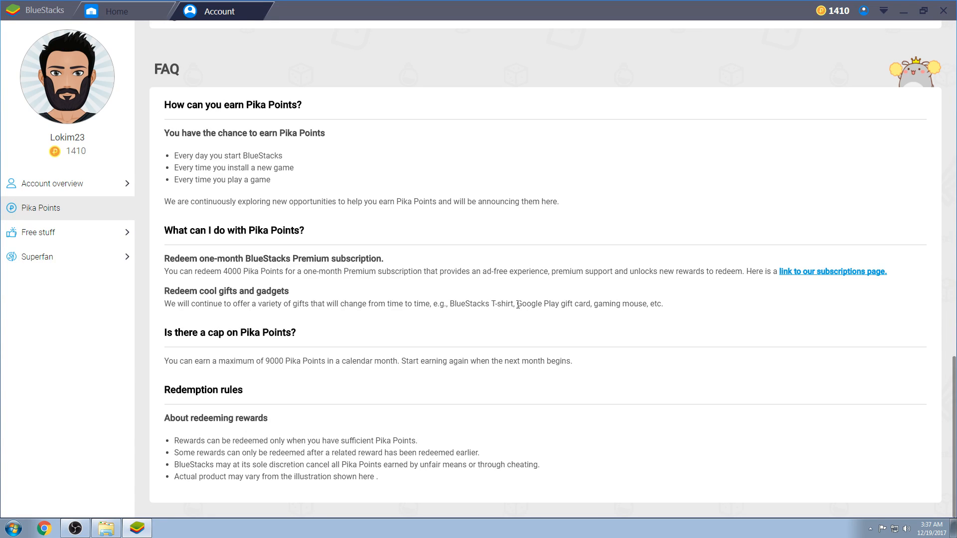
mouse_move(704, 414)
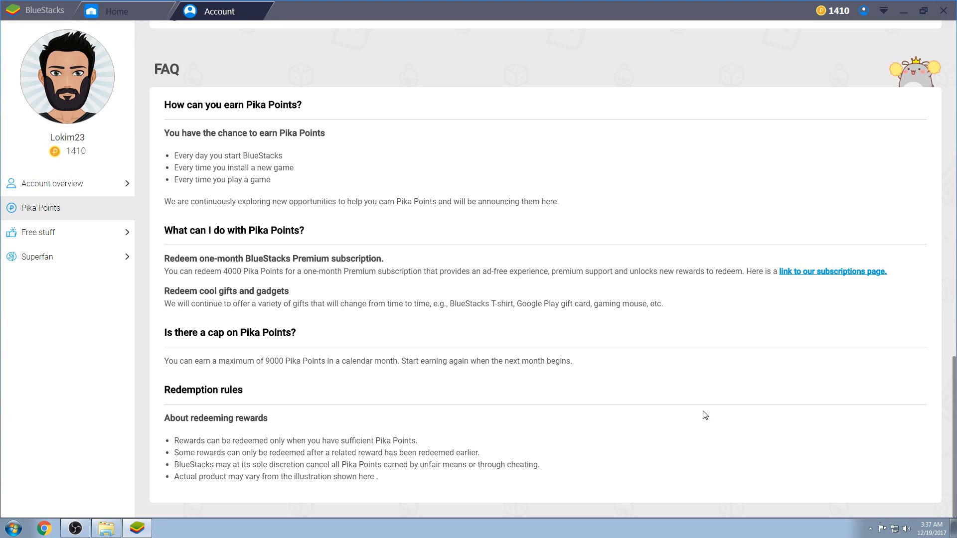
mouse_move(578, 386)
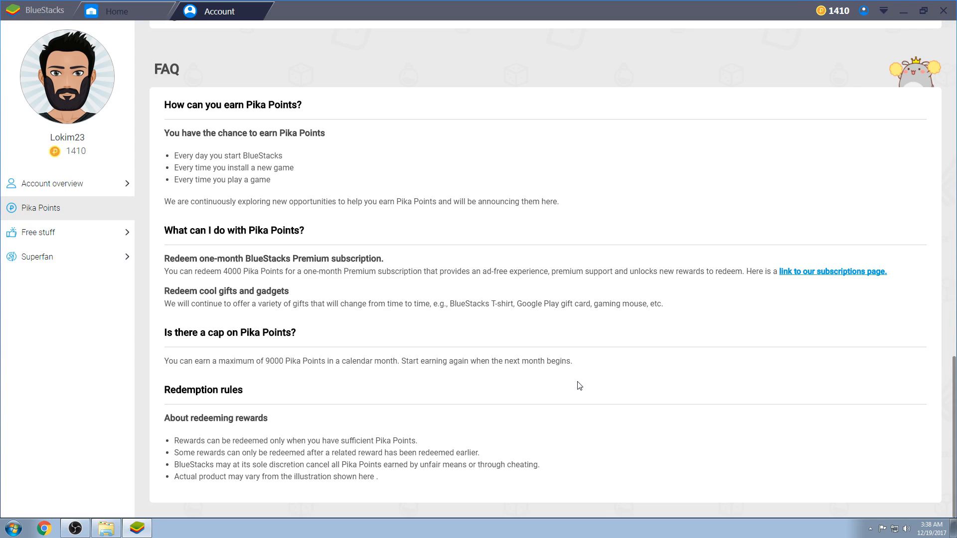
mouse_move(518, 348)
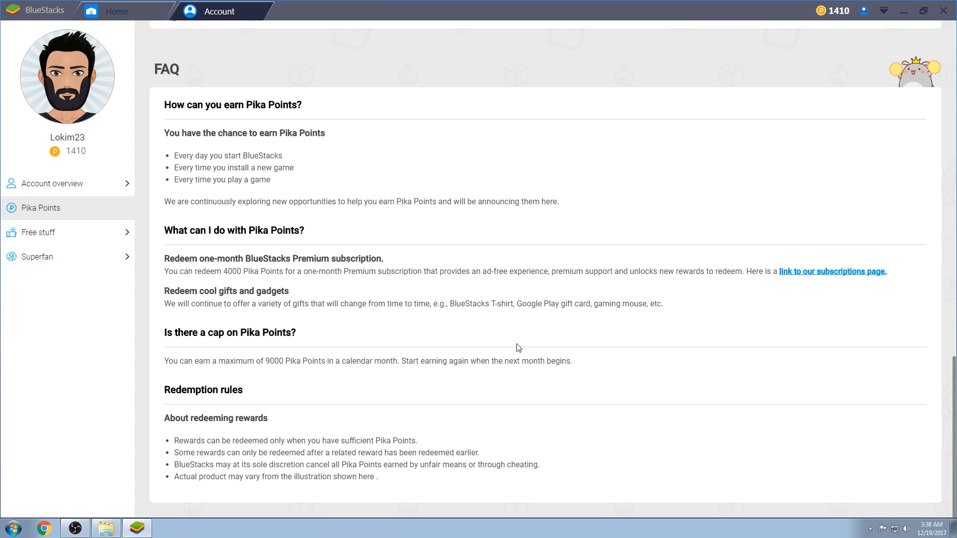
mouse_move(557, 357)
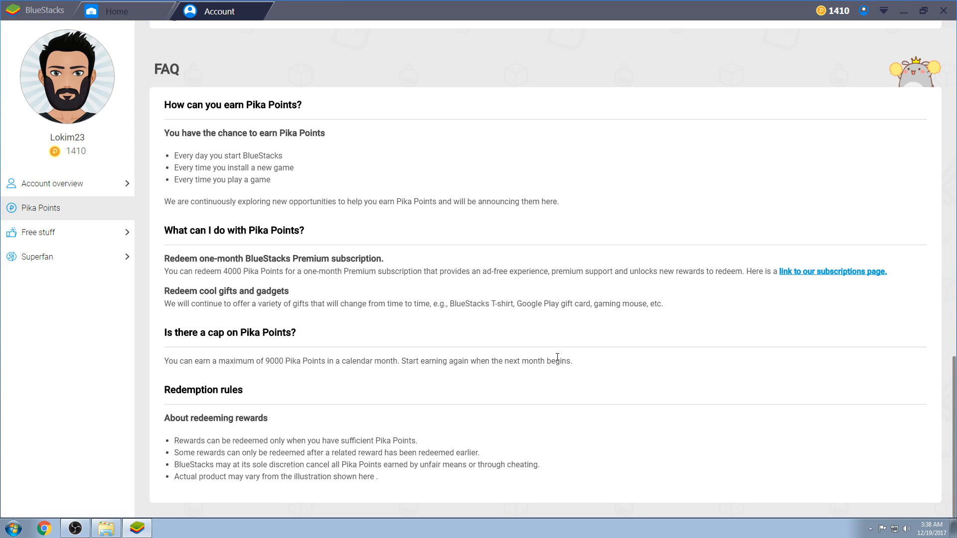
mouse_move(519, 365)
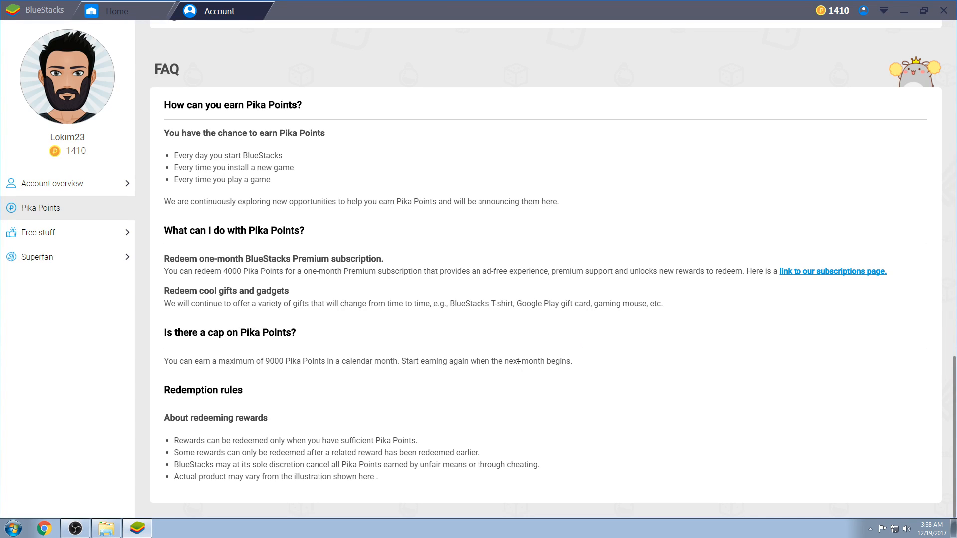
drag(263, 361, 370, 361)
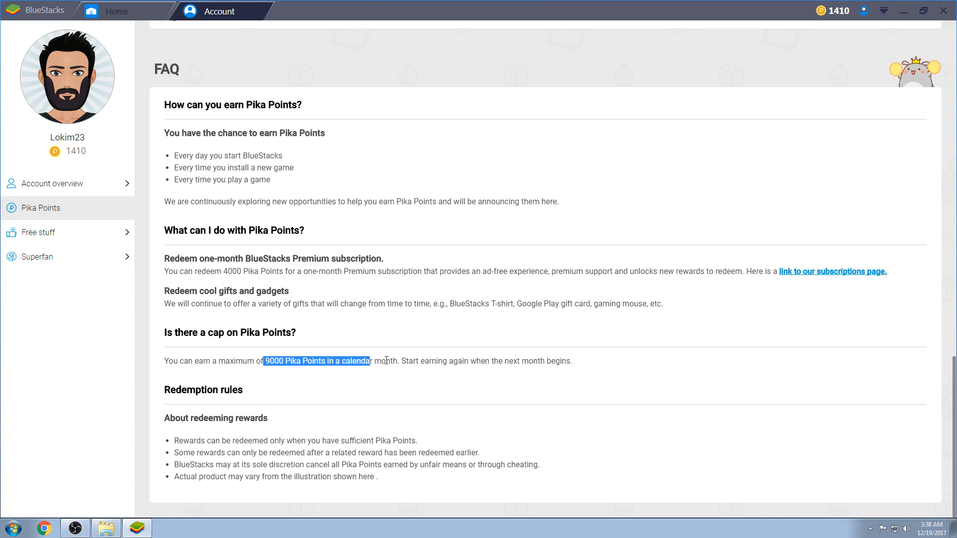
click(384, 382)
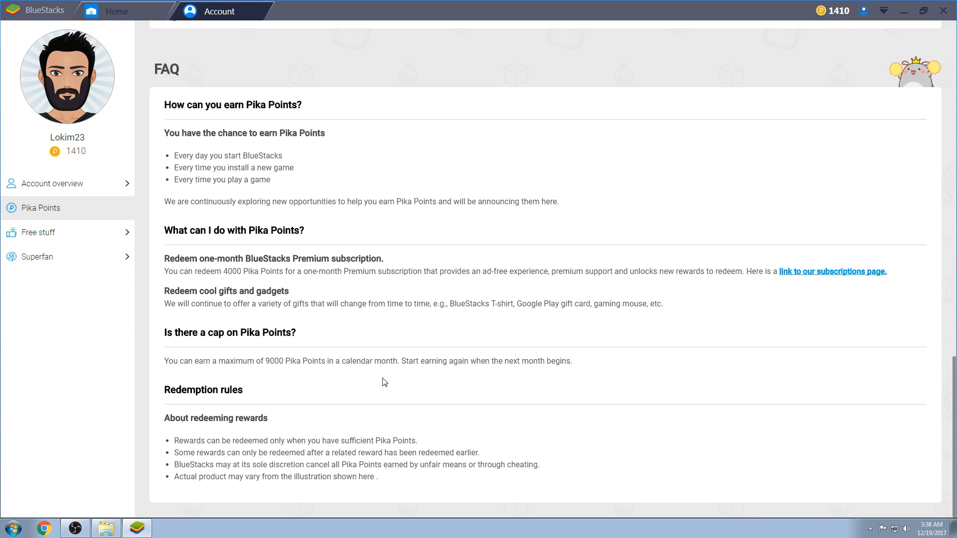
mouse_move(168, 431)
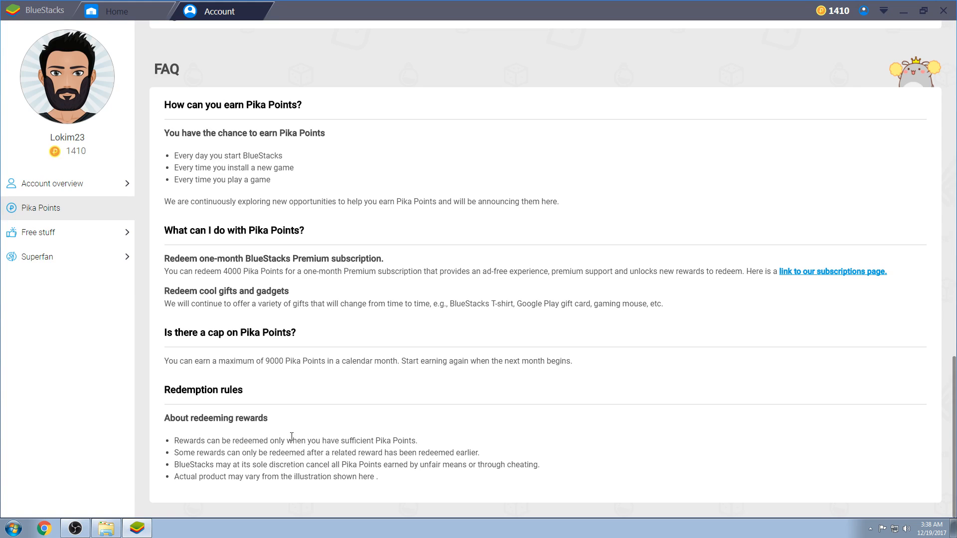
mouse_move(274, 455)
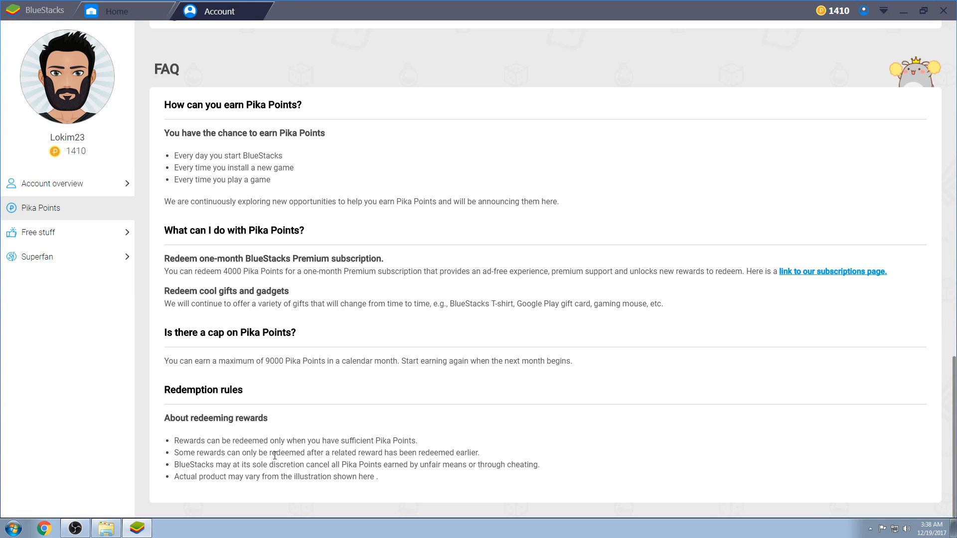
mouse_move(261, 452)
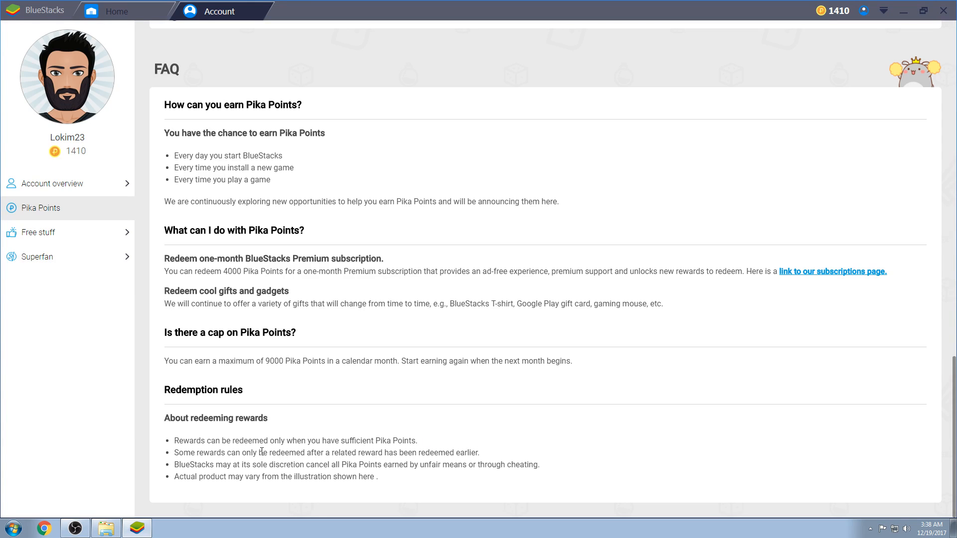
mouse_move(407, 451)
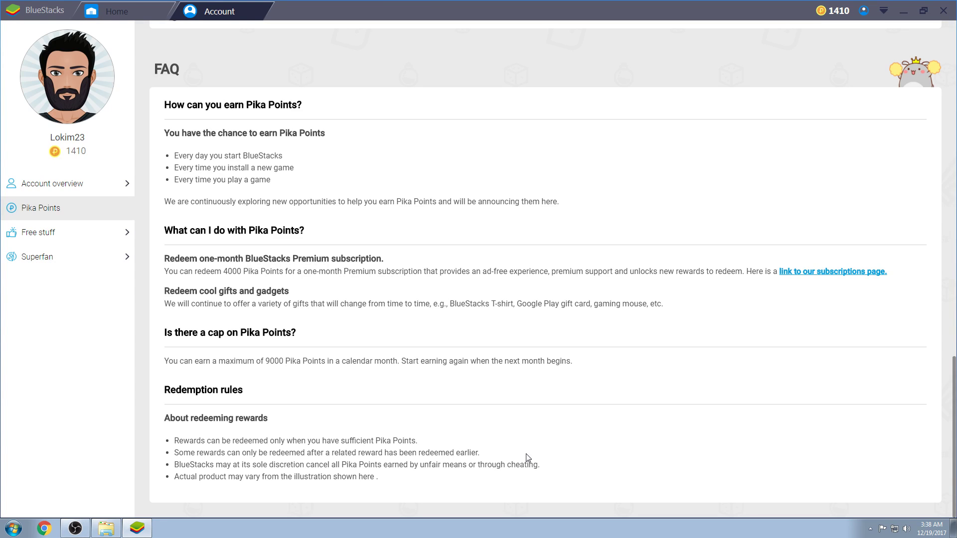
mouse_move(619, 464)
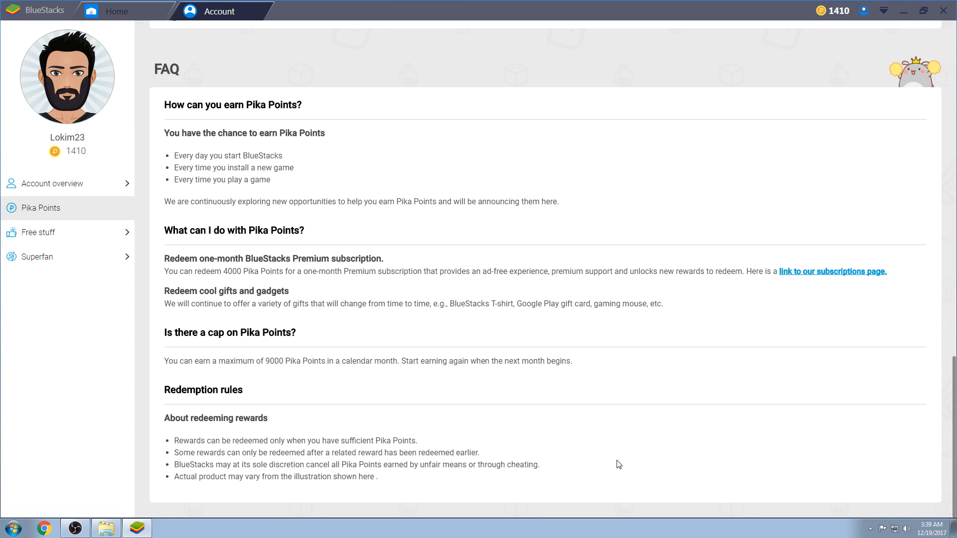
mouse_move(567, 390)
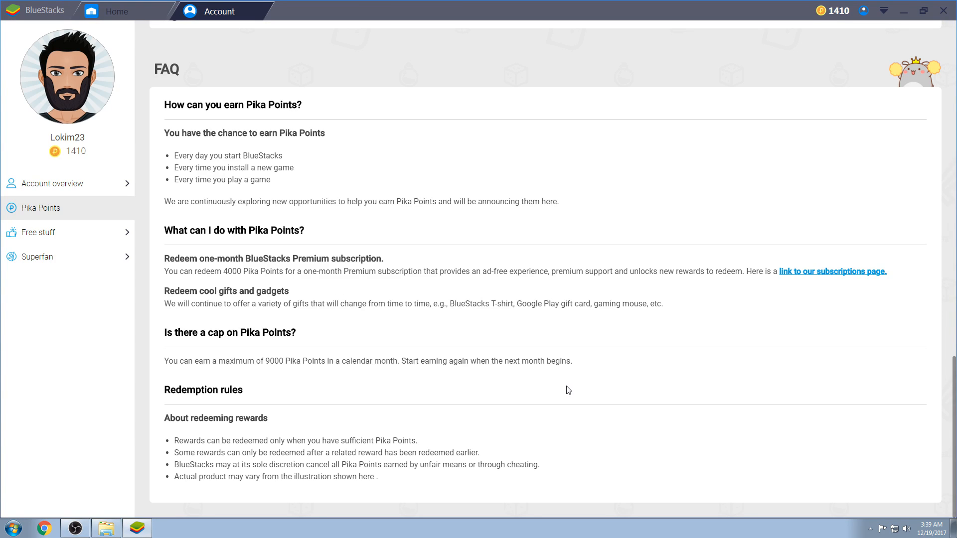
mouse_move(567, 403)
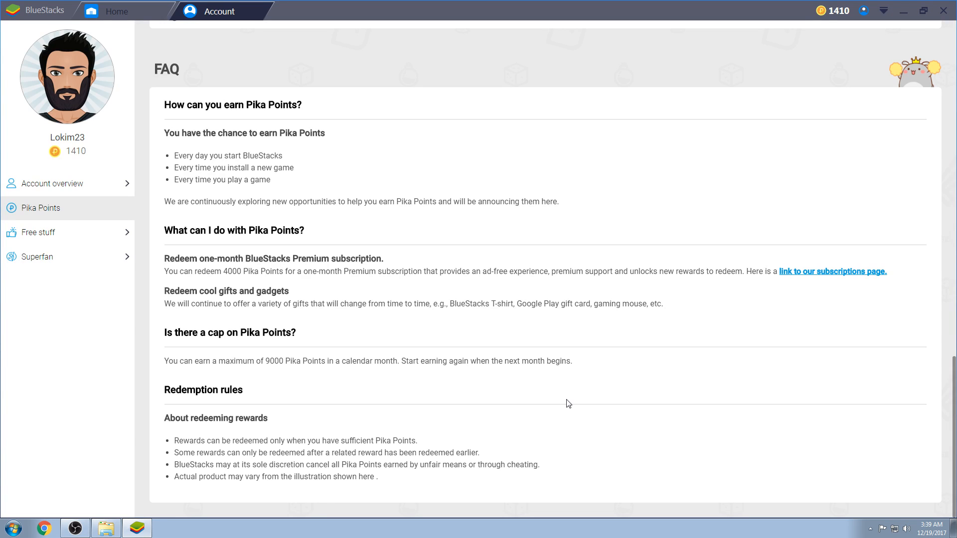
mouse_move(565, 410)
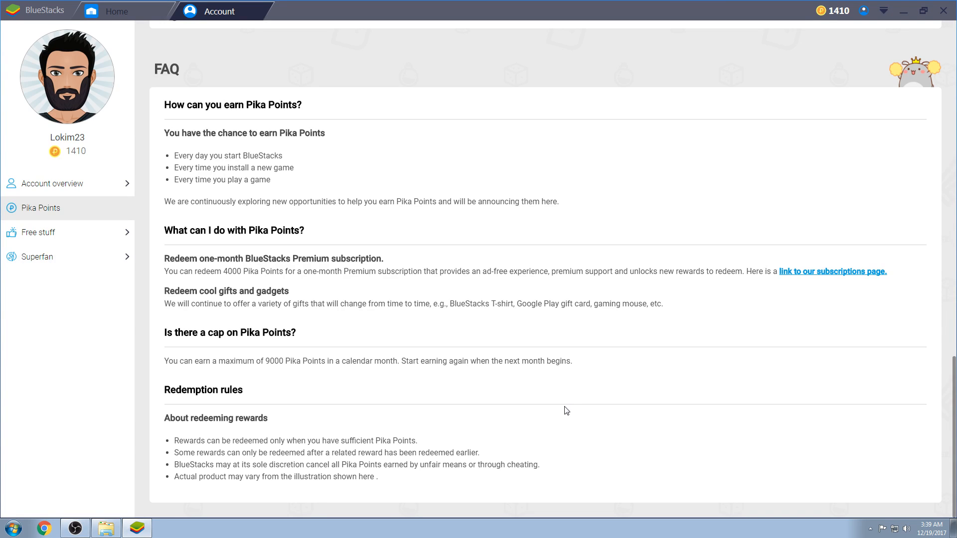
mouse_move(214, 463)
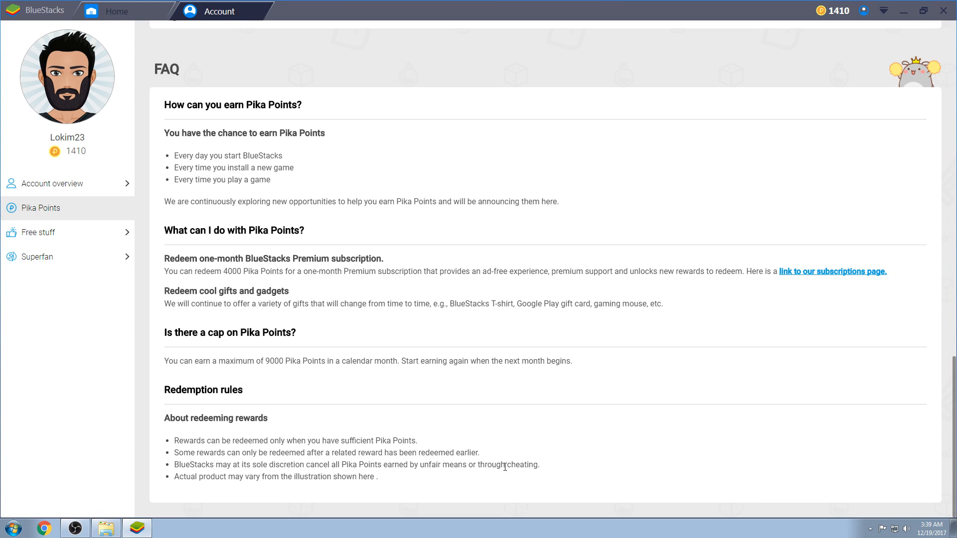
mouse_move(619, 473)
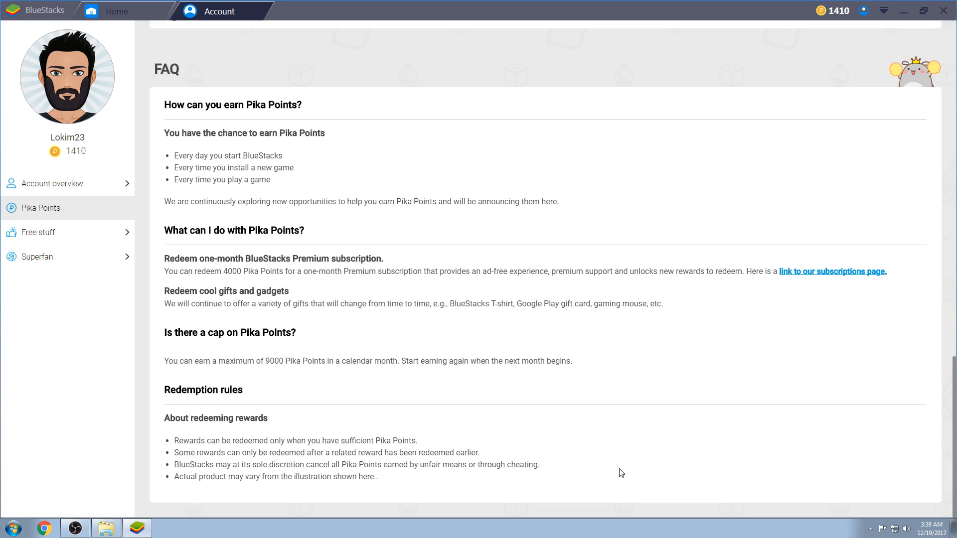
mouse_move(589, 505)
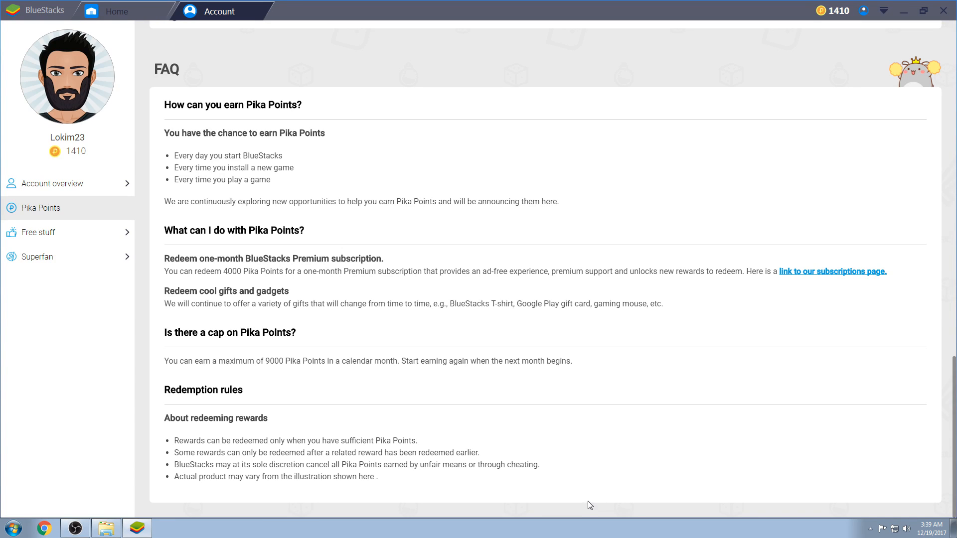
mouse_move(597, 493)
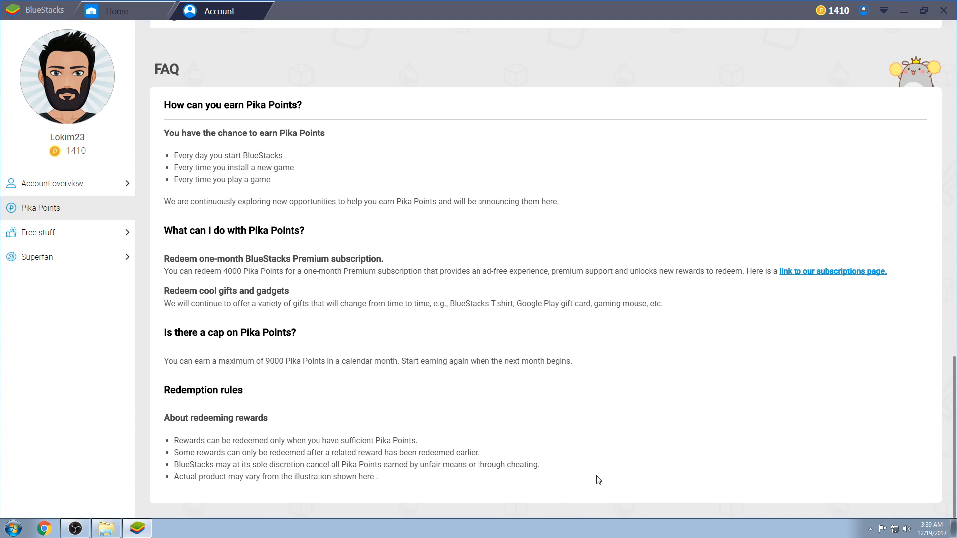
mouse_move(670, 404)
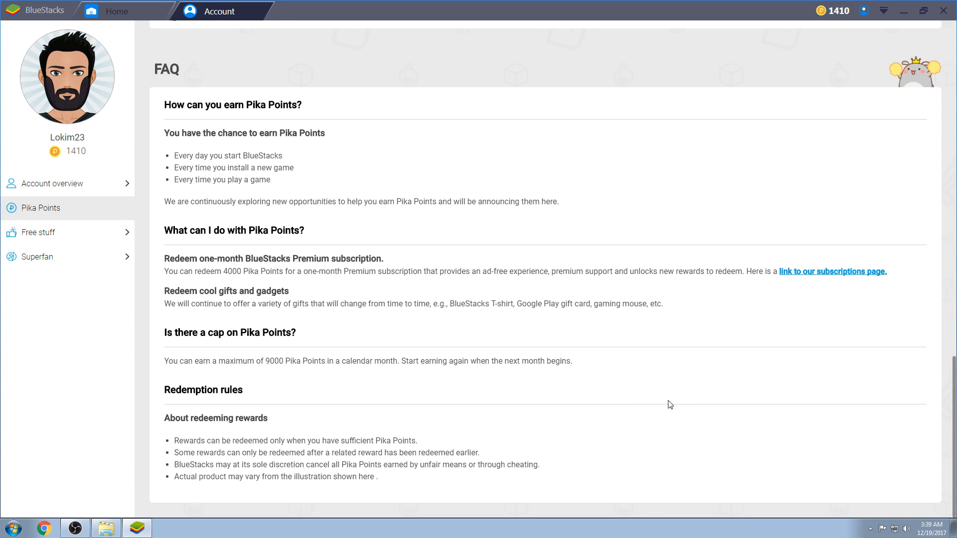
mouse_move(492, 427)
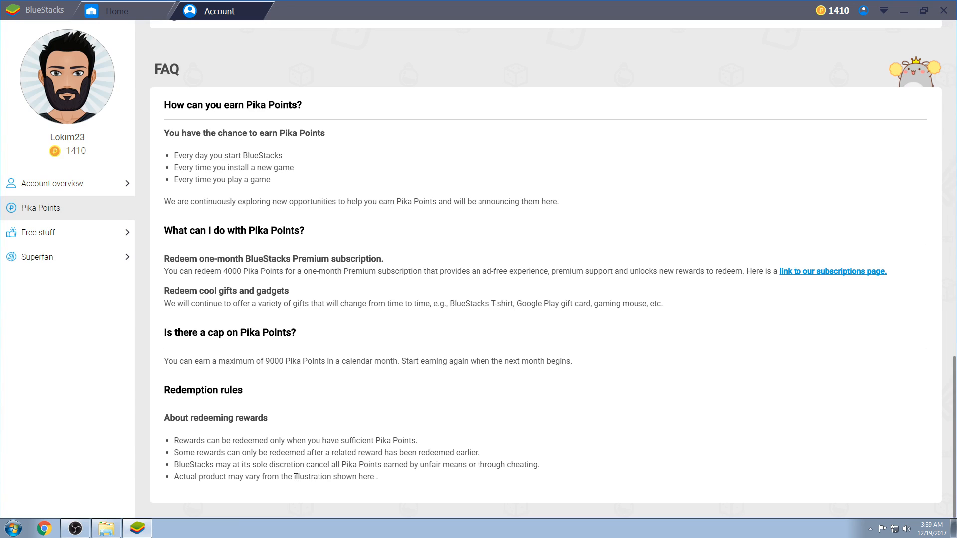
scroll(up, 3)
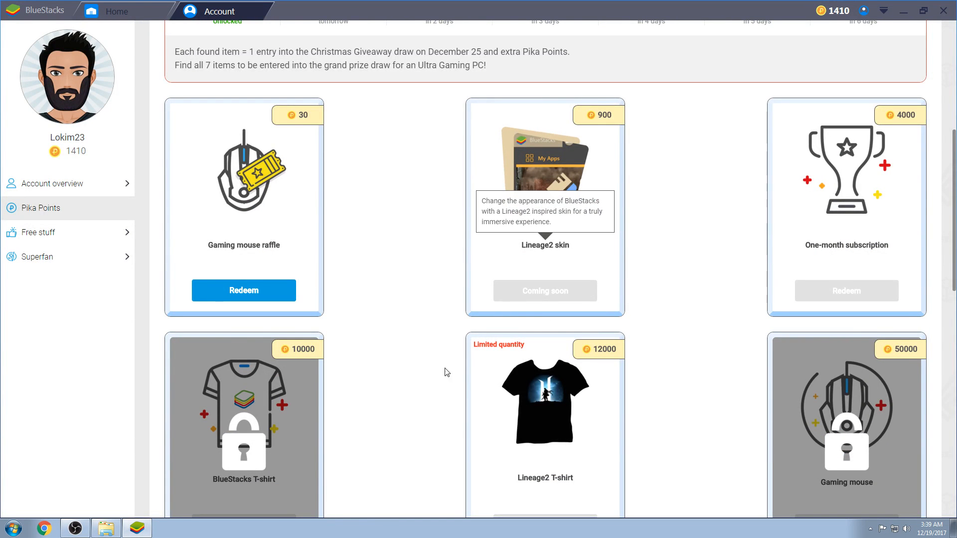
scroll(down, 3)
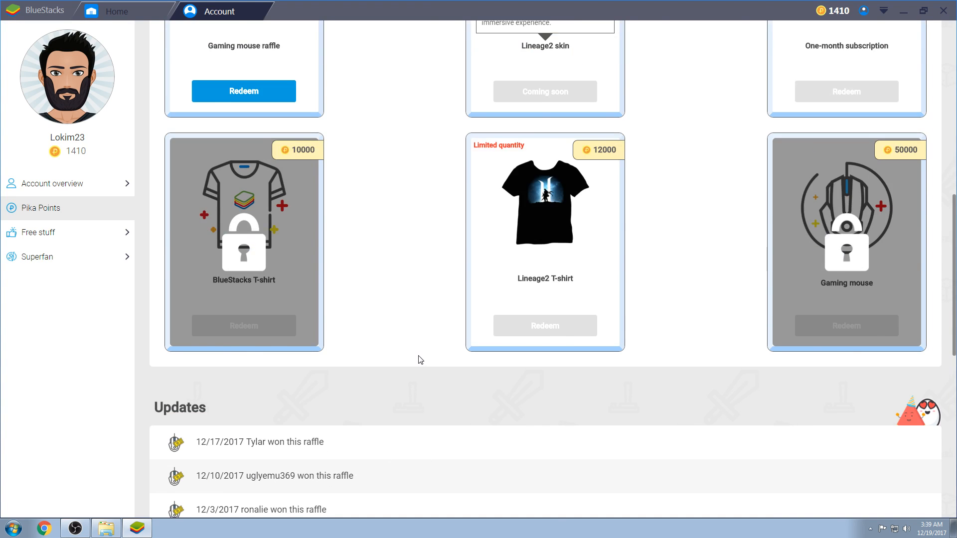
scroll(up, 3)
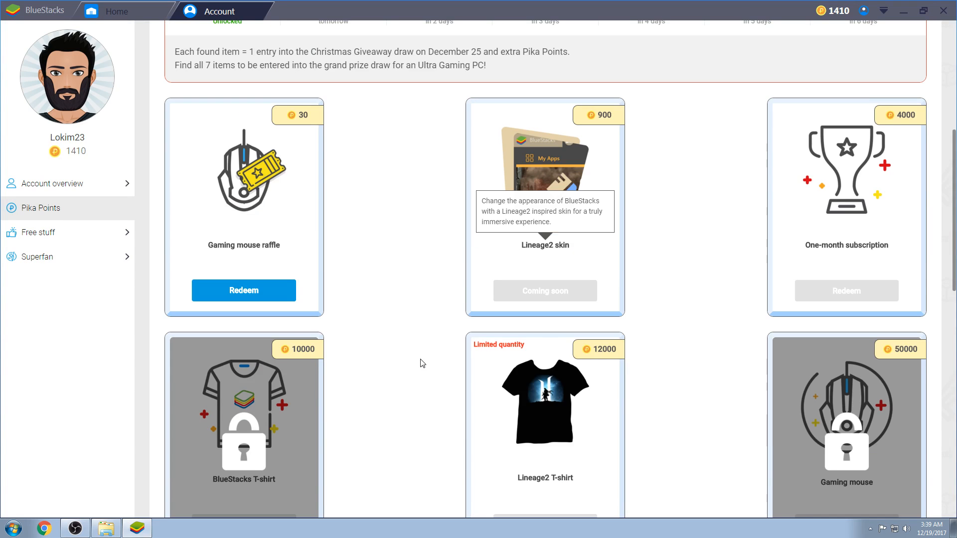
mouse_move(453, 323)
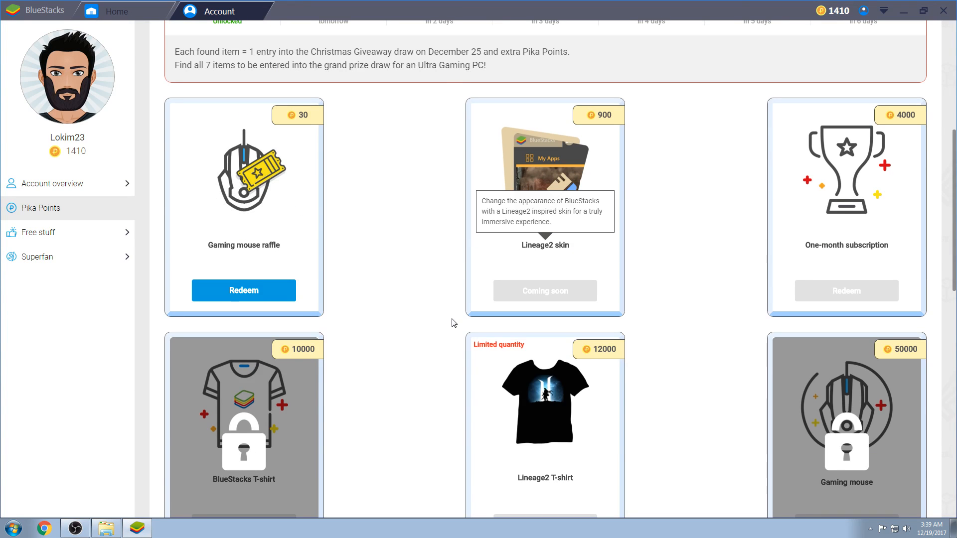
mouse_move(458, 302)
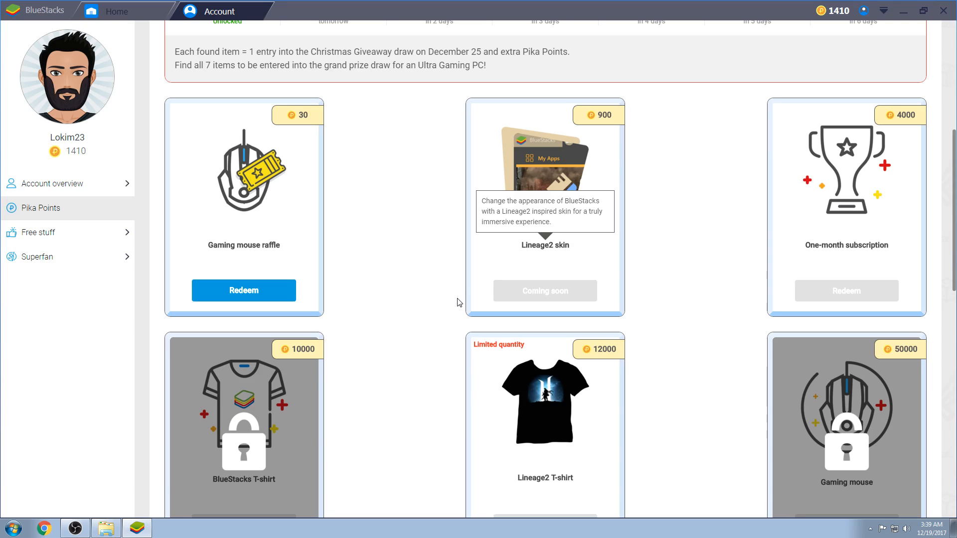
mouse_move(438, 316)
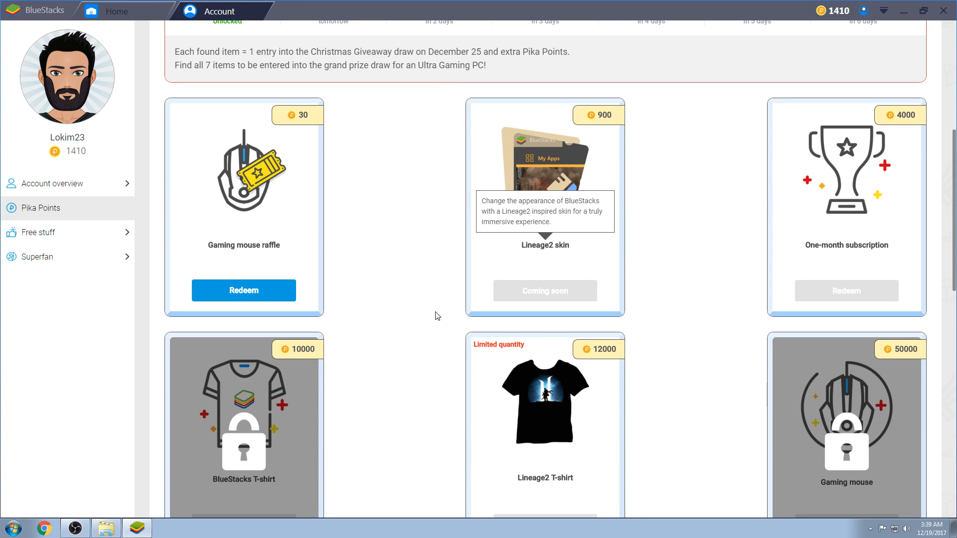
mouse_move(425, 299)
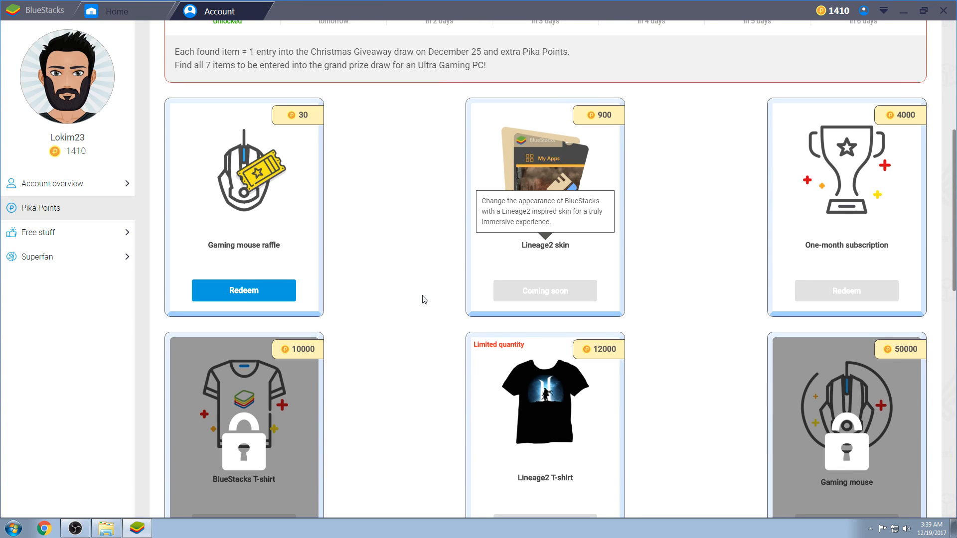
mouse_move(698, 319)
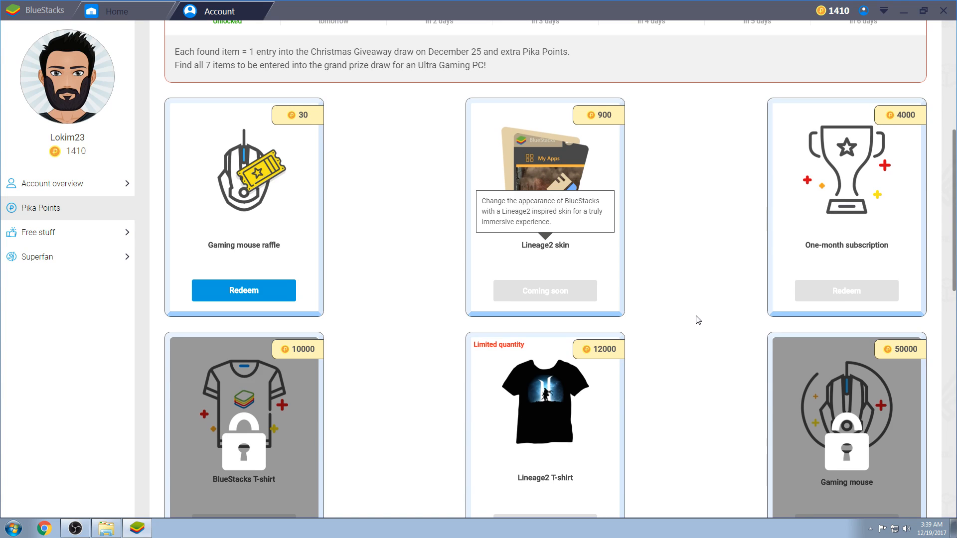
mouse_move(856, 153)
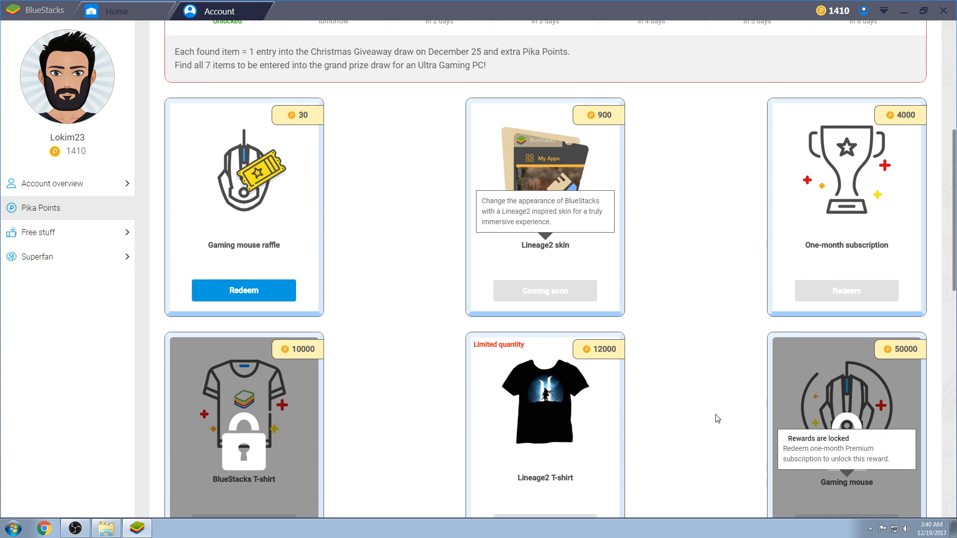
mouse_move(720, 383)
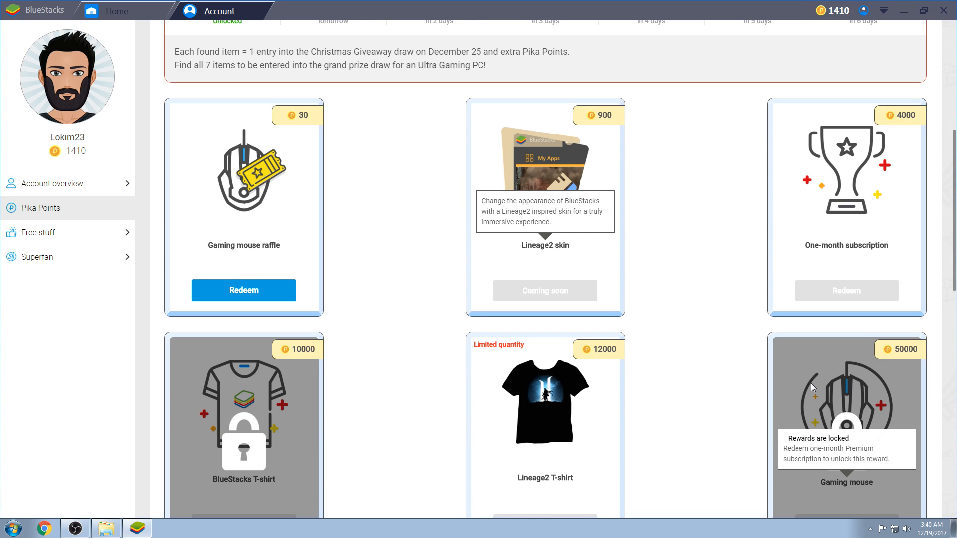
mouse_move(695, 371)
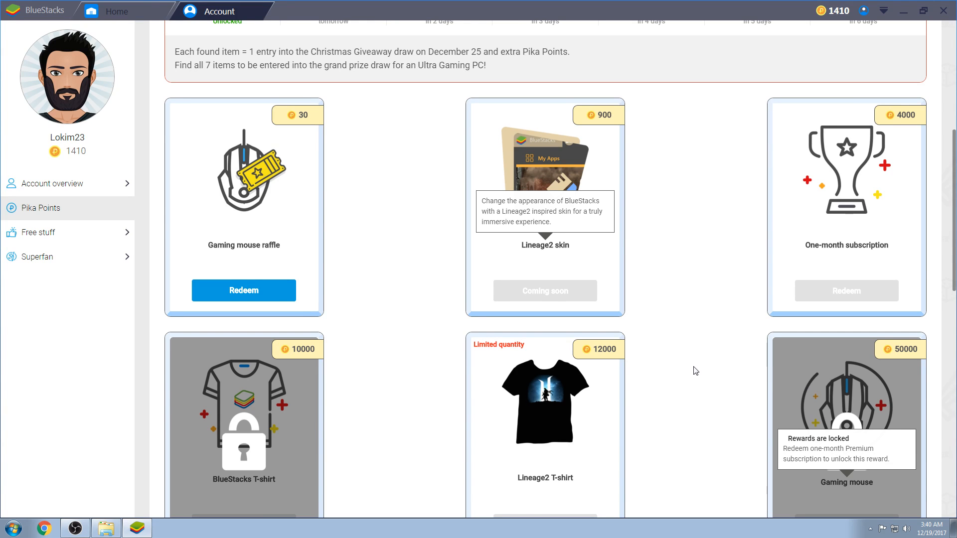
scroll(up, 3)
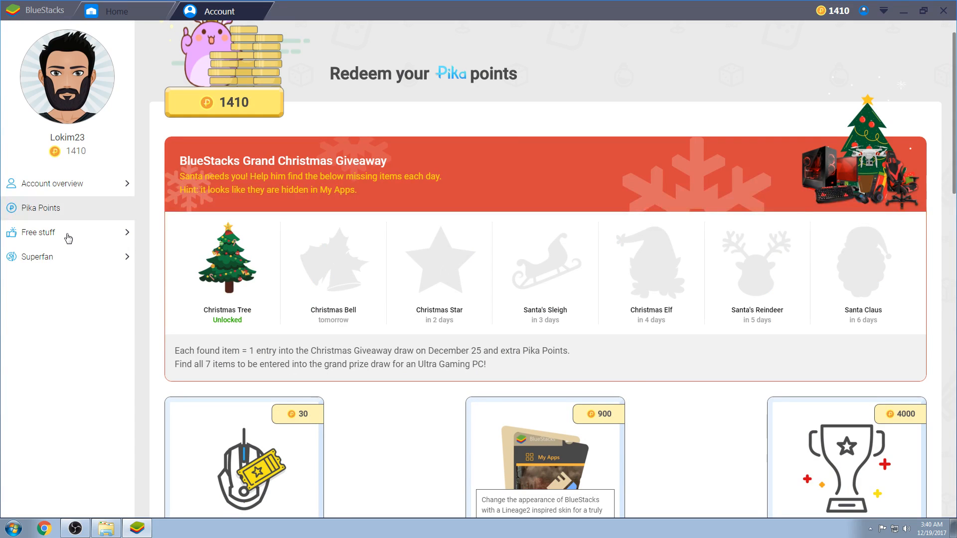
Open the Free stuff page for earning Pika Points by inviting friends to Lineage2.
click(39, 233)
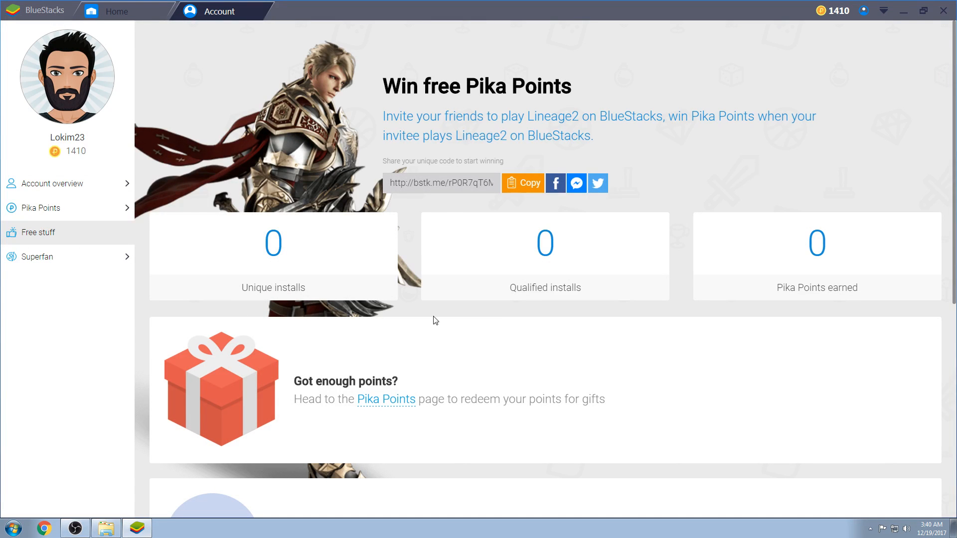
mouse_move(438, 313)
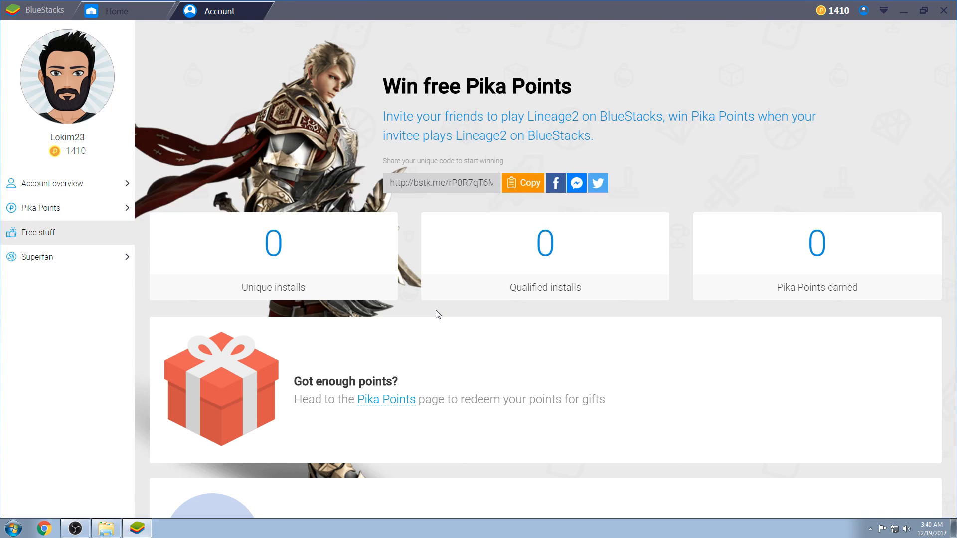
mouse_move(433, 311)
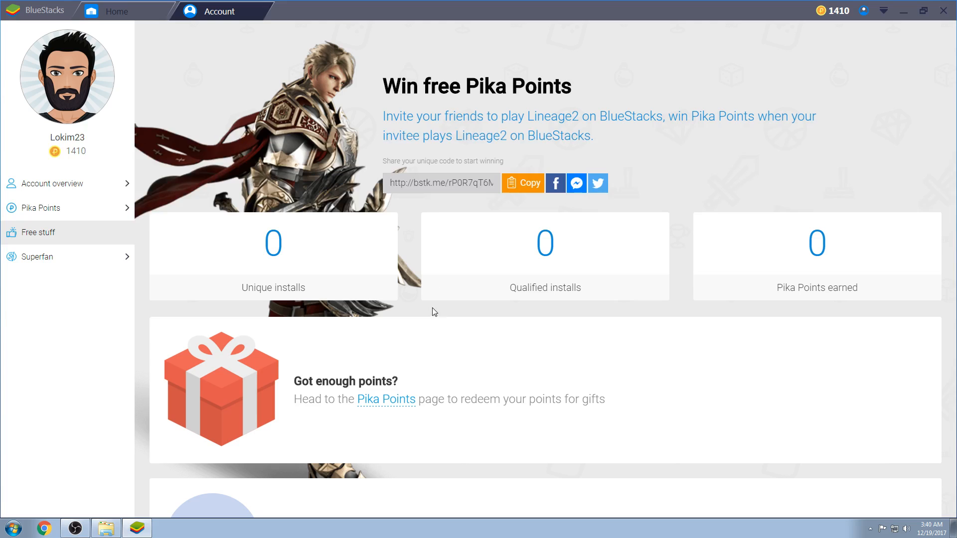
mouse_move(434, 180)
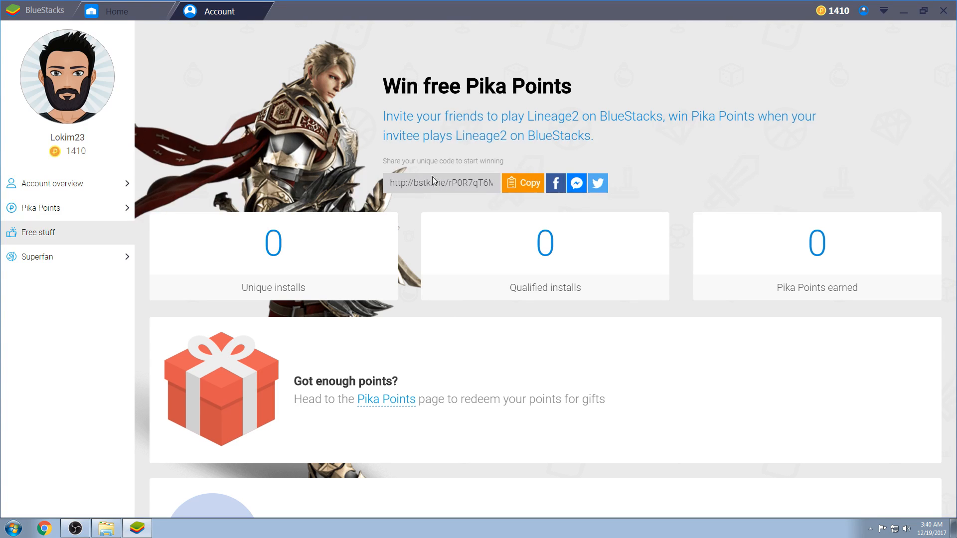
mouse_move(416, 310)
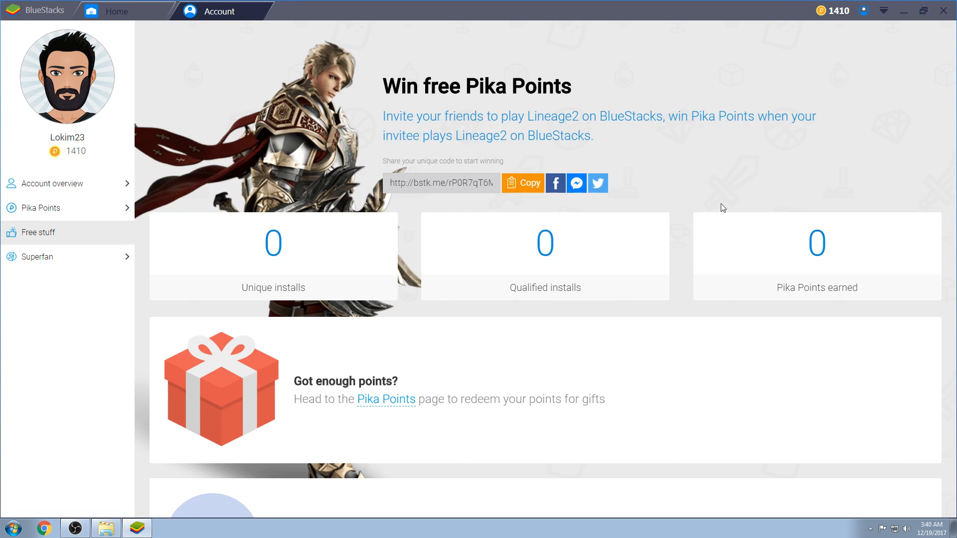
mouse_move(606, 349)
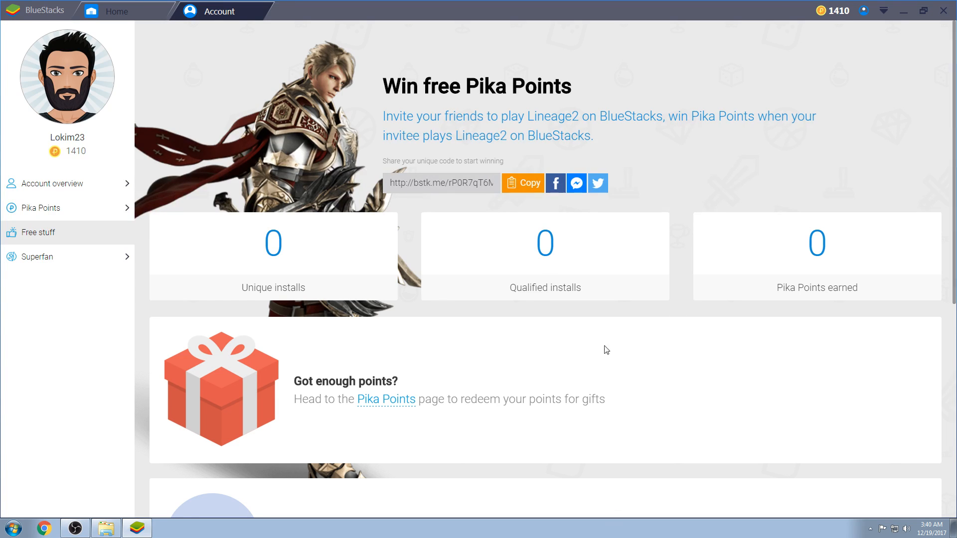
mouse_move(767, 358)
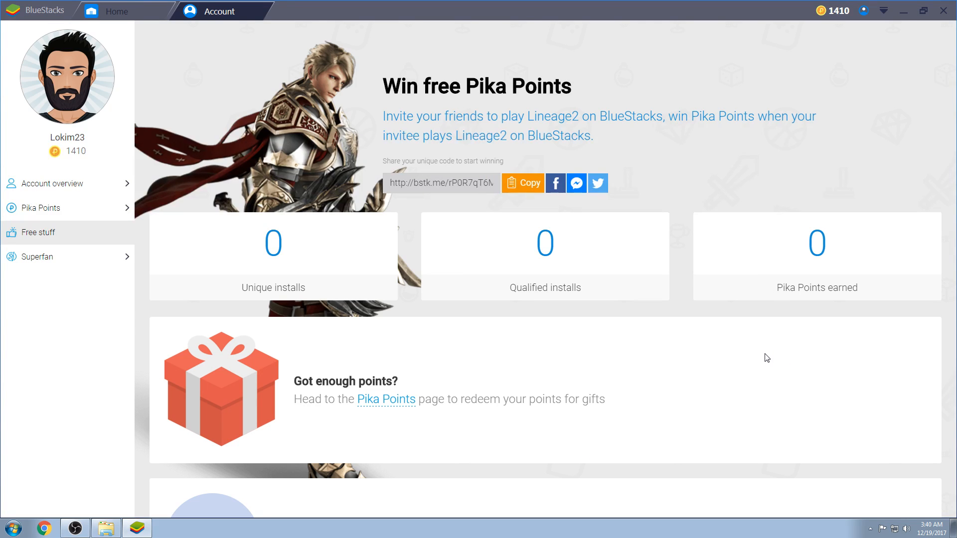
mouse_move(691, 308)
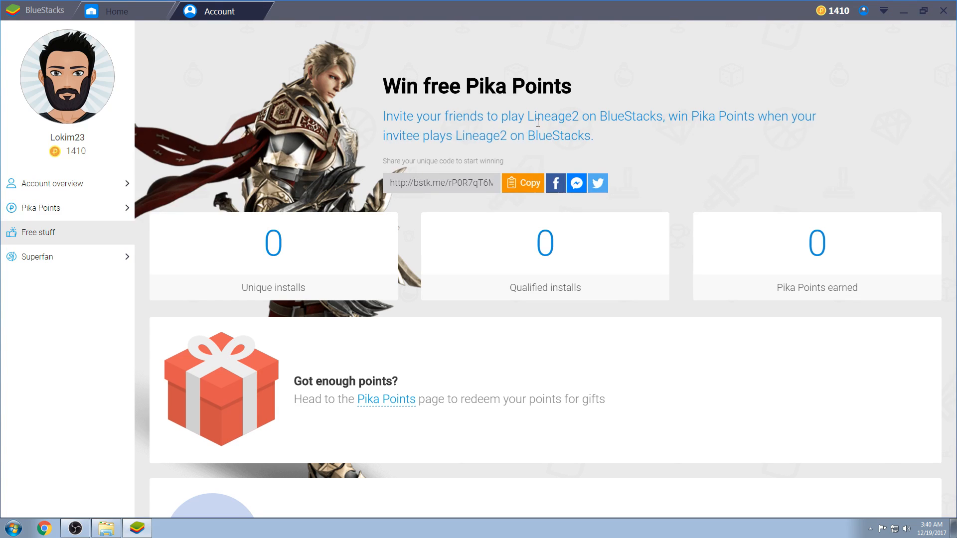
mouse_move(734, 187)
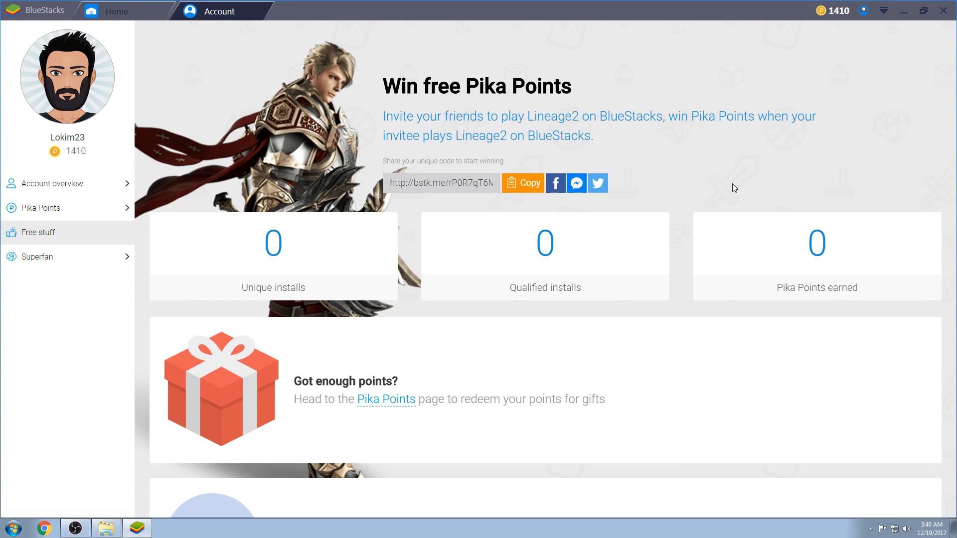
mouse_move(716, 180)
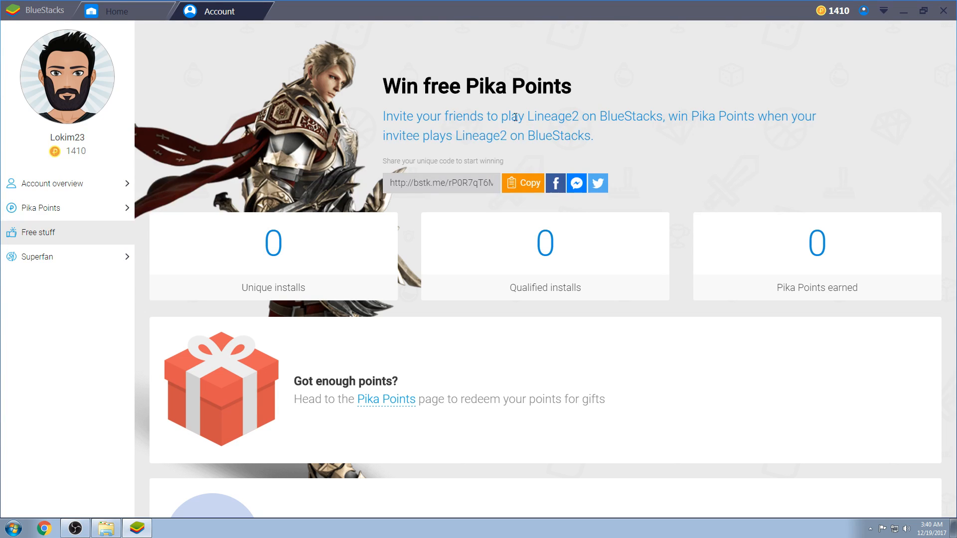
mouse_move(734, 146)
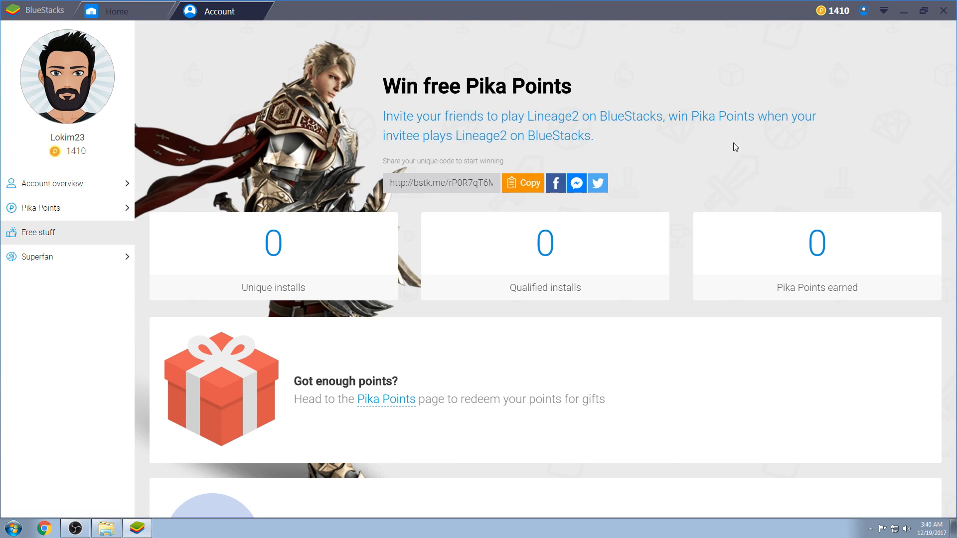
mouse_move(724, 124)
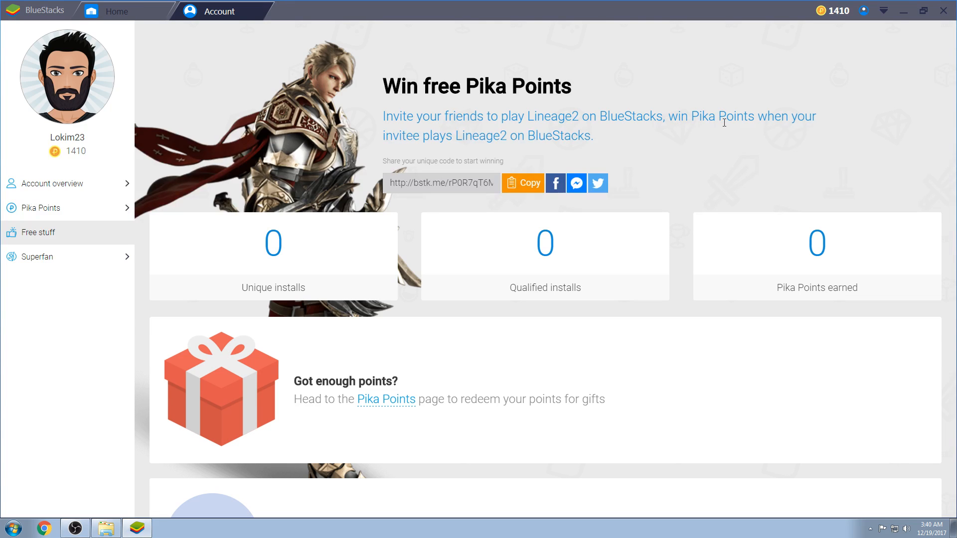
mouse_move(687, 230)
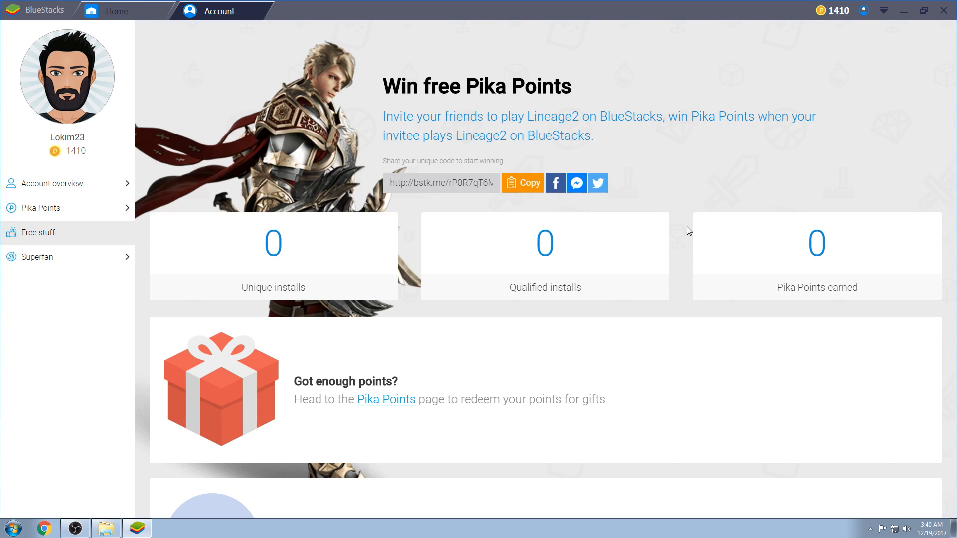
mouse_move(693, 206)
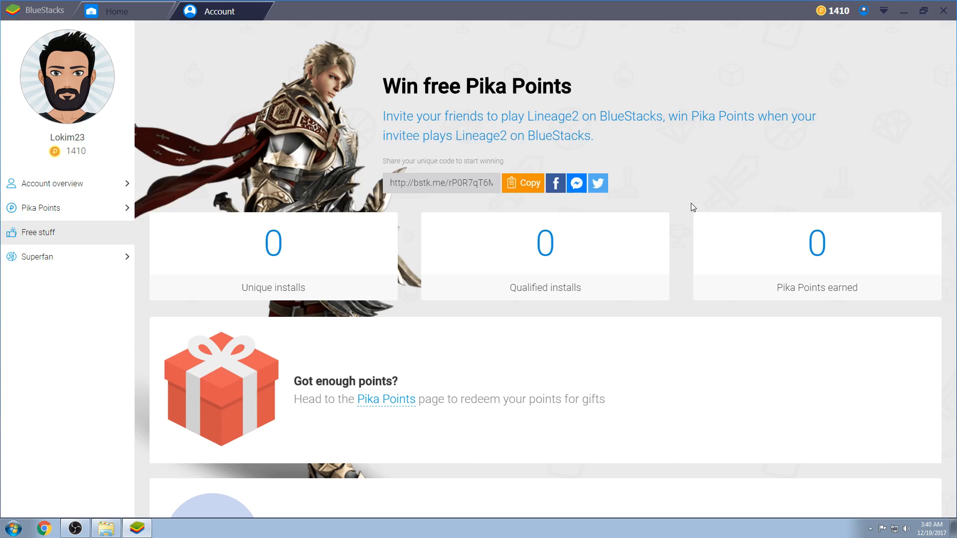
mouse_move(744, 385)
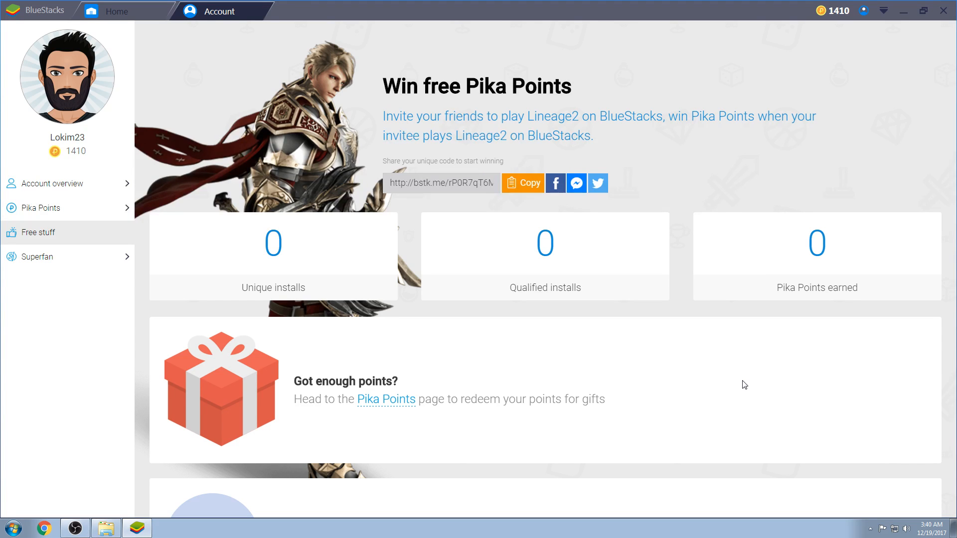
mouse_move(737, 163)
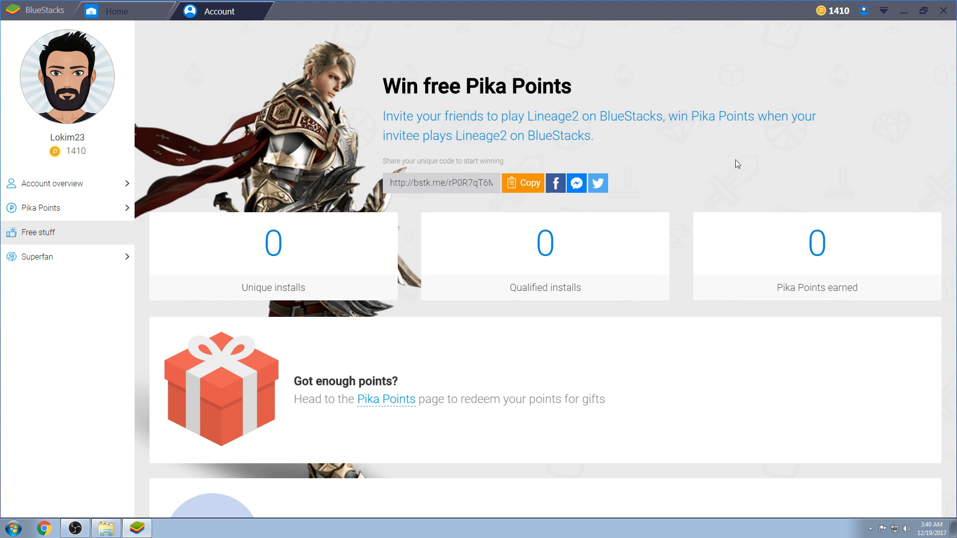
mouse_move(694, 133)
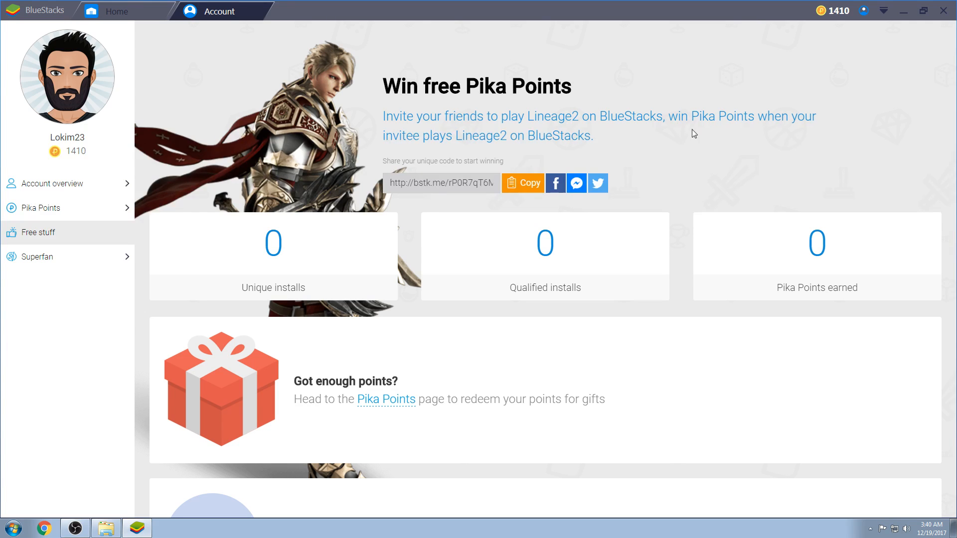
mouse_move(697, 242)
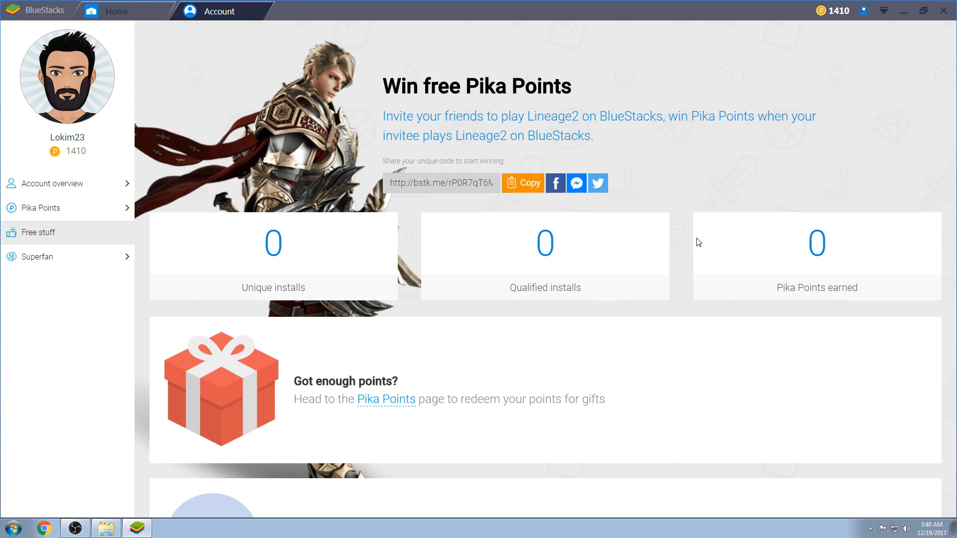
mouse_move(675, 244)
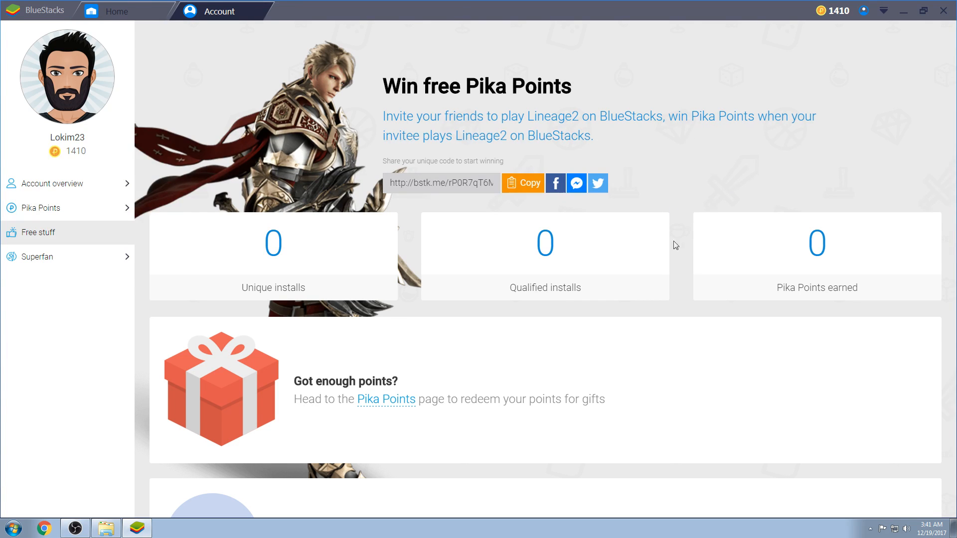
scroll(down, 3)
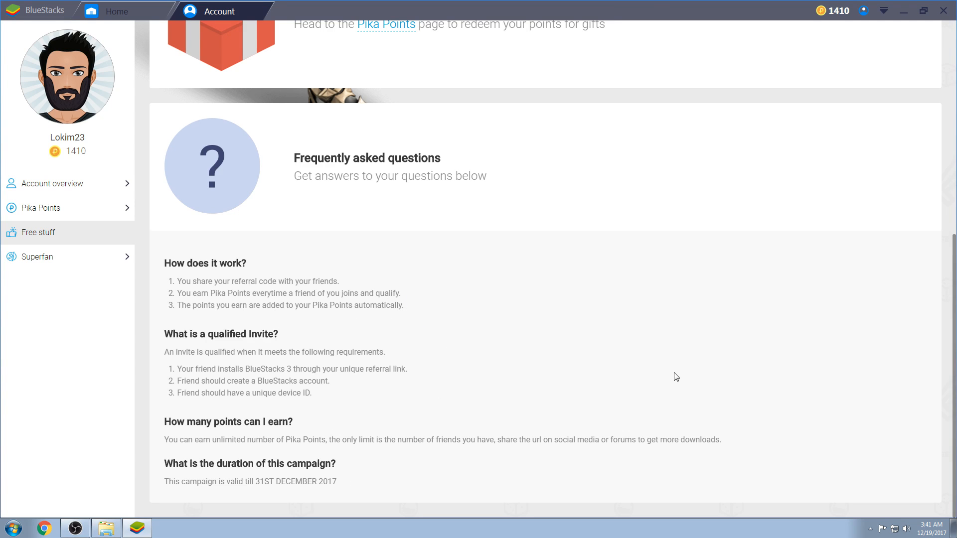
scroll(up, 3)
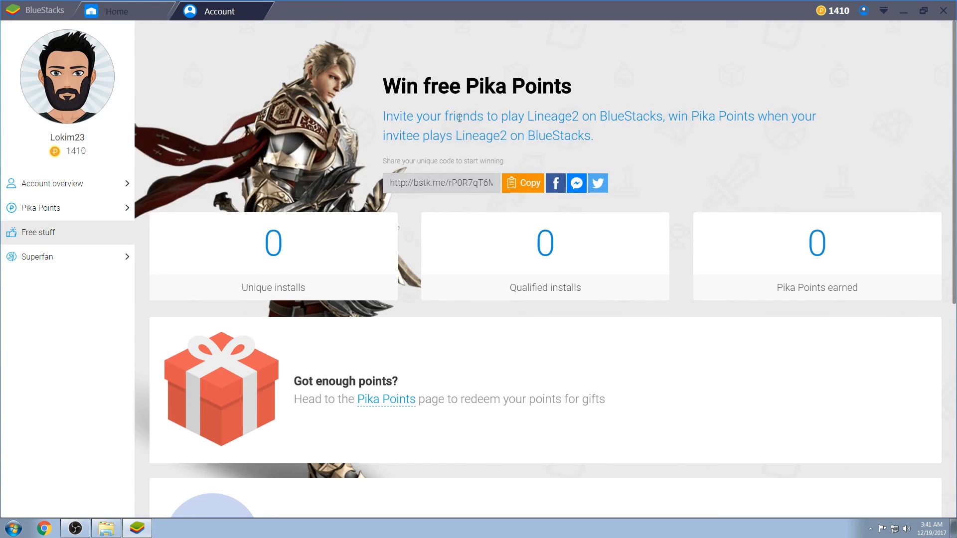
scroll(down, 3)
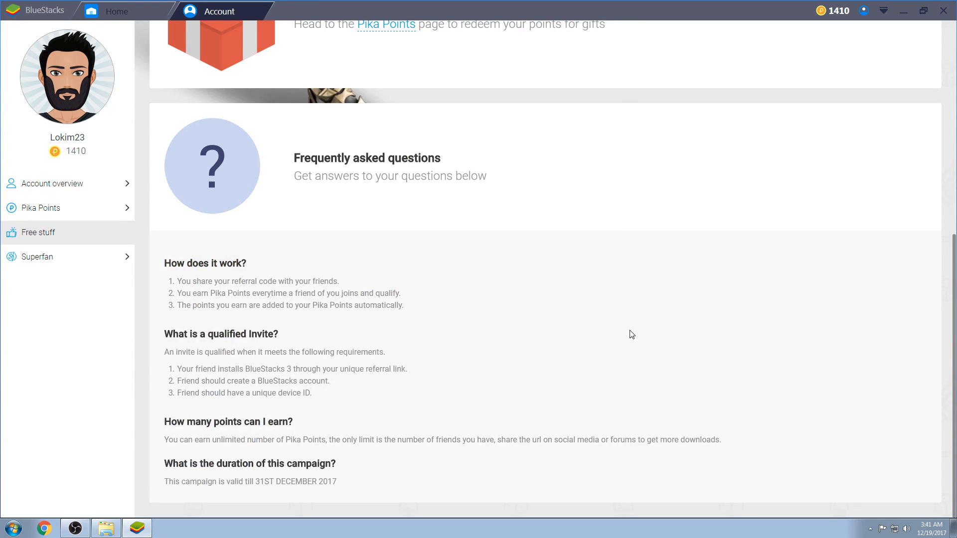
mouse_move(217, 309)
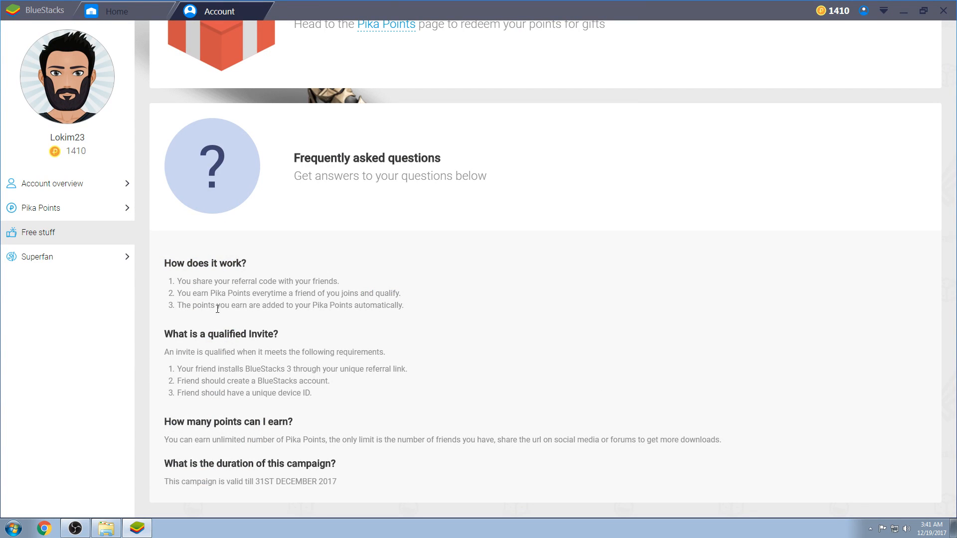
mouse_move(286, 303)
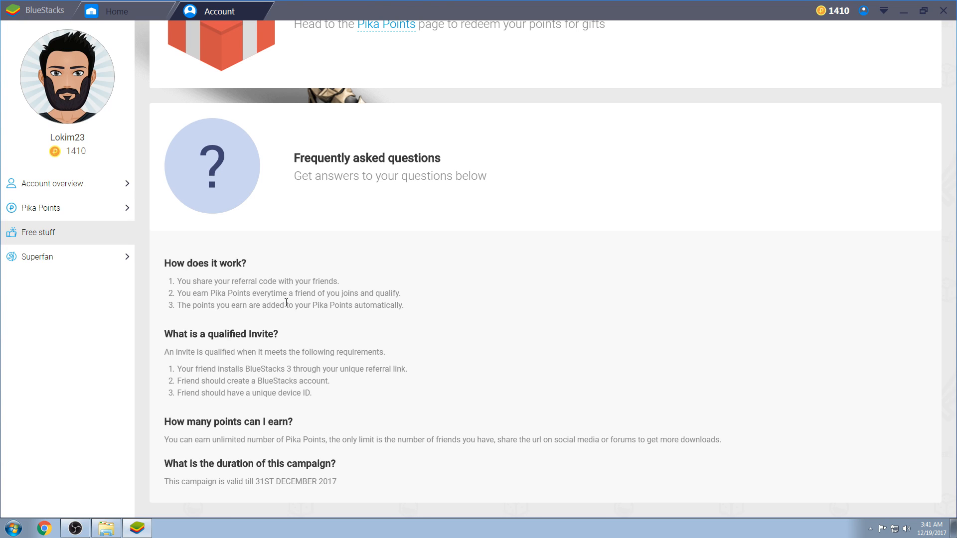
mouse_move(179, 335)
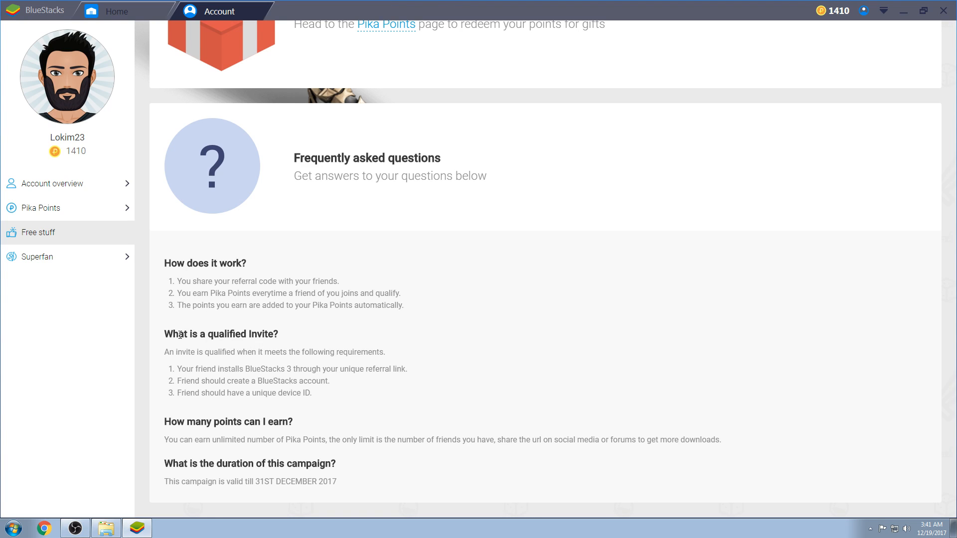
mouse_move(306, 367)
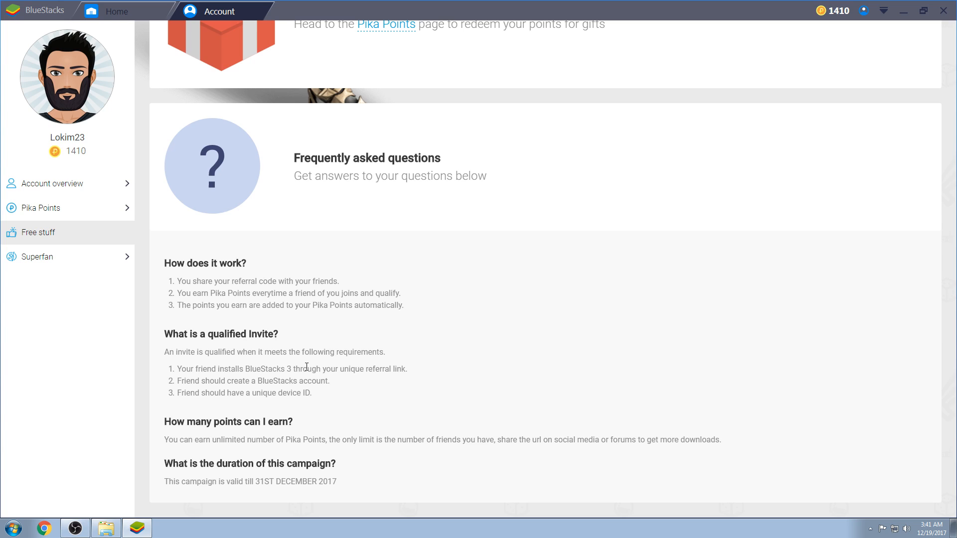
mouse_move(259, 383)
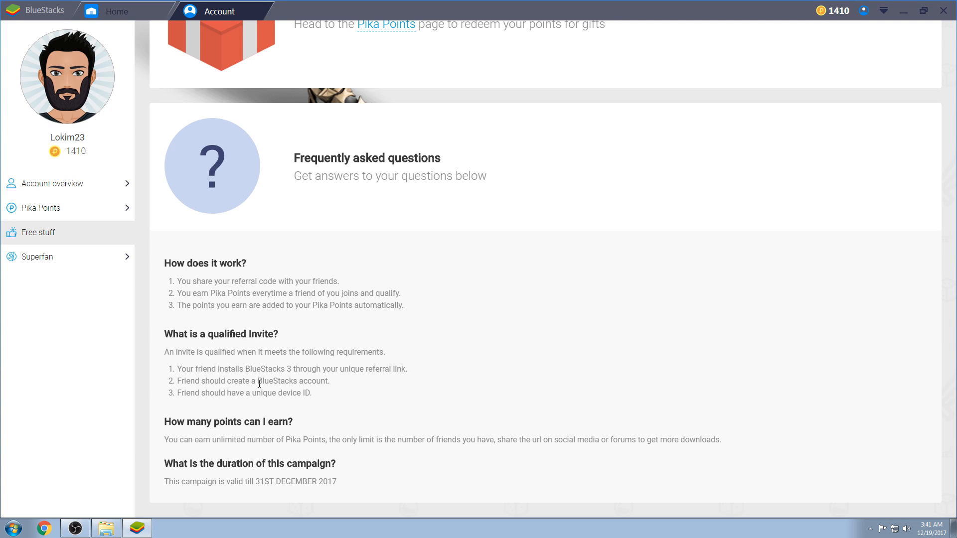
mouse_move(318, 383)
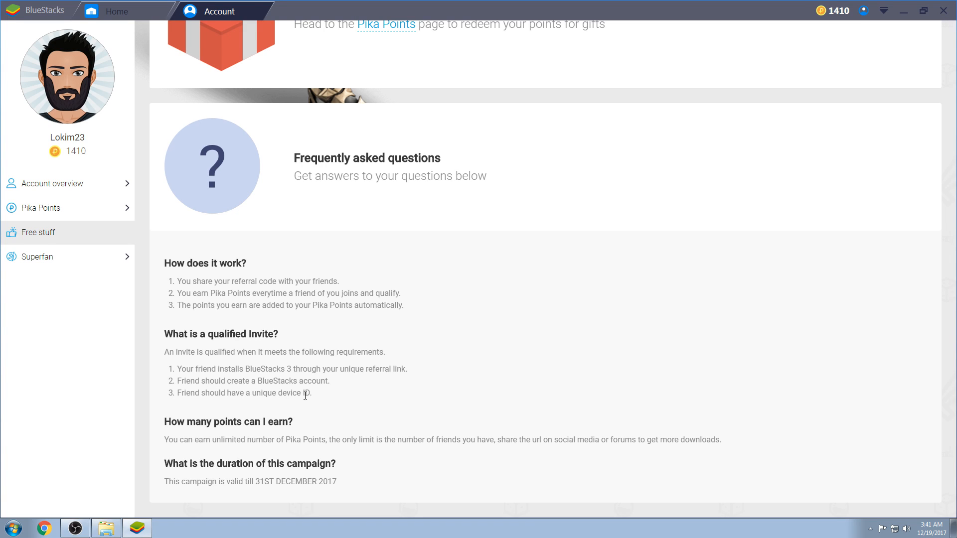
mouse_move(374, 430)
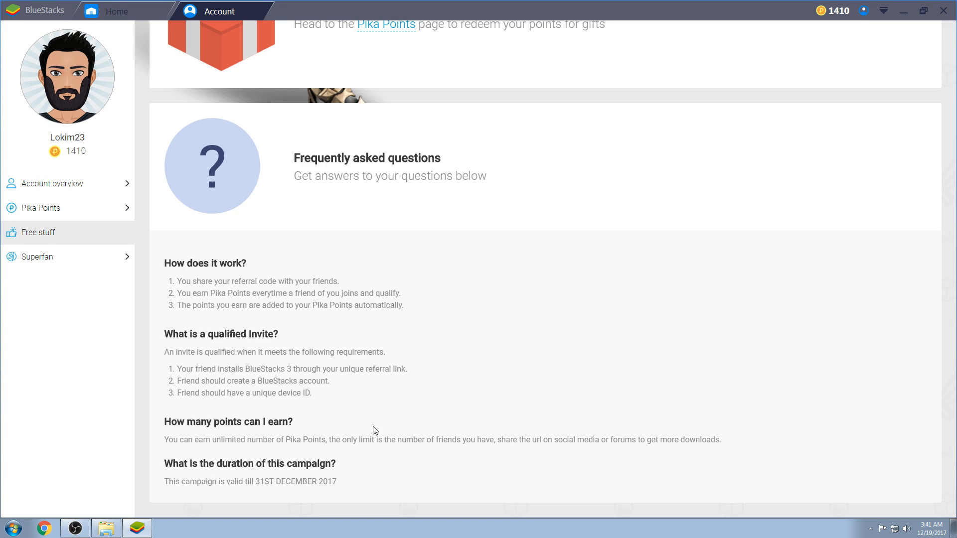
mouse_move(342, 404)
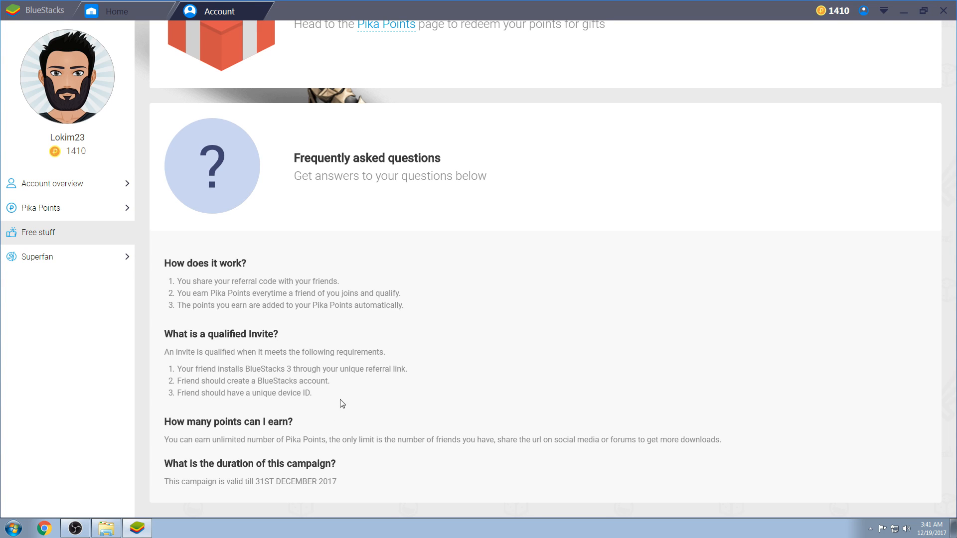
mouse_move(455, 417)
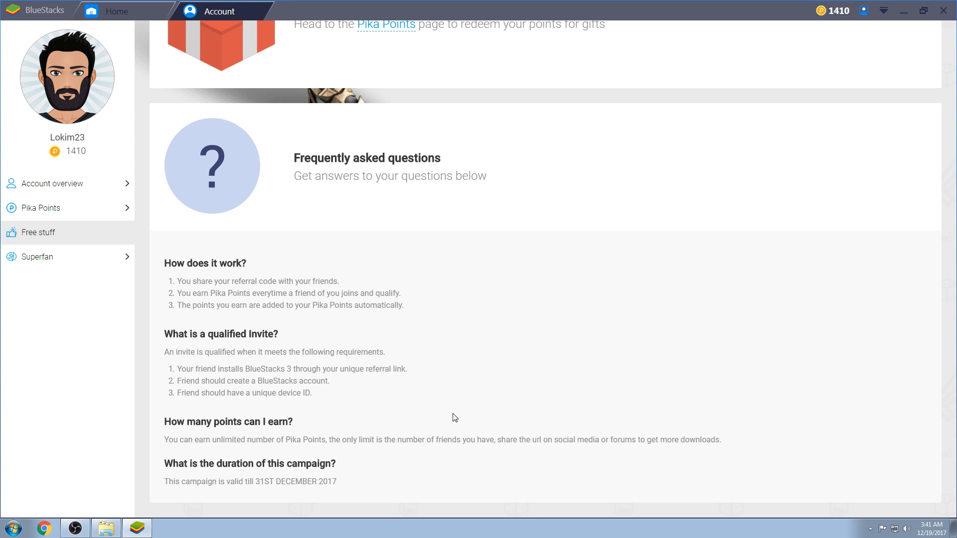
mouse_move(581, 405)
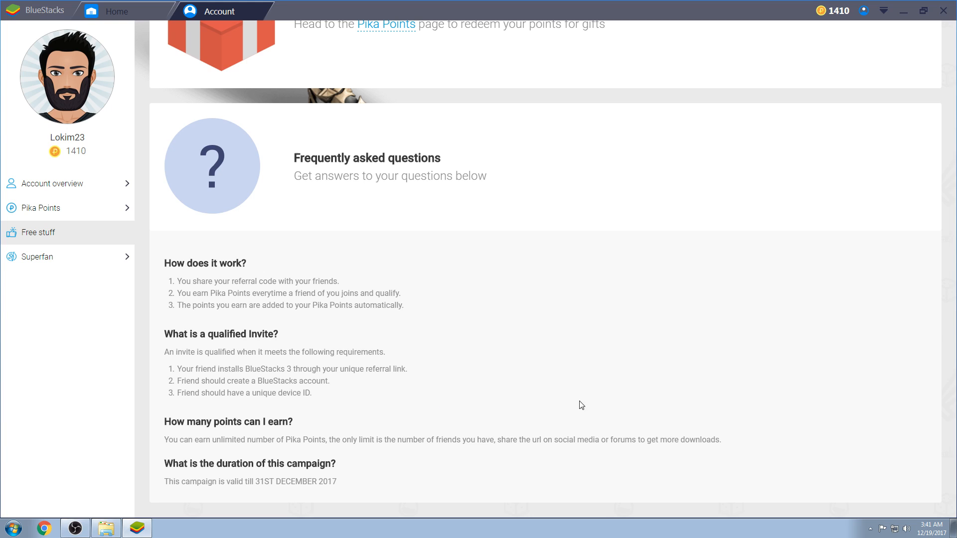
mouse_move(251, 424)
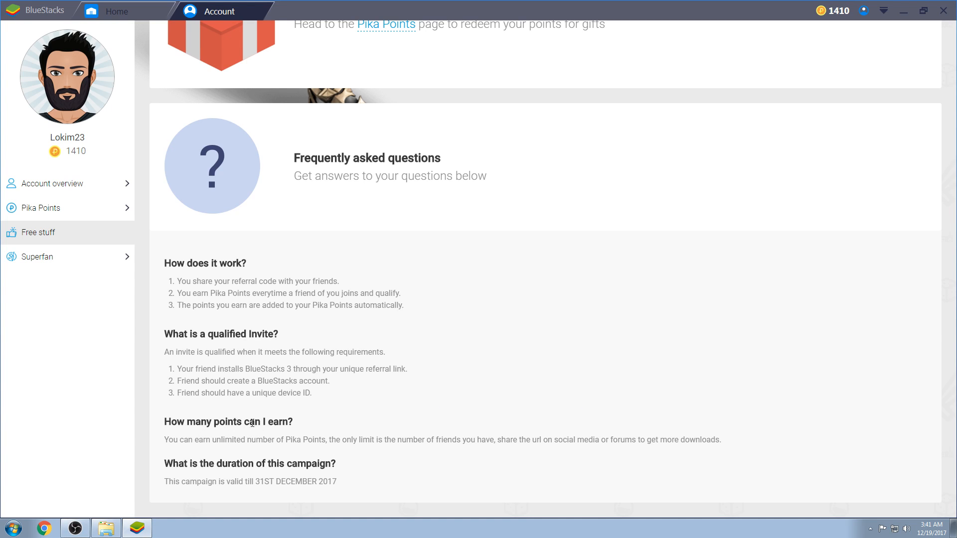
mouse_move(247, 440)
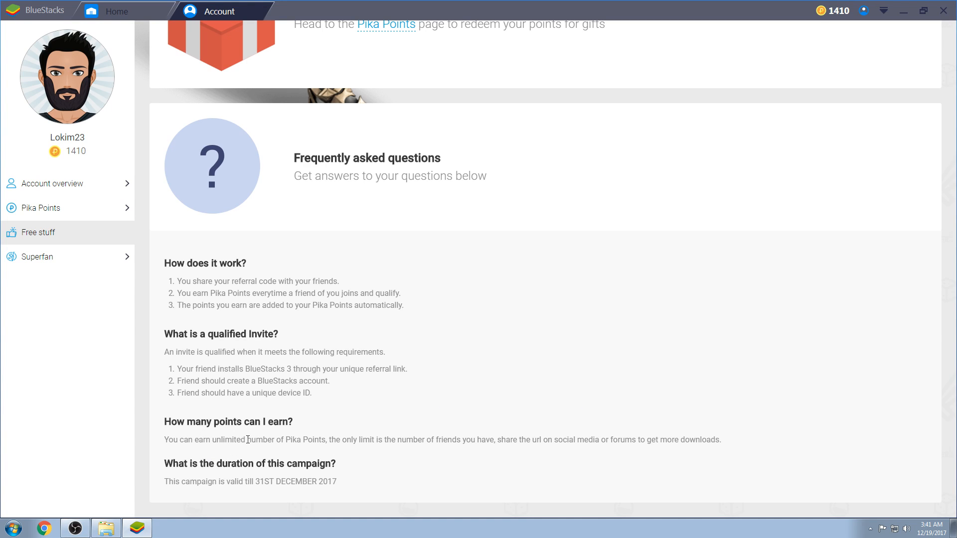
drag(287, 440, 501, 439)
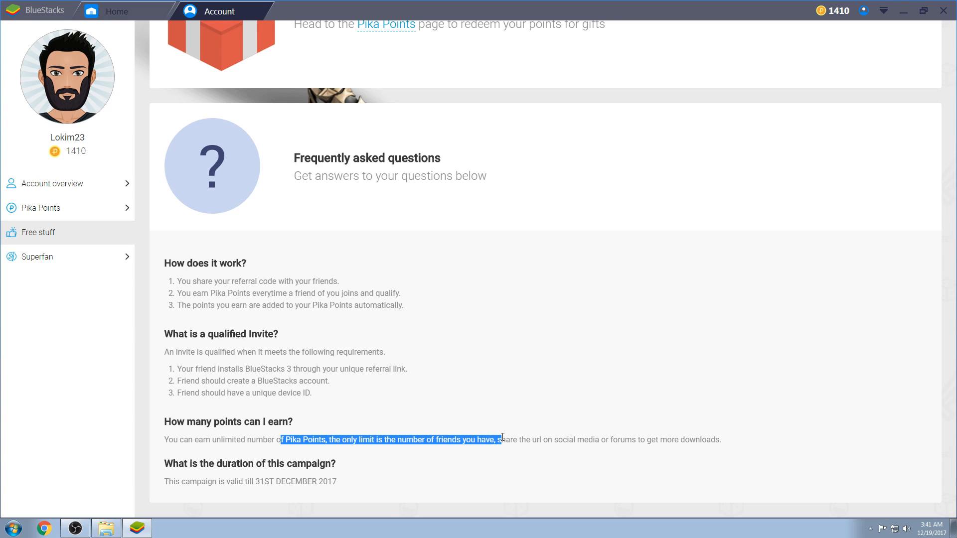
drag(500, 439, 669, 439)
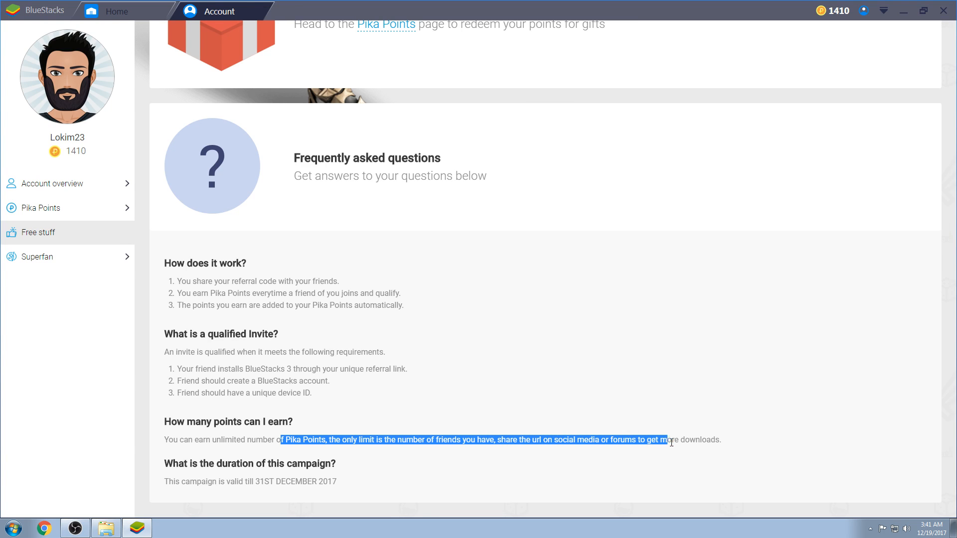
click(267, 437)
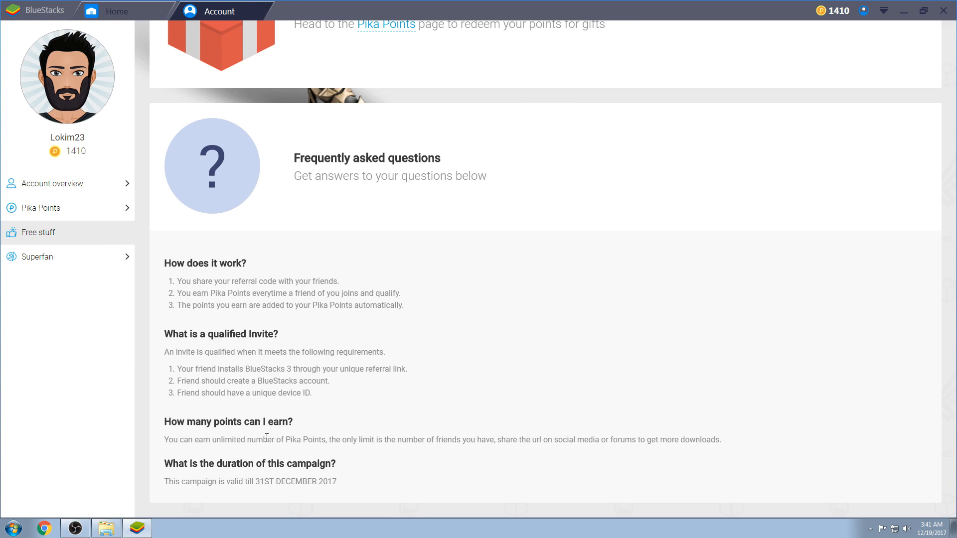
mouse_move(270, 138)
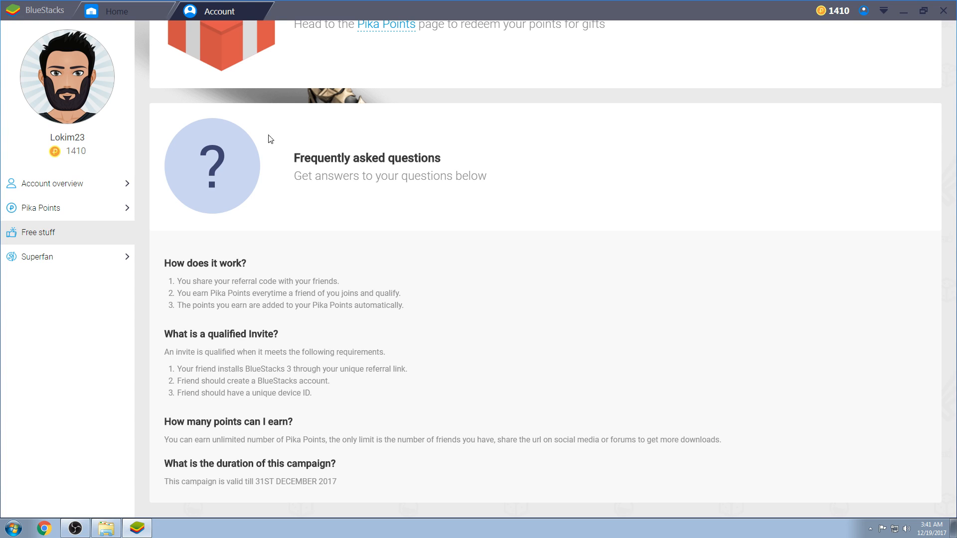
mouse_move(192, 330)
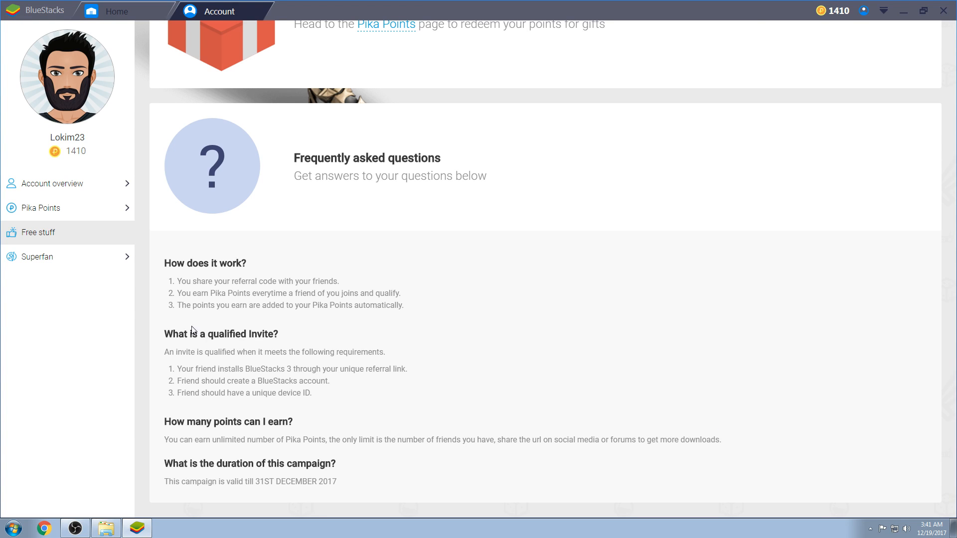
mouse_move(509, 386)
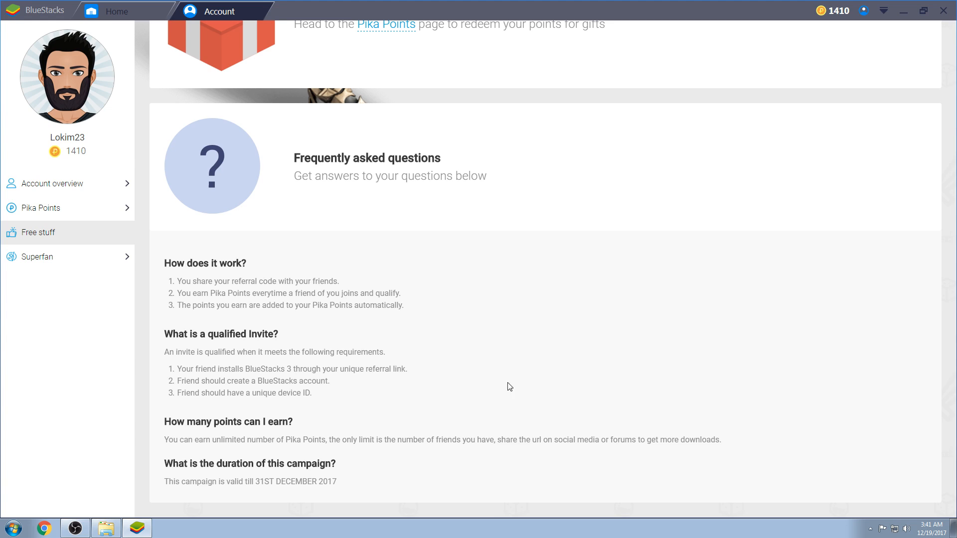
mouse_move(436, 457)
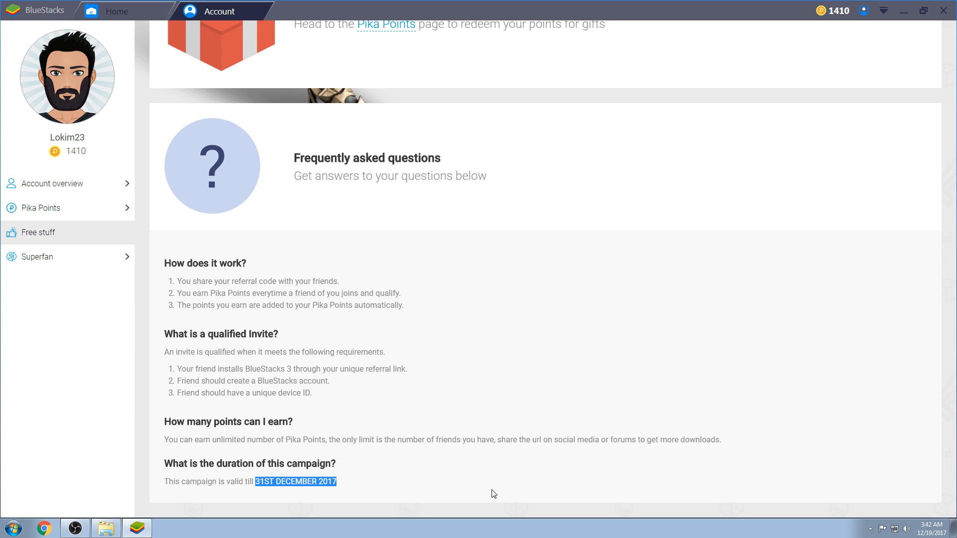
mouse_move(317, 492)
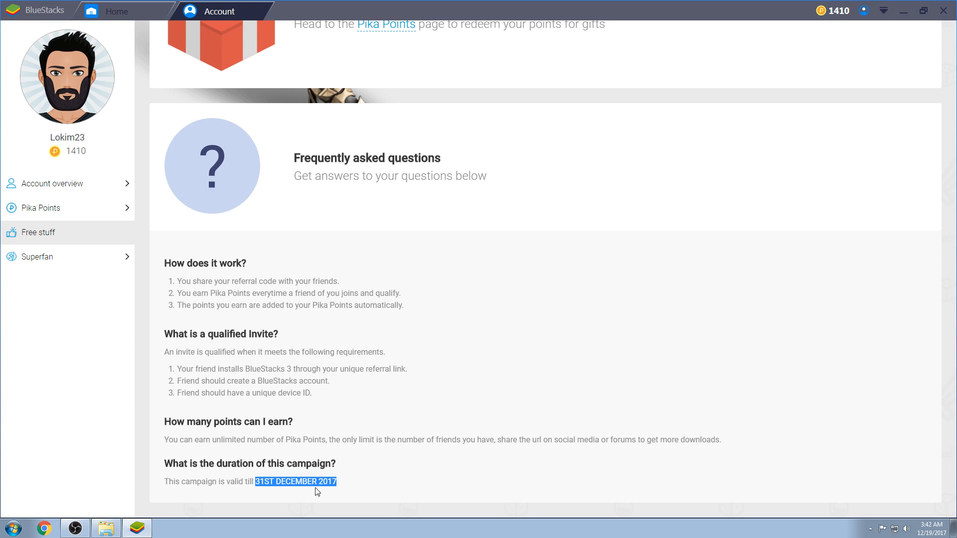
click(392, 483)
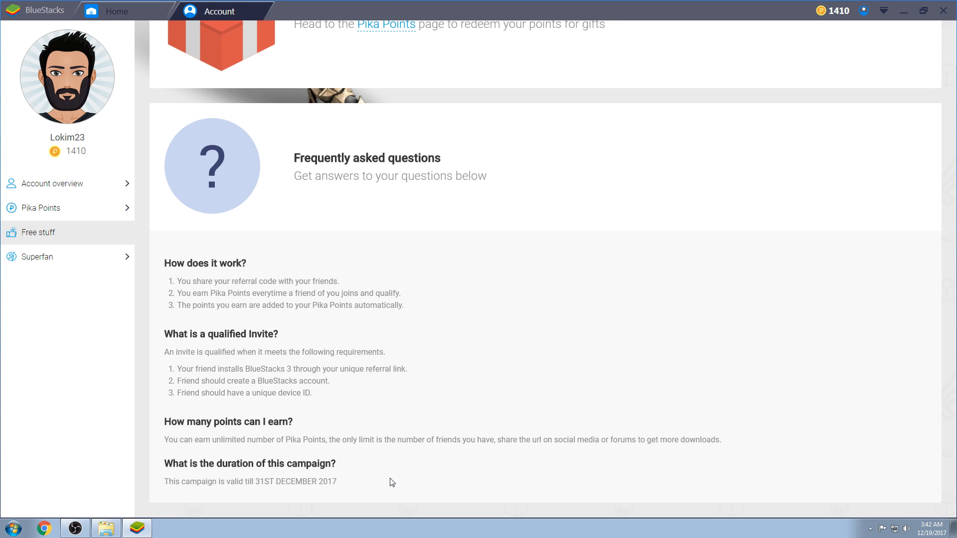
scroll(up, 3)
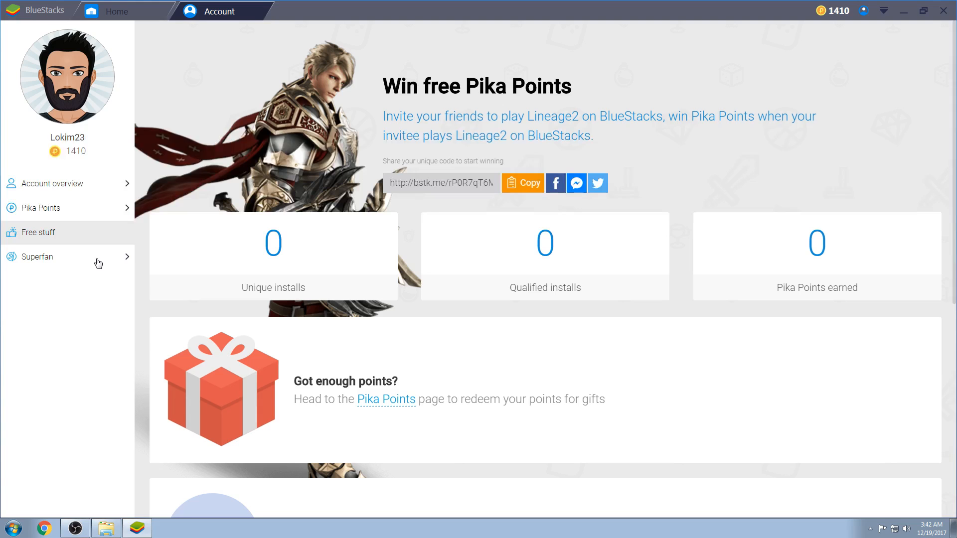
click(37, 257)
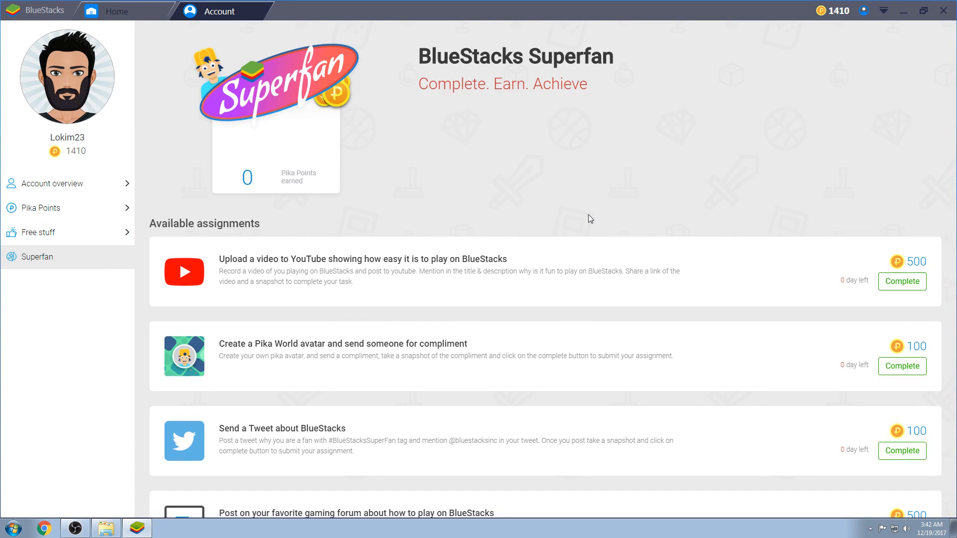
mouse_move(548, 206)
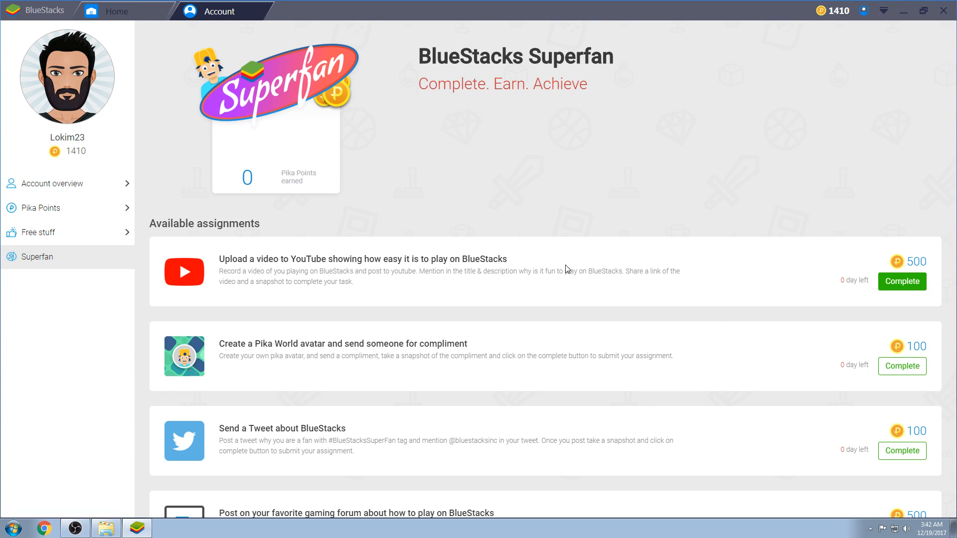
mouse_move(588, 257)
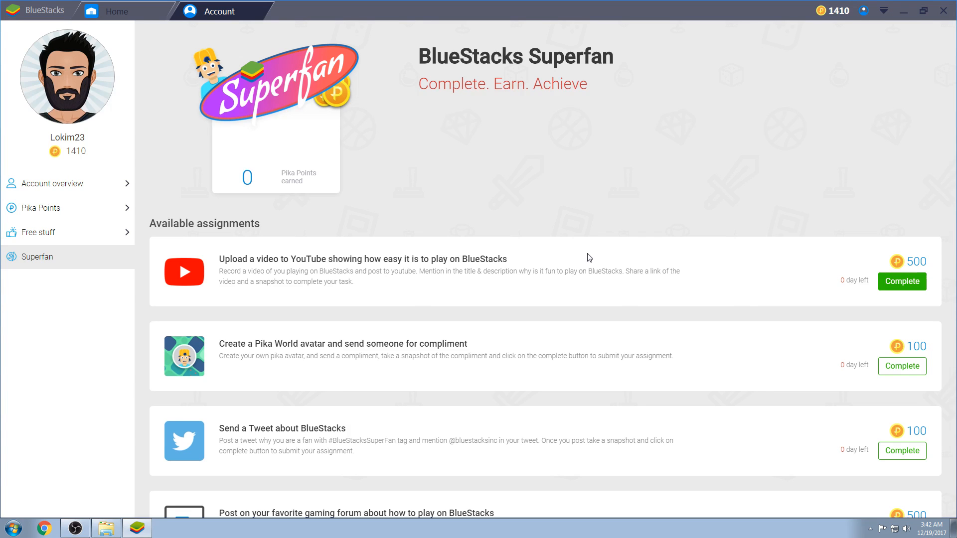
scroll(down, 3)
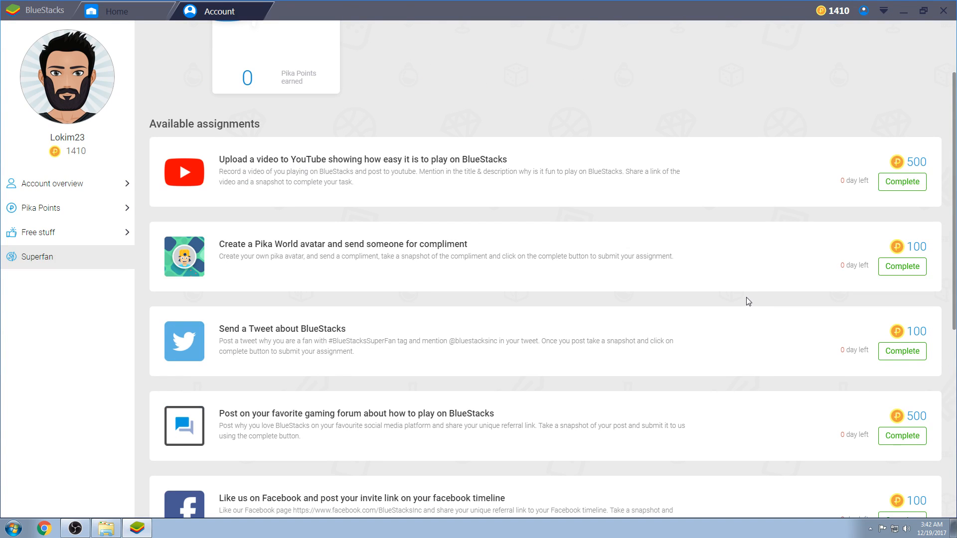
mouse_move(532, 222)
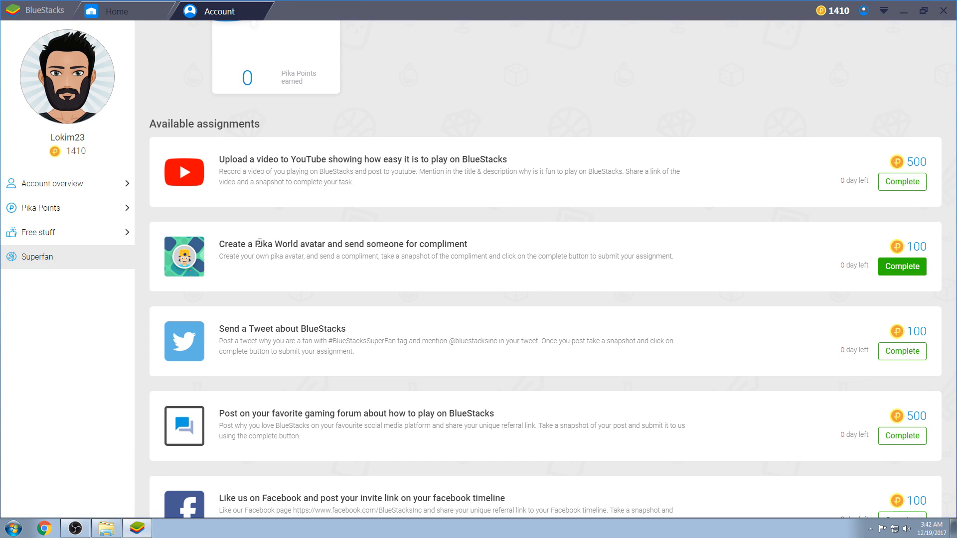
mouse_move(640, 252)
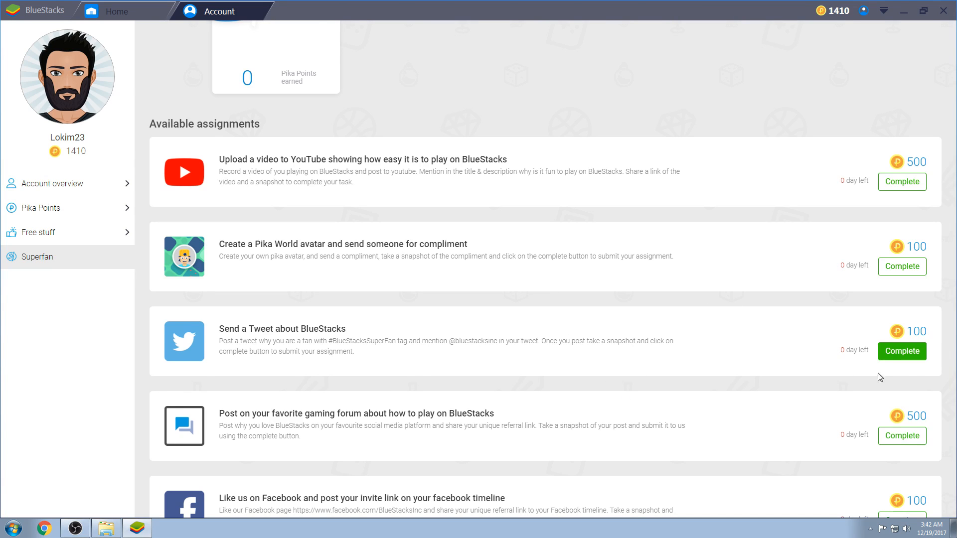
scroll(down, 3)
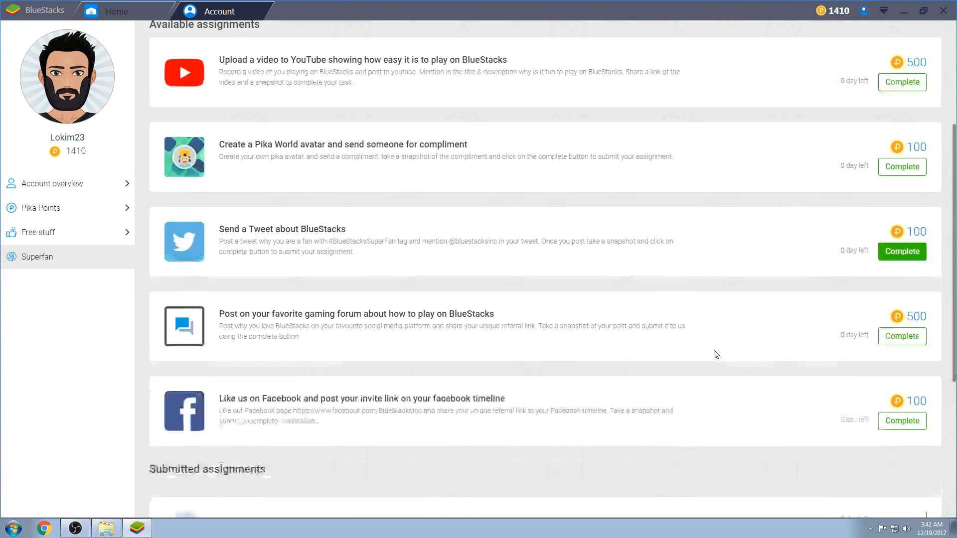
scroll(down, 3)
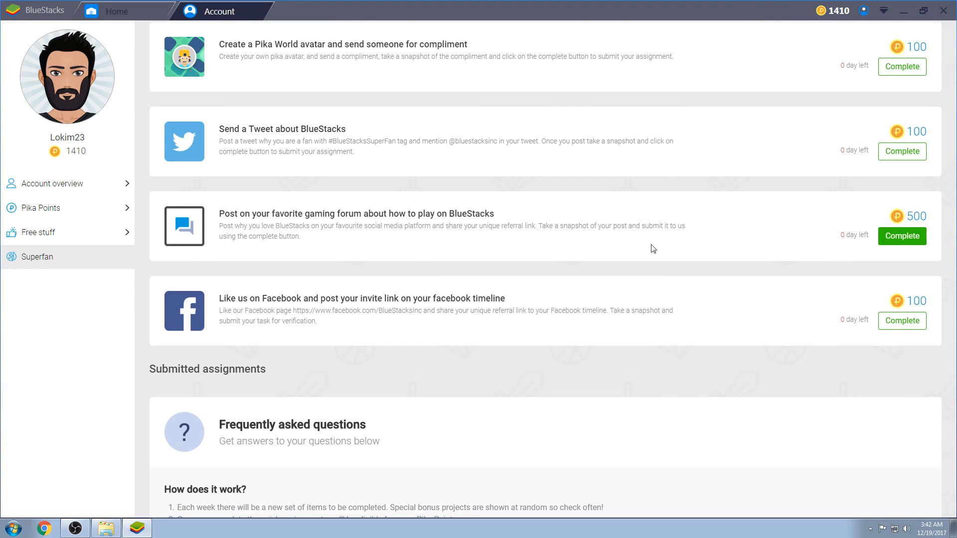
mouse_move(788, 257)
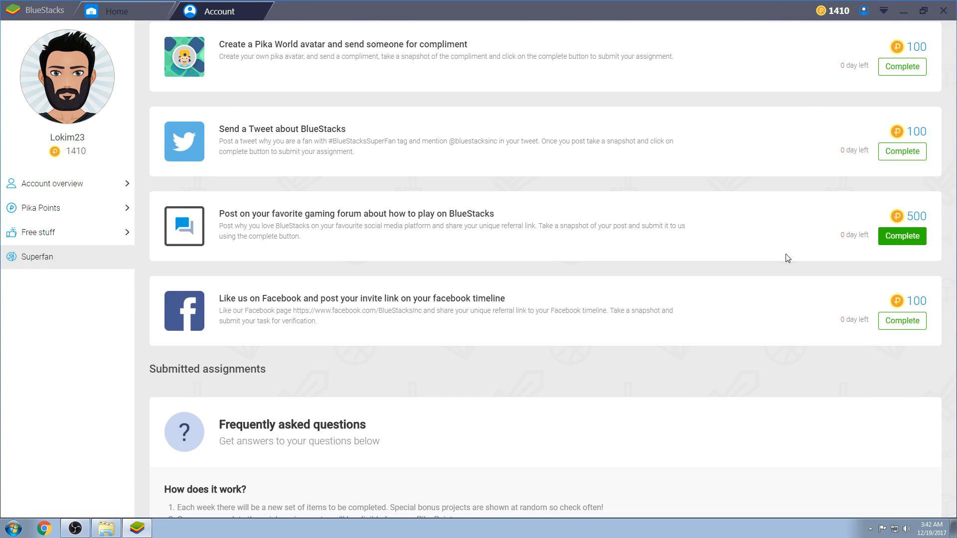
mouse_move(803, 239)
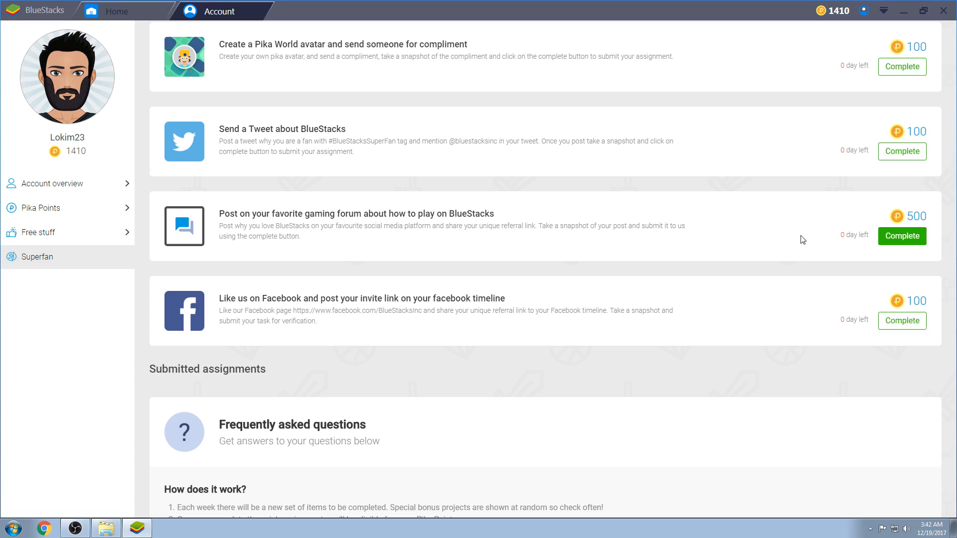
mouse_move(728, 260)
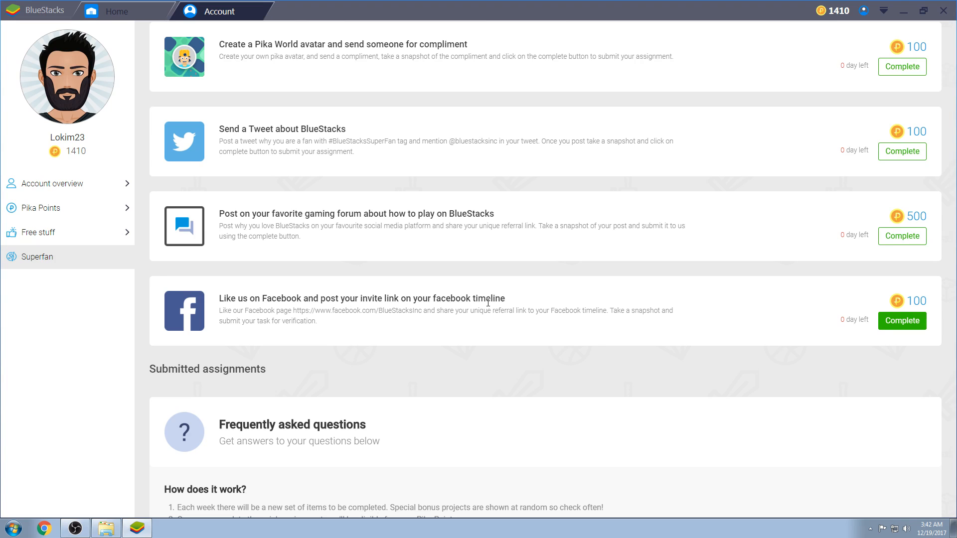
mouse_move(699, 317)
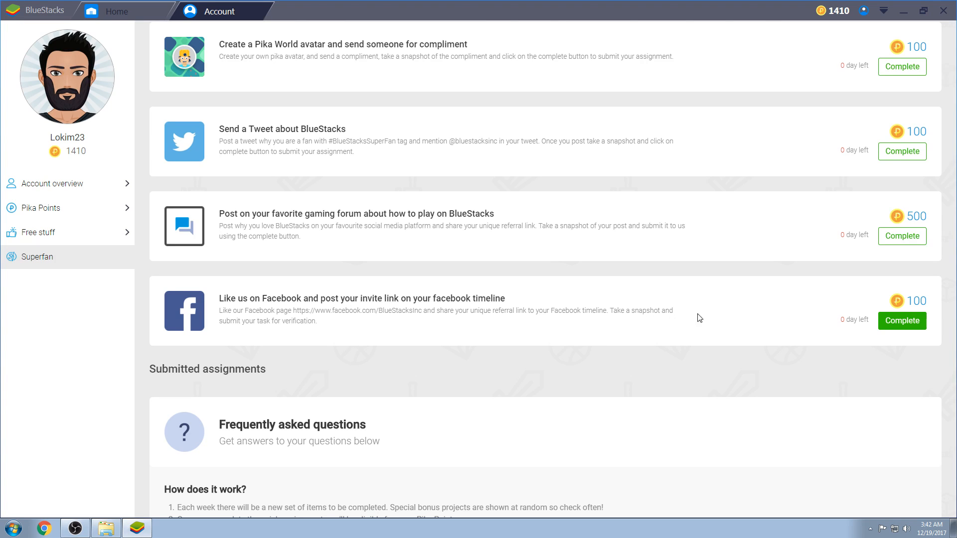
mouse_move(670, 321)
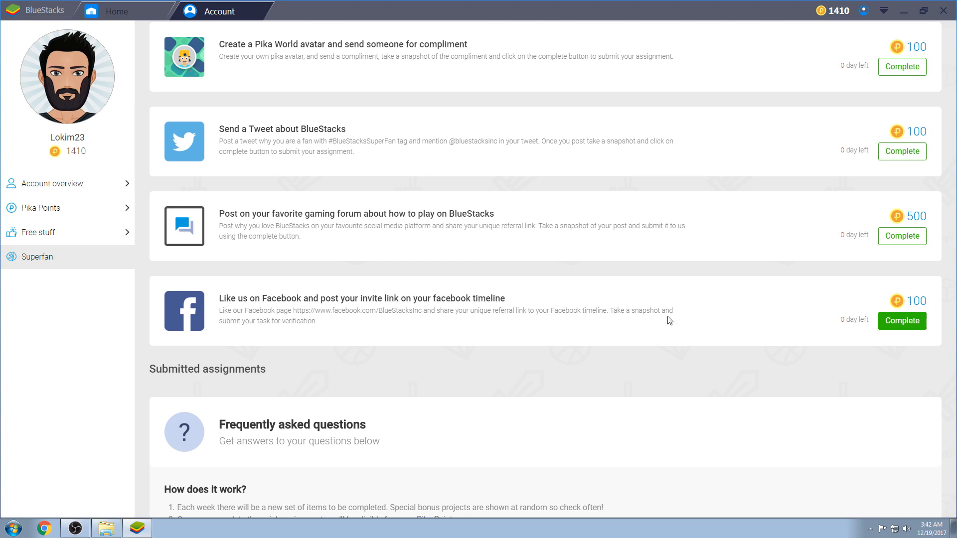
click(902, 321)
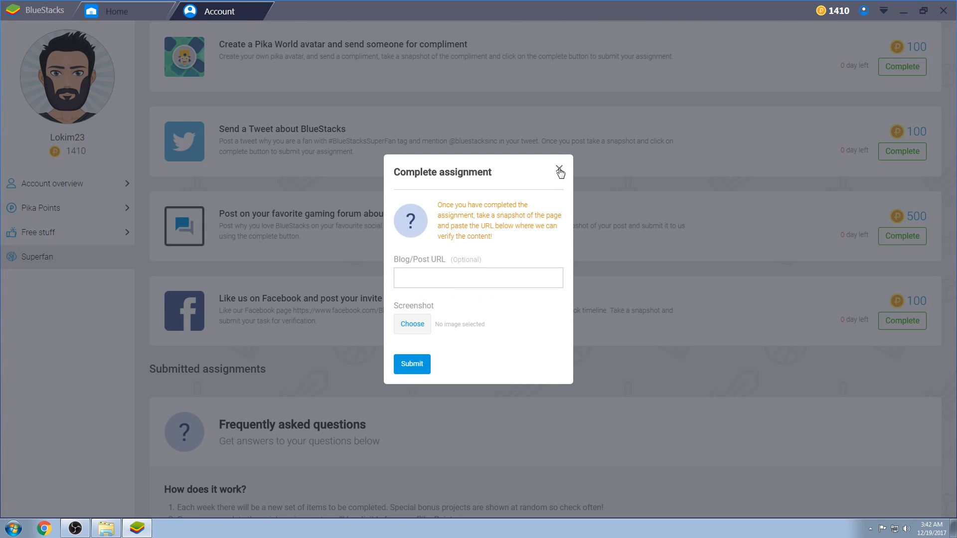
click(477, 277)
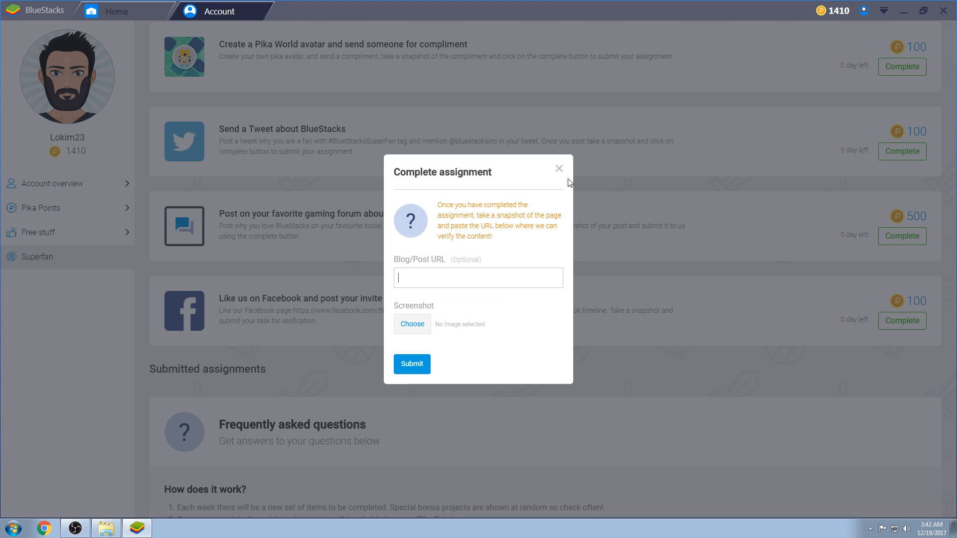
mouse_move(542, 236)
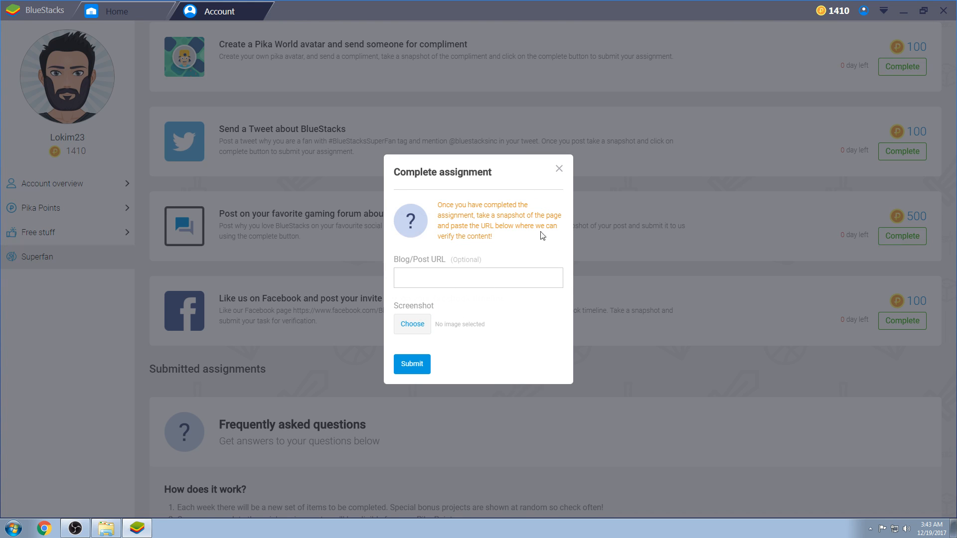
click(559, 168)
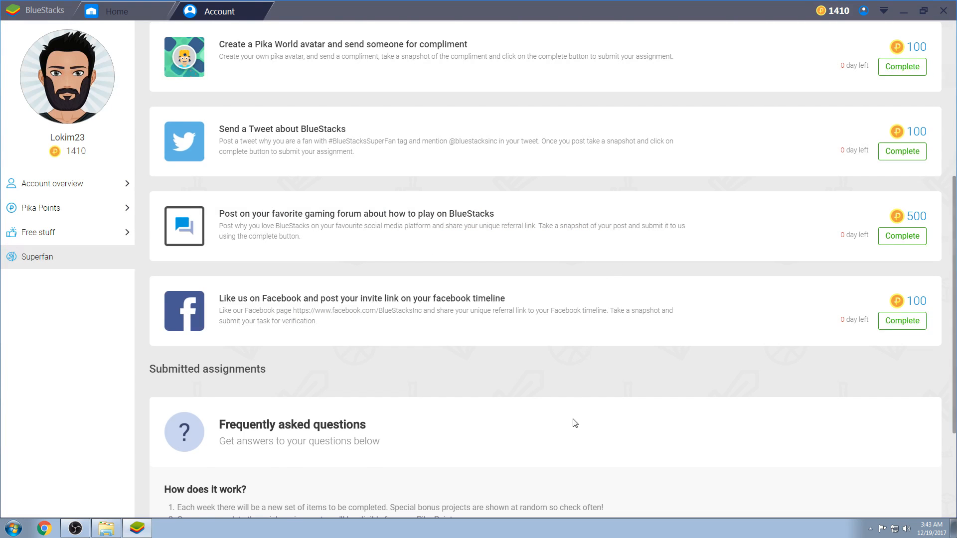
Scroll through the Superfan FAQ, then go to the Pika Points page.
scroll(down, 3)
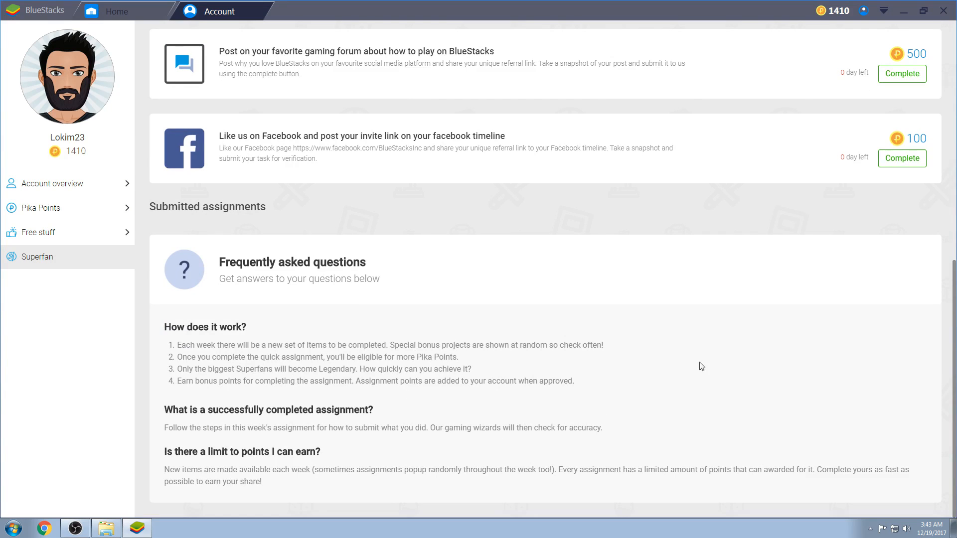
mouse_move(459, 447)
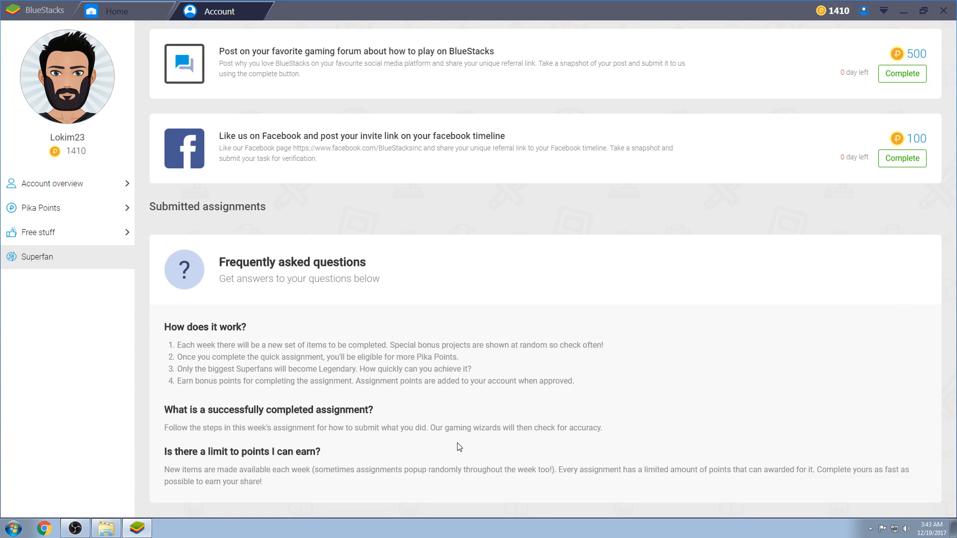
mouse_move(472, 412)
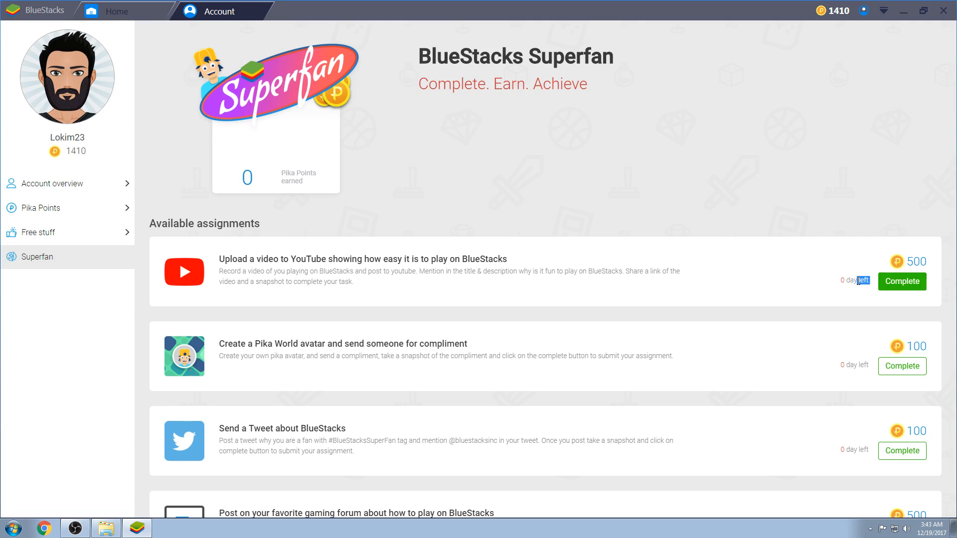
mouse_move(817, 261)
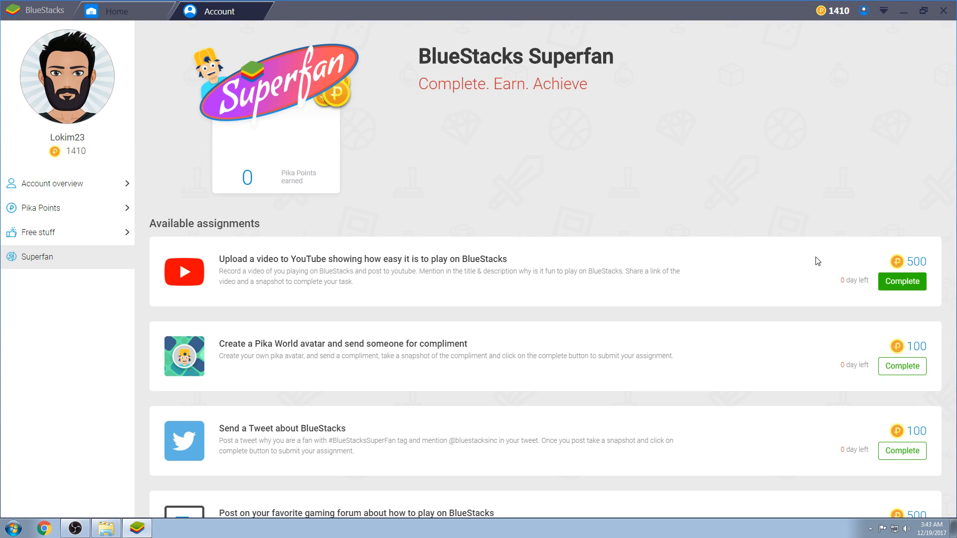
mouse_move(644, 249)
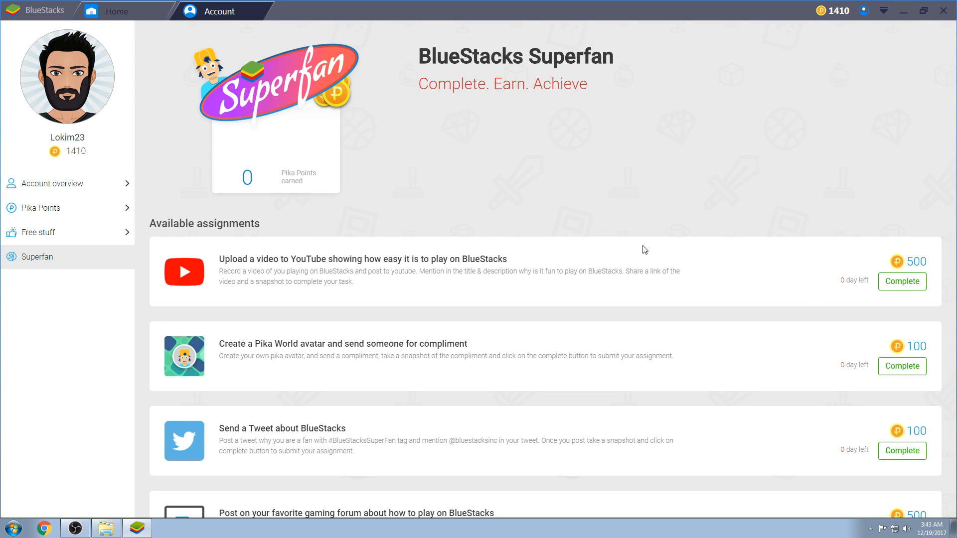
mouse_move(69, 187)
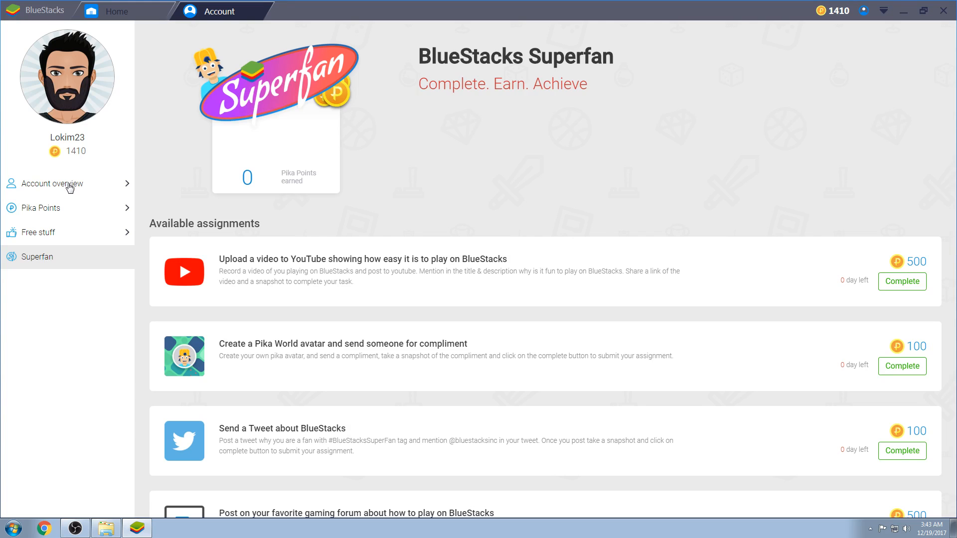
click(41, 208)
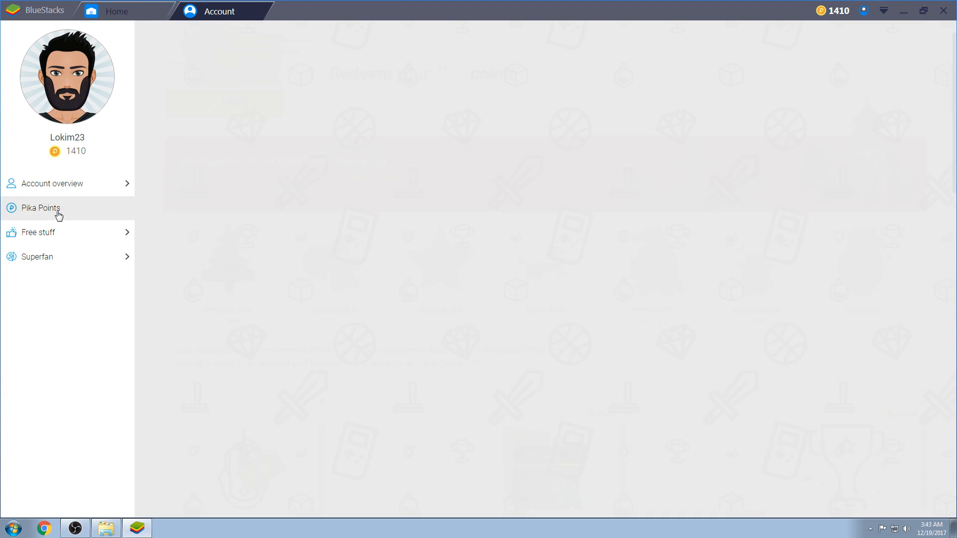
Let the Pika Points page load, then open the Free stuff referral page.
click(41, 208)
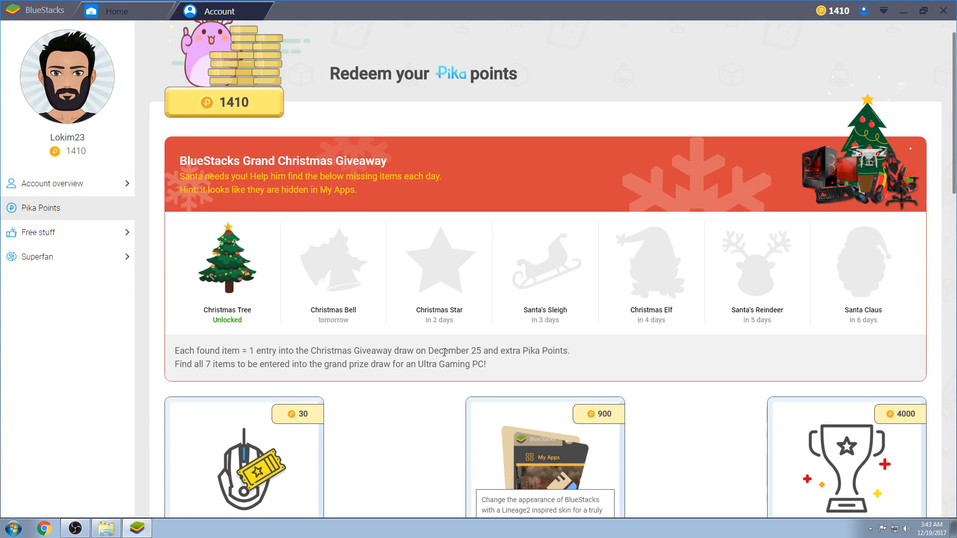
mouse_move(449, 360)
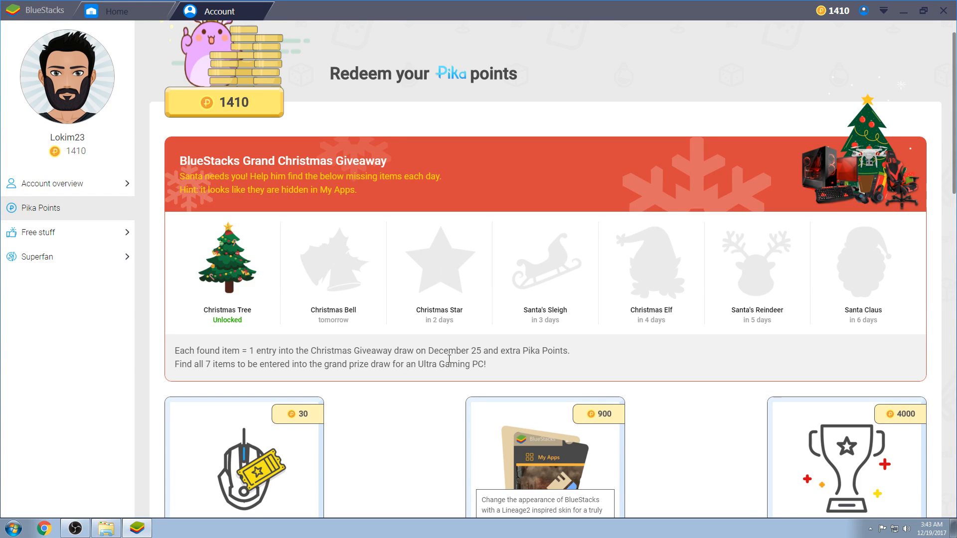
click(38, 232)
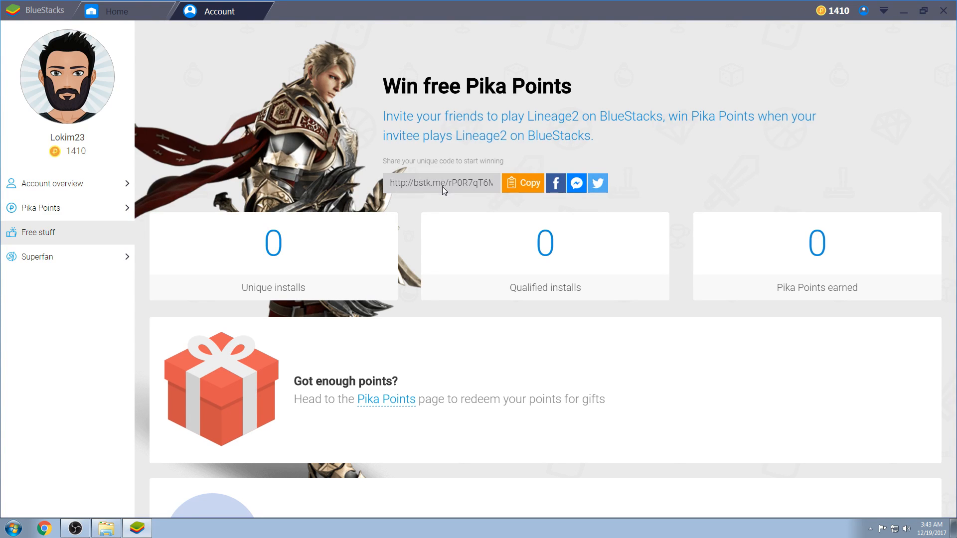
mouse_move(798, 195)
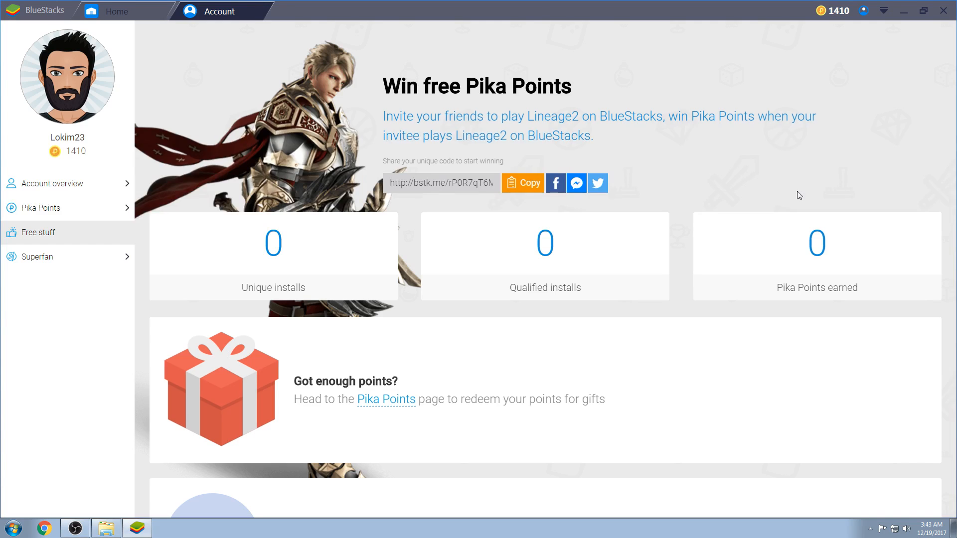
mouse_move(710, 189)
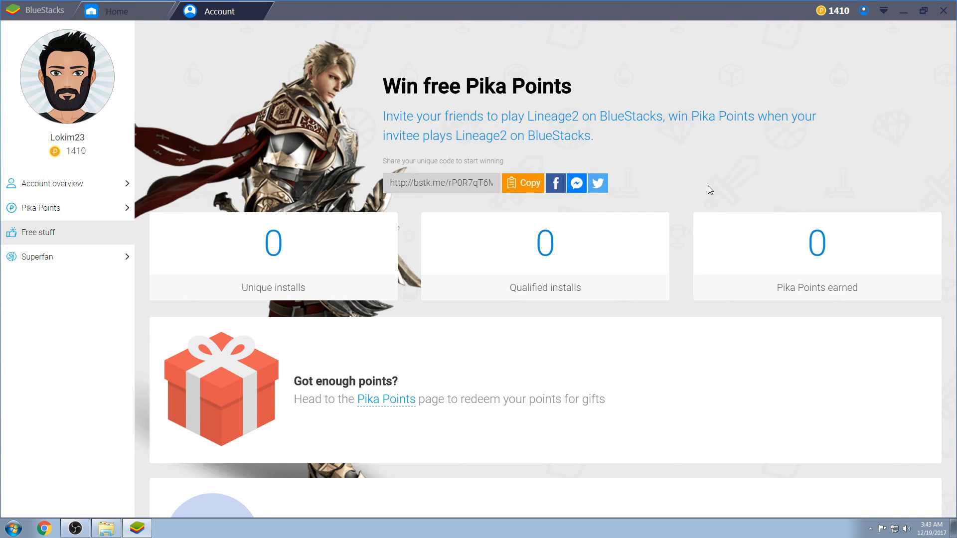
mouse_move(706, 190)
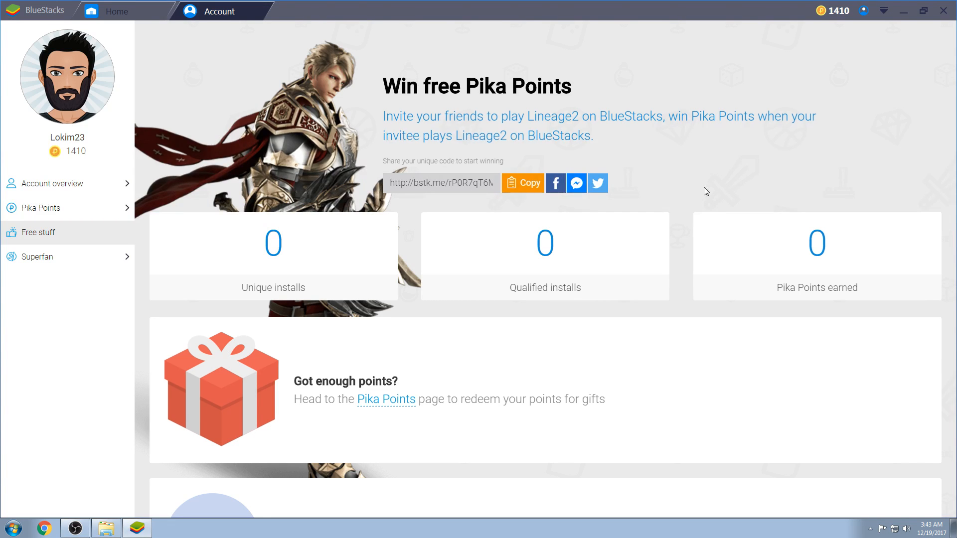
mouse_move(833, 203)
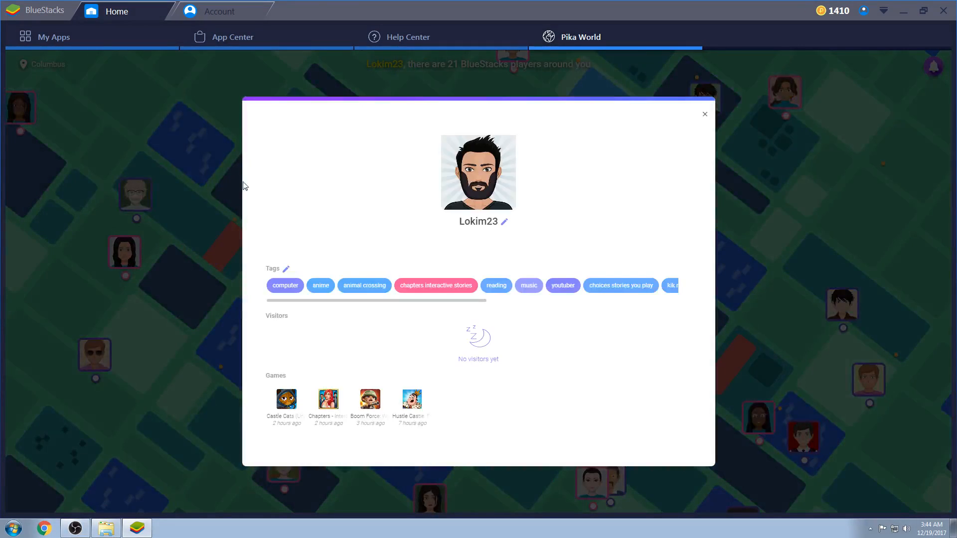
click(705, 113)
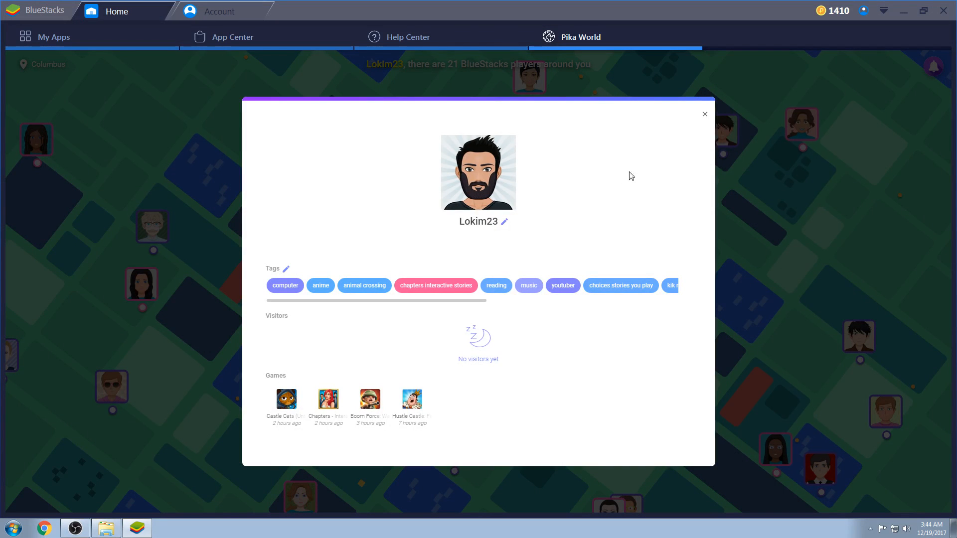
click(704, 113)
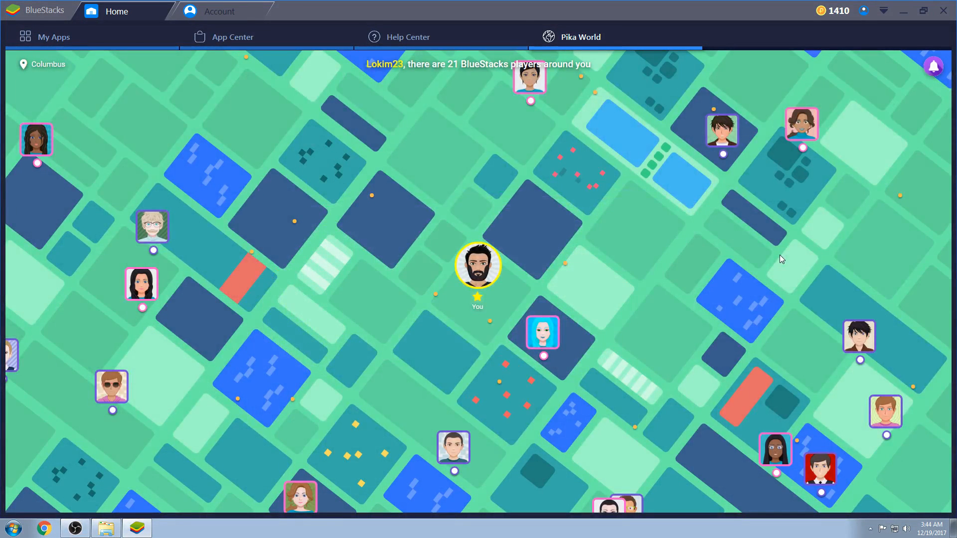